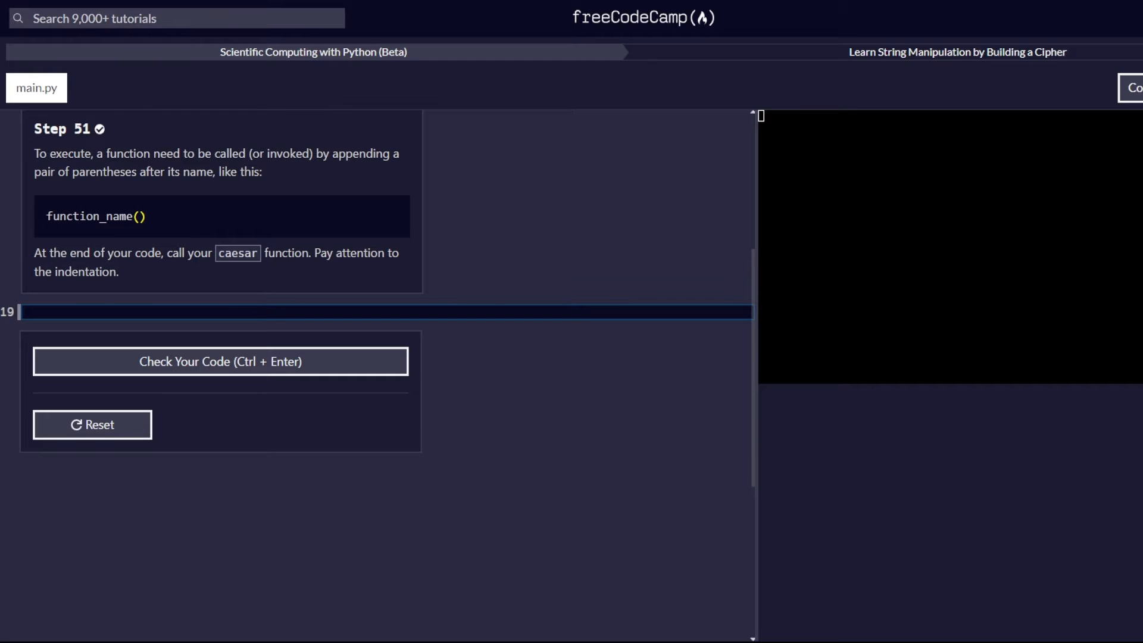
Step: Add a caesar() call on line 19 and check the code, passing Step 51 with 'khoor cdlud' printed
double_click(89, 215)
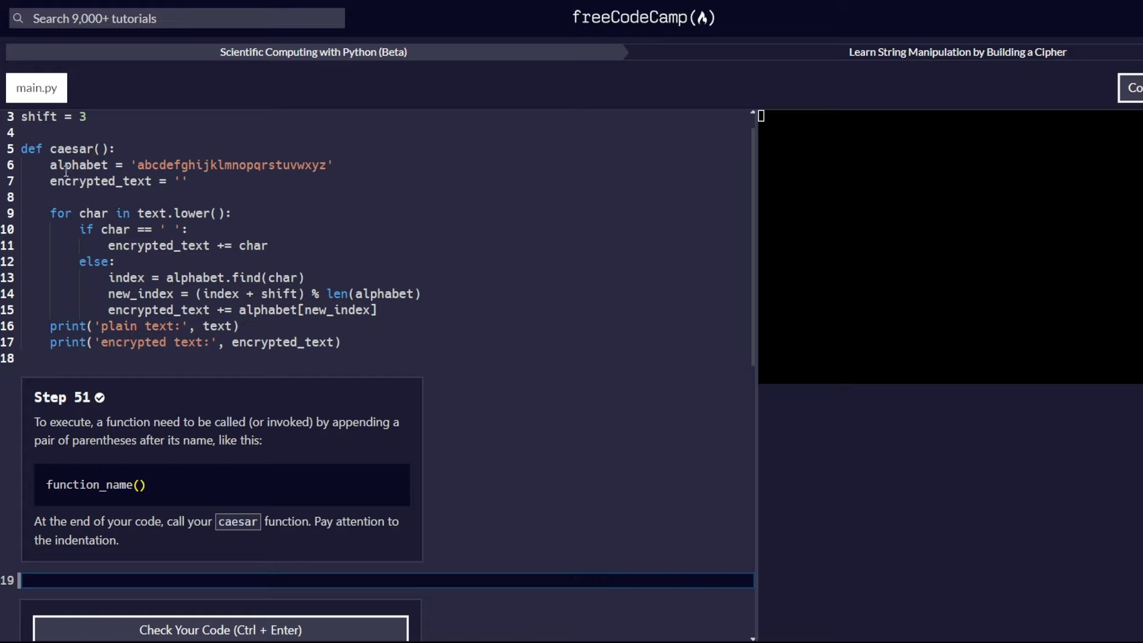
mouse_move(60, 167)
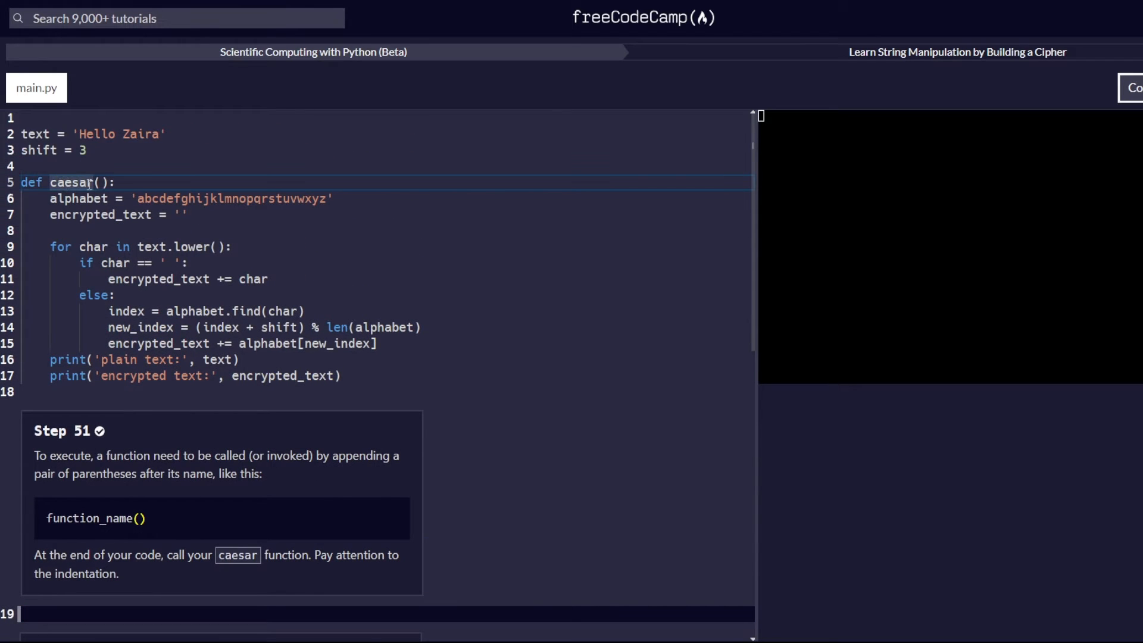
scroll(down, 3)
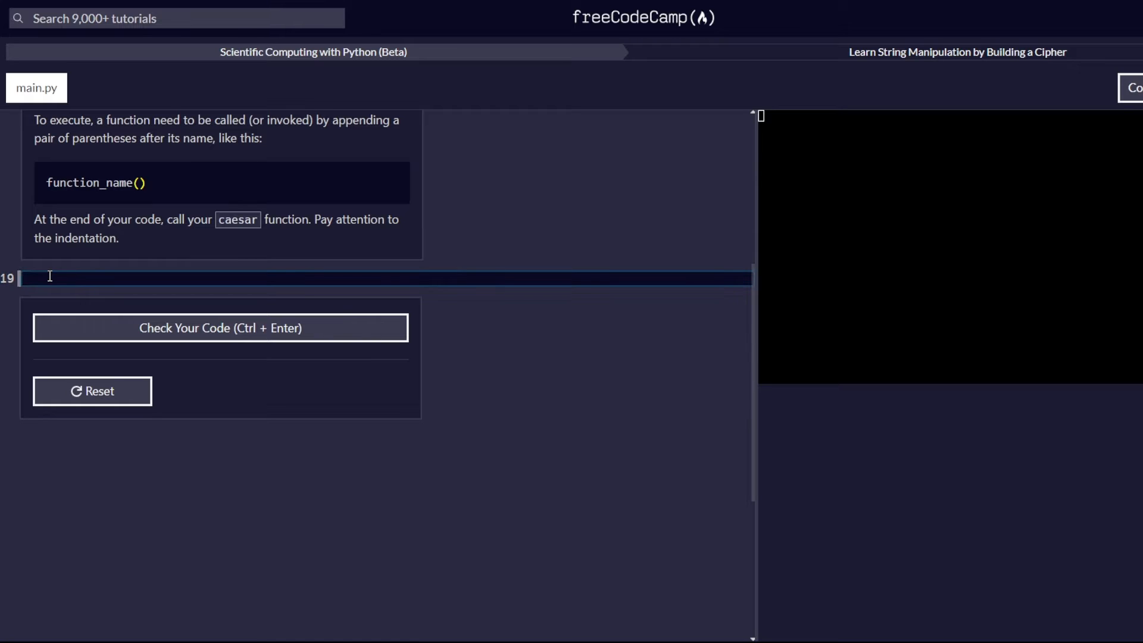
text(caesar)
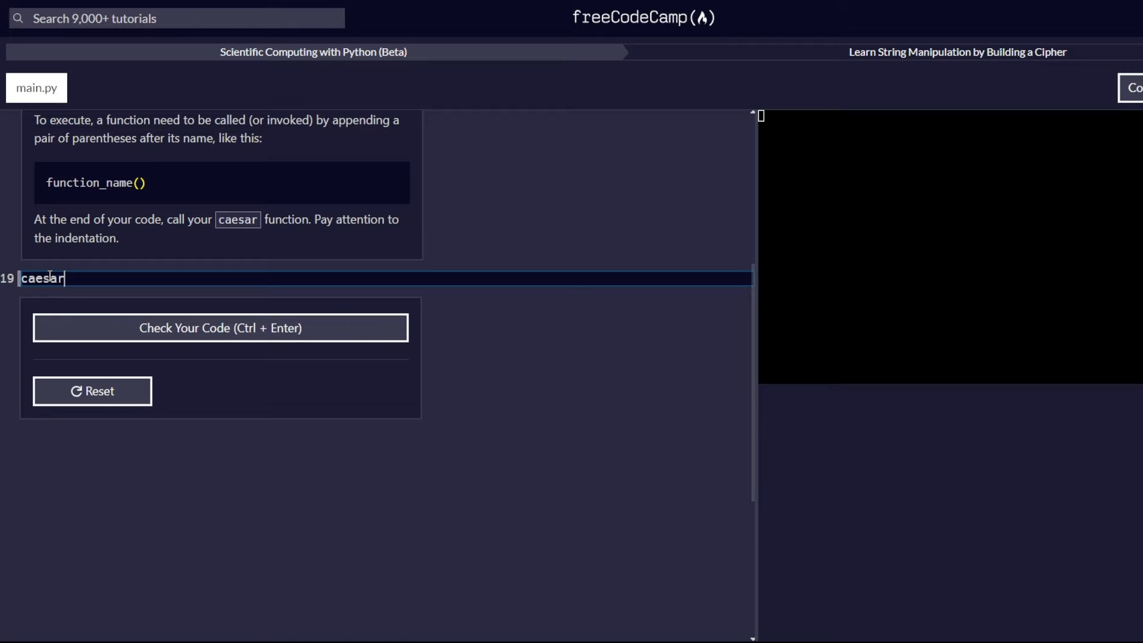
text(())
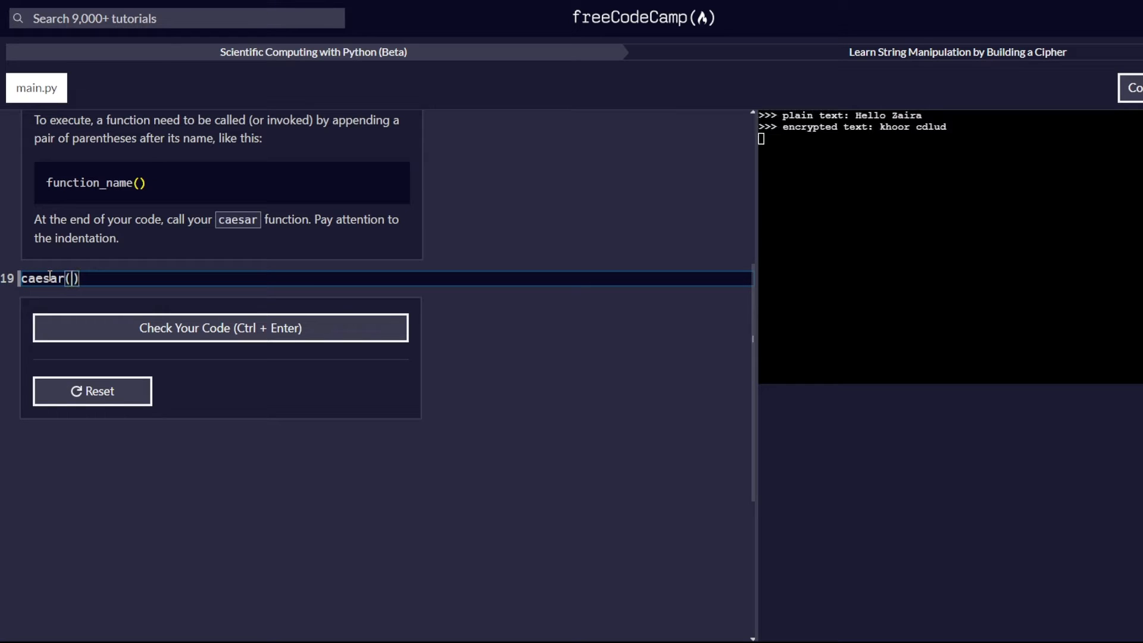
mouse_move(85, 200)
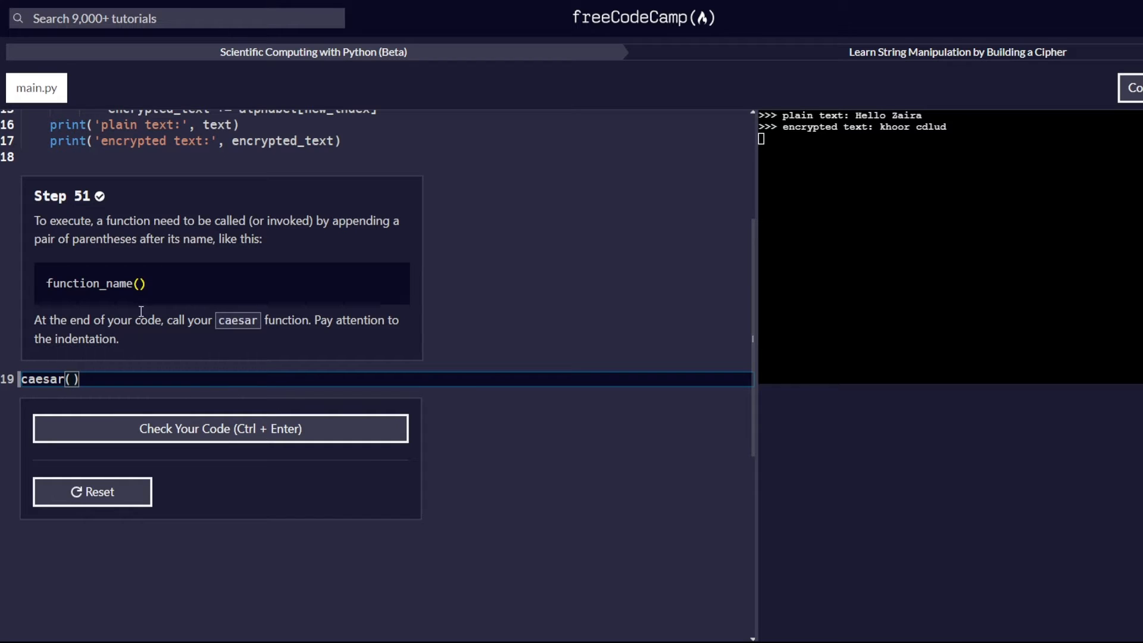
click(220, 428)
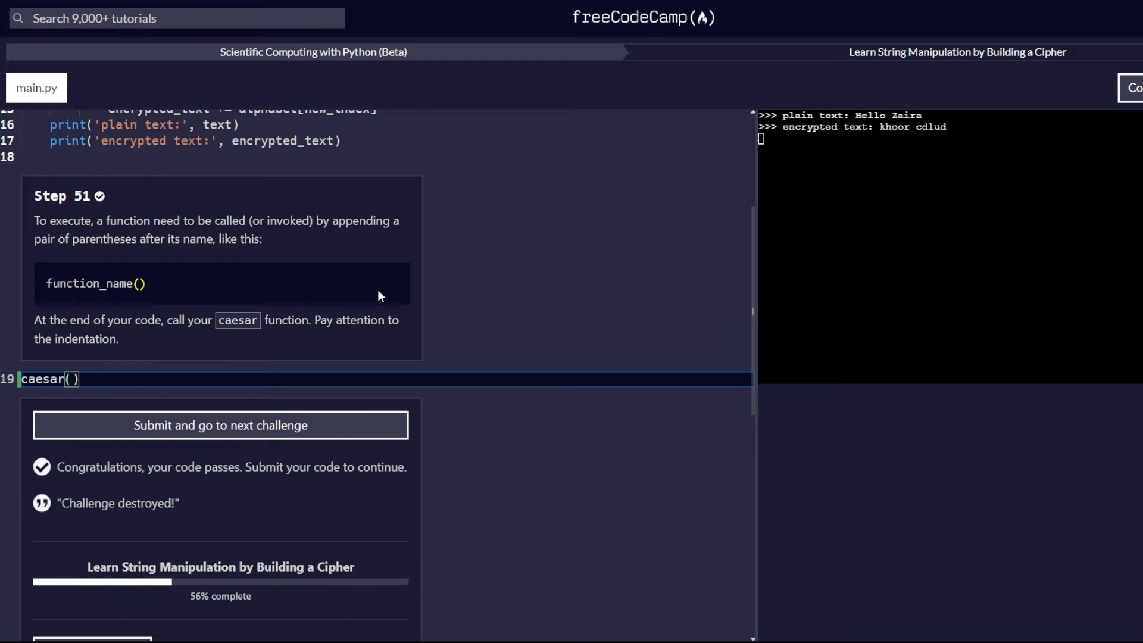
click(94, 379)
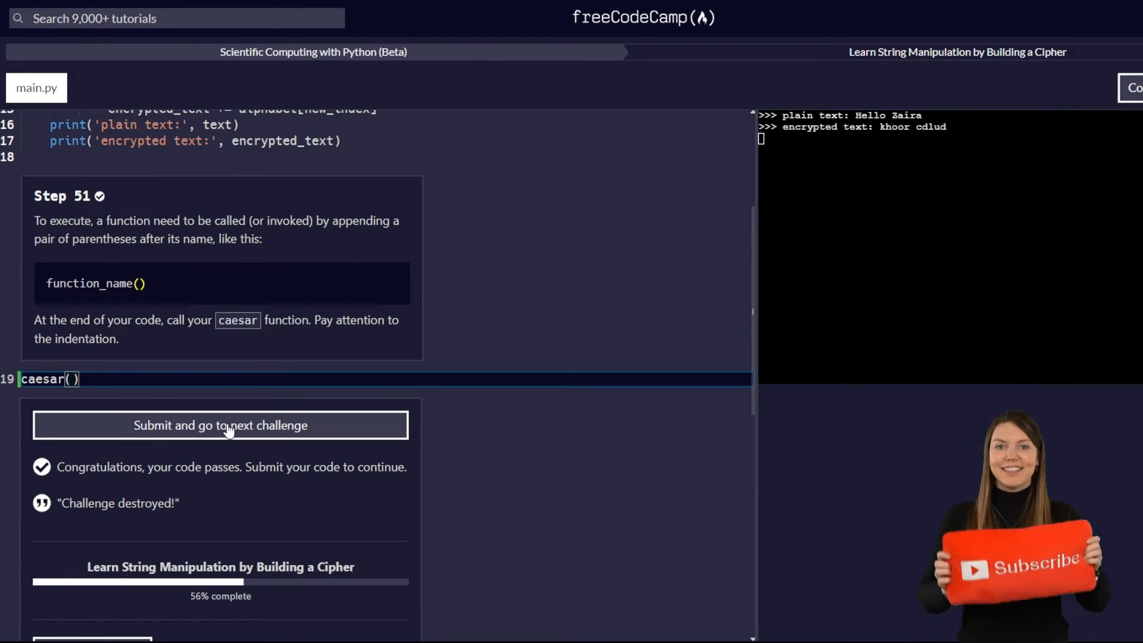
Step: Submit Step 51 and read the Step 52 instructions about message and offset parameters
click(220, 426)
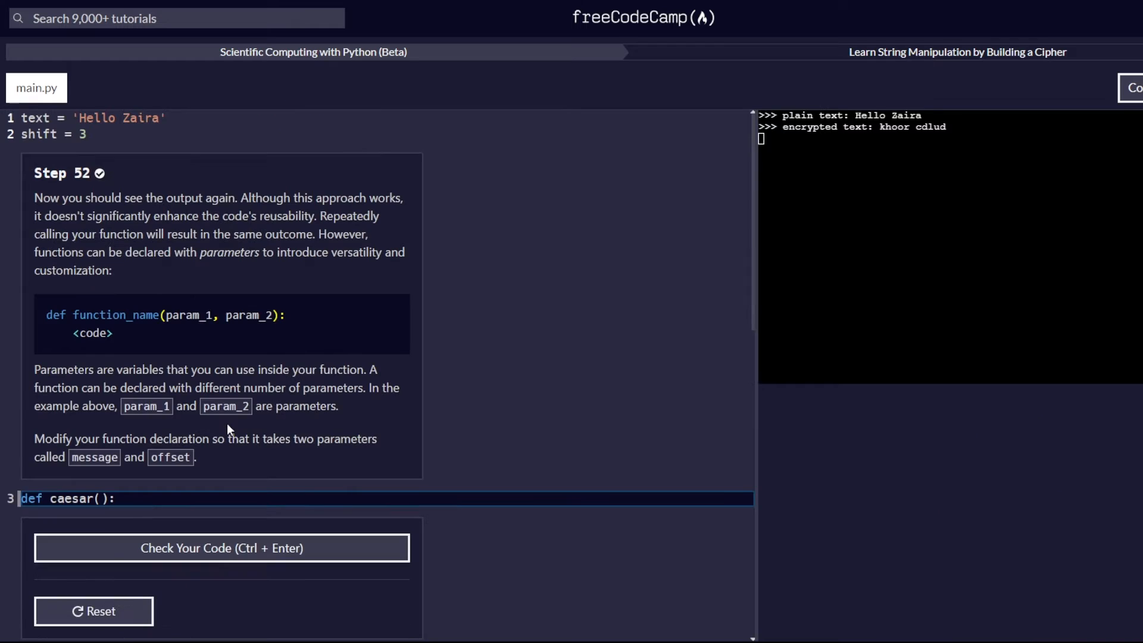
mouse_move(534, 276)
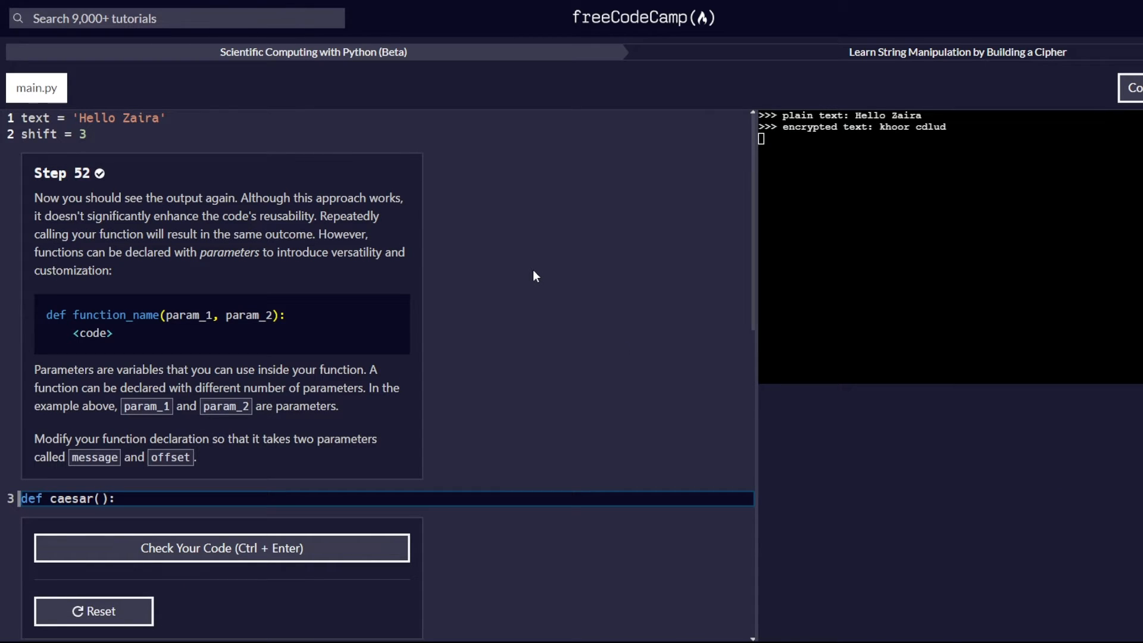
mouse_move(846, 151)
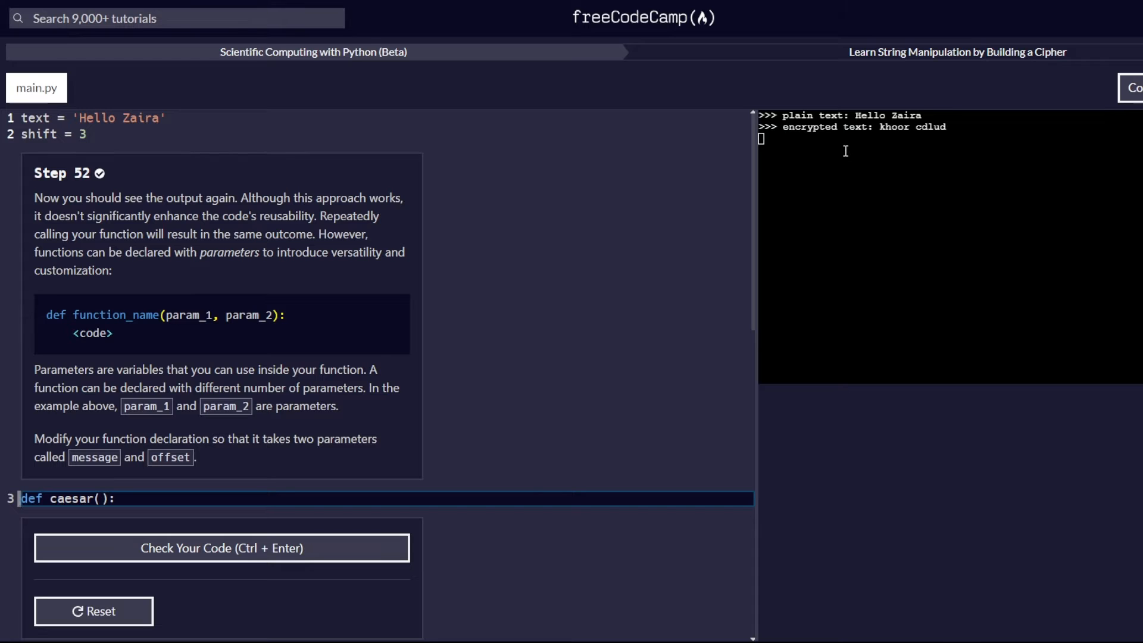
mouse_move(833, 163)
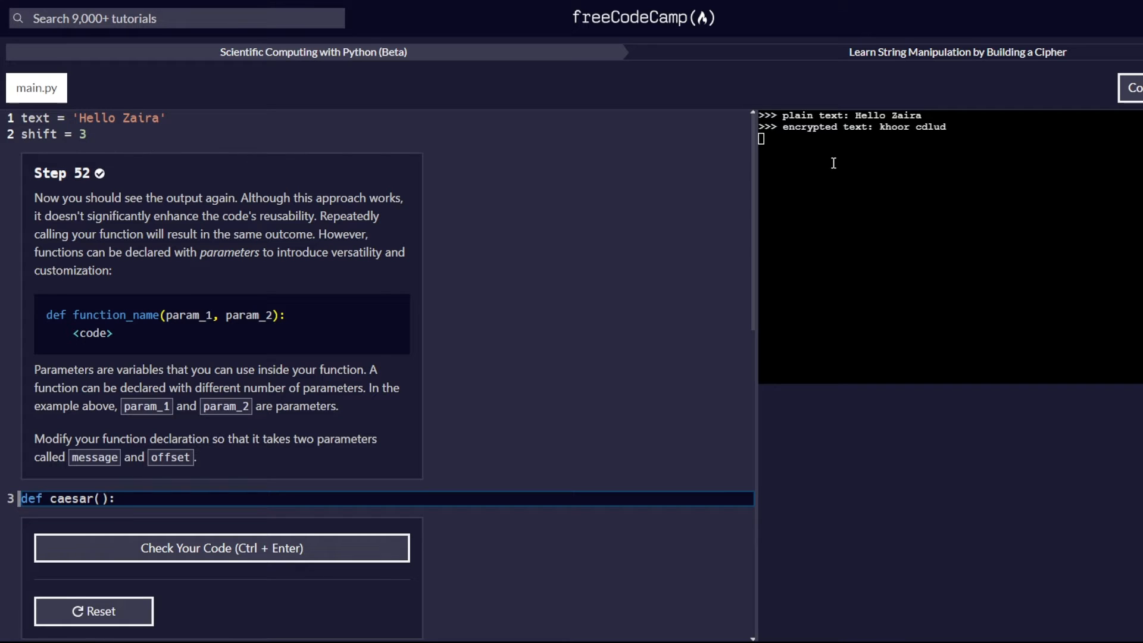
mouse_move(489, 229)
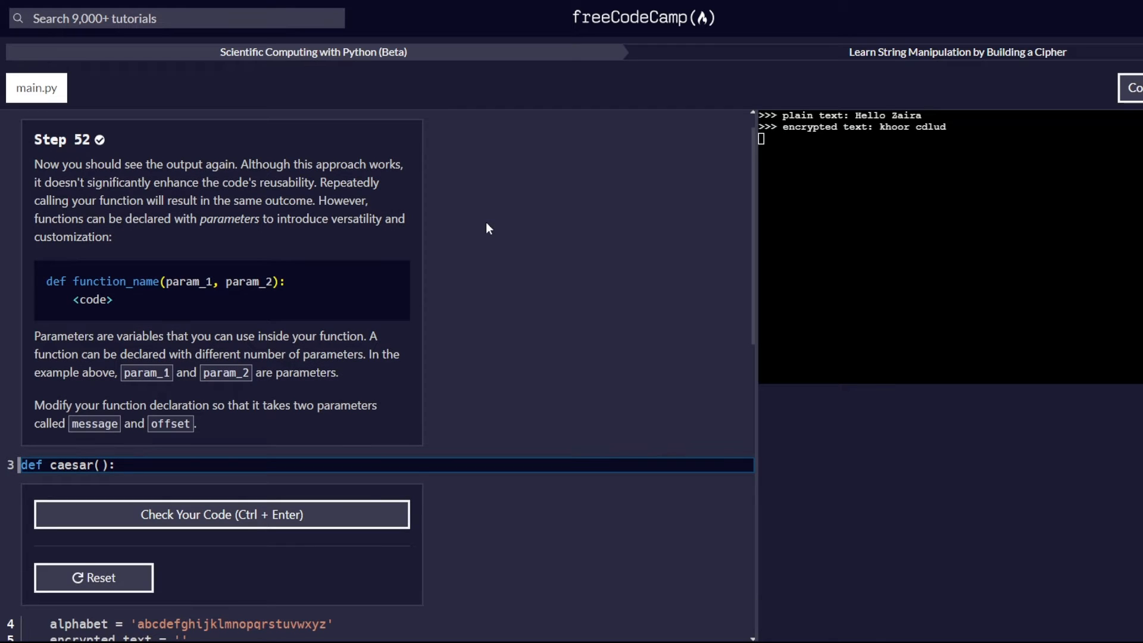
mouse_move(105, 270)
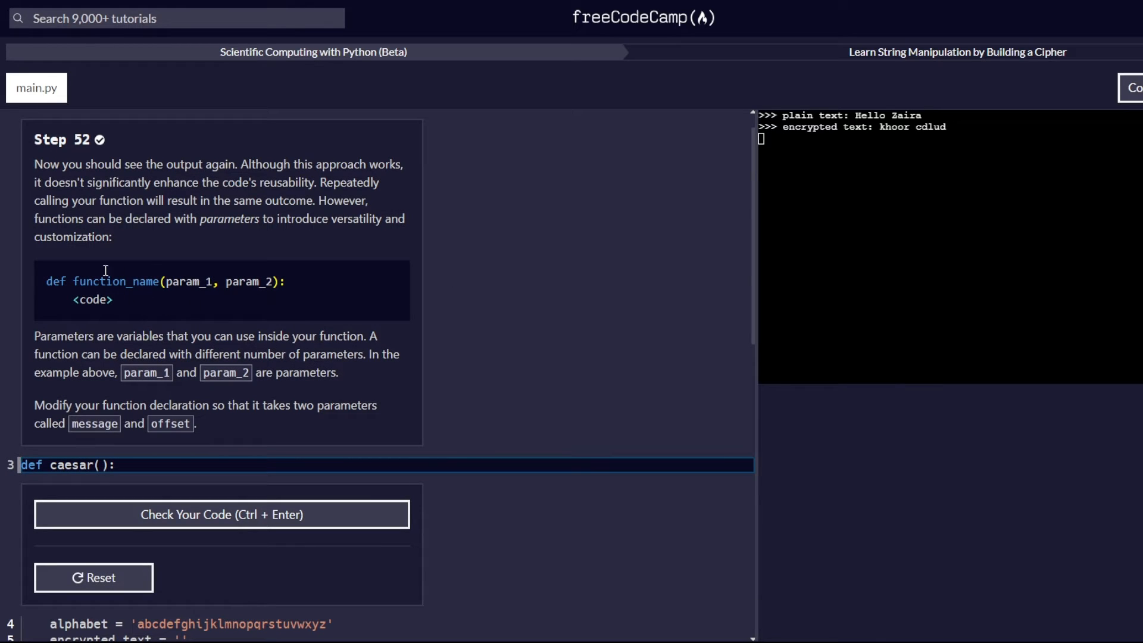
mouse_move(53, 281)
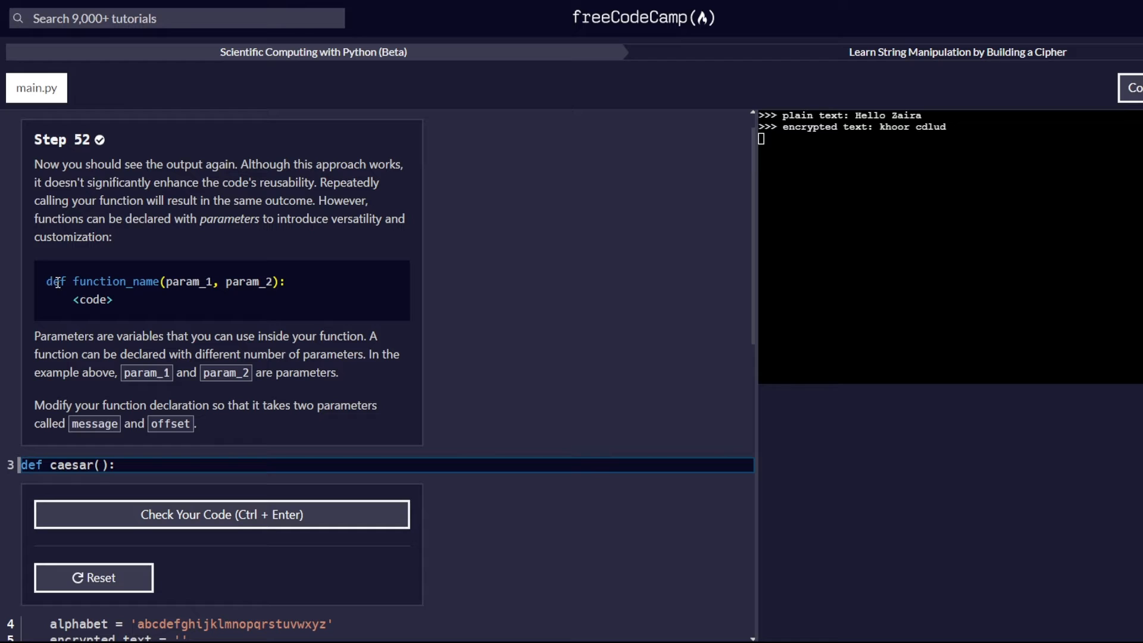
mouse_move(276, 312)
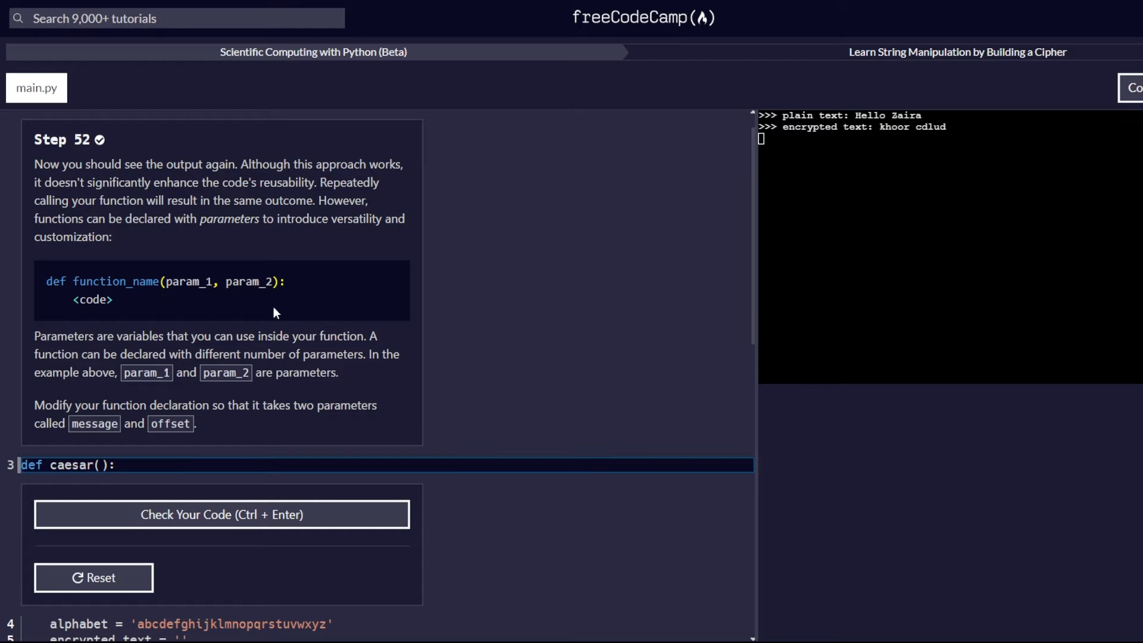
mouse_move(438, 320)
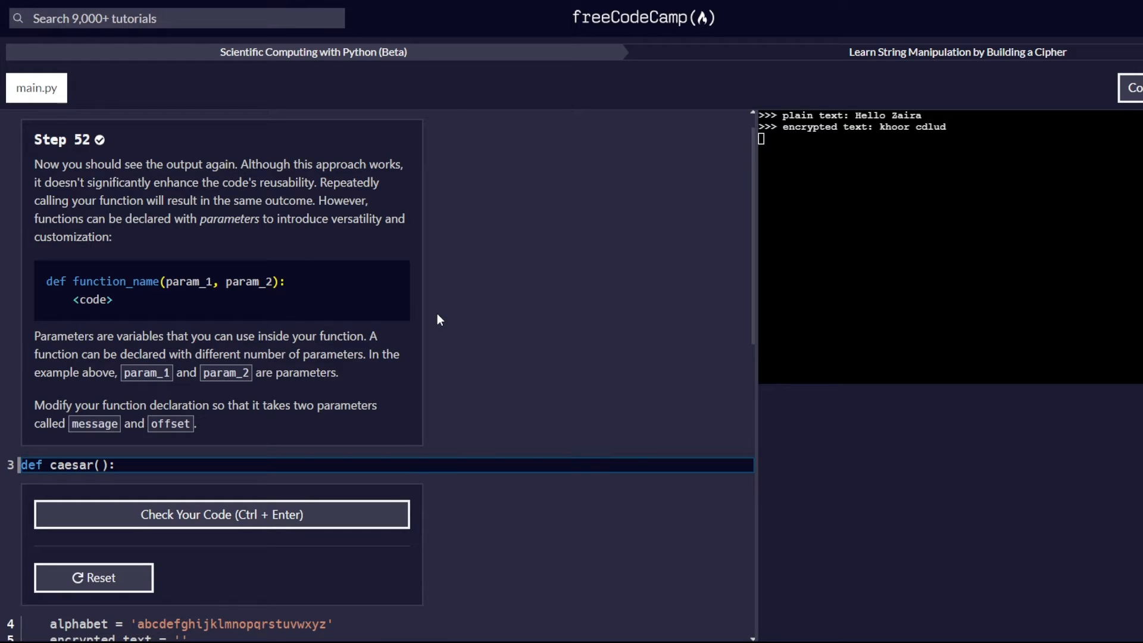
mouse_move(431, 319)
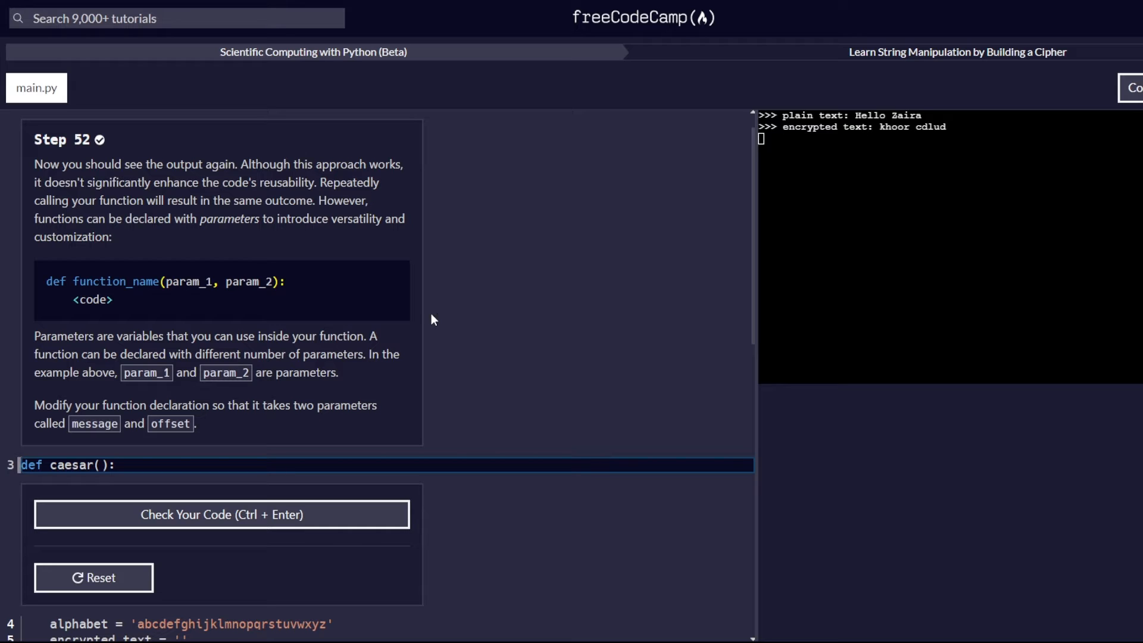
scroll(down, 3)
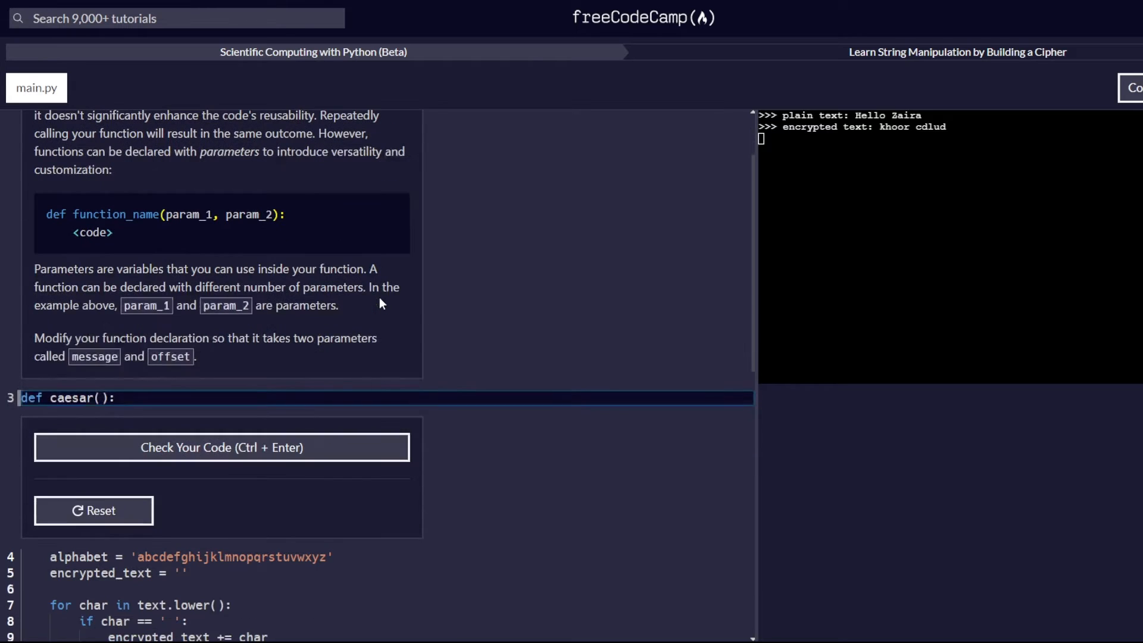
mouse_move(185, 250)
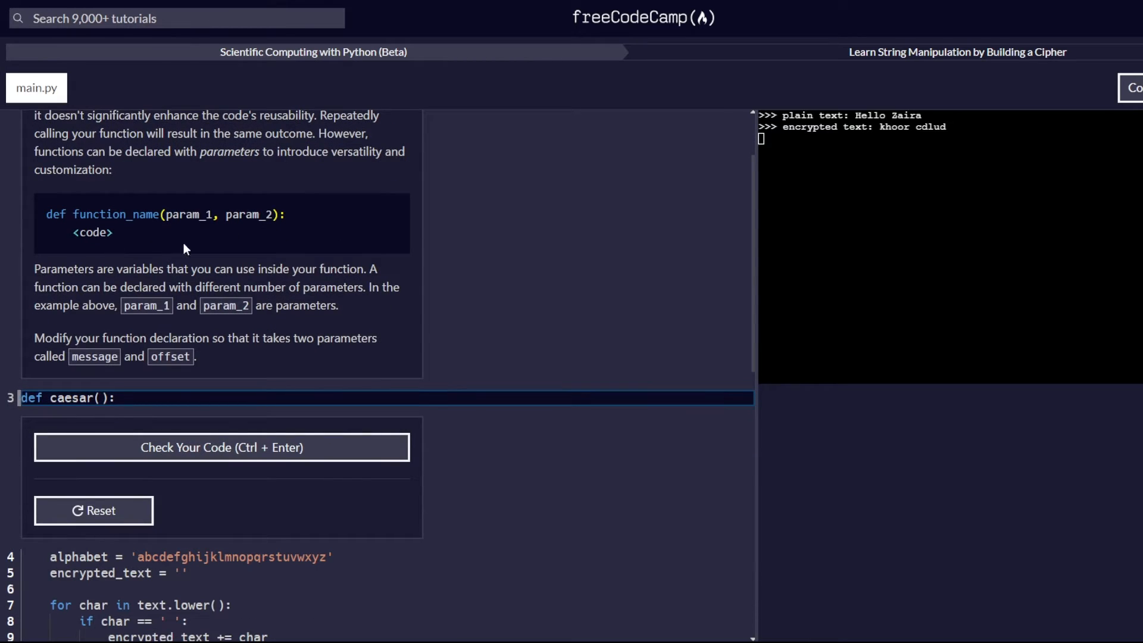
mouse_move(367, 285)
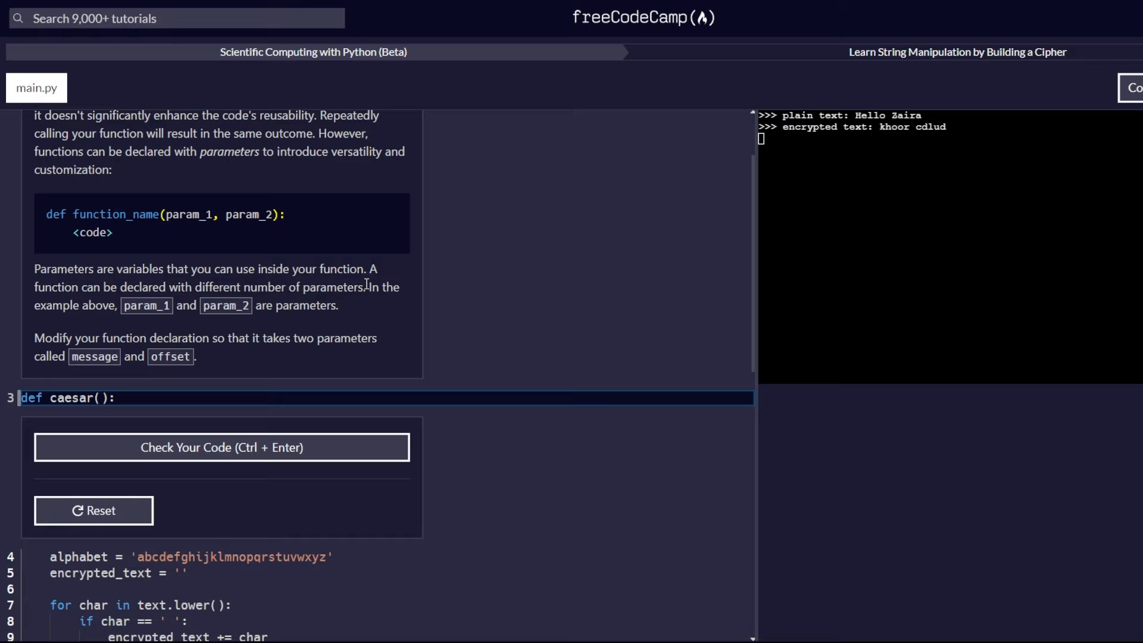
mouse_move(392, 334)
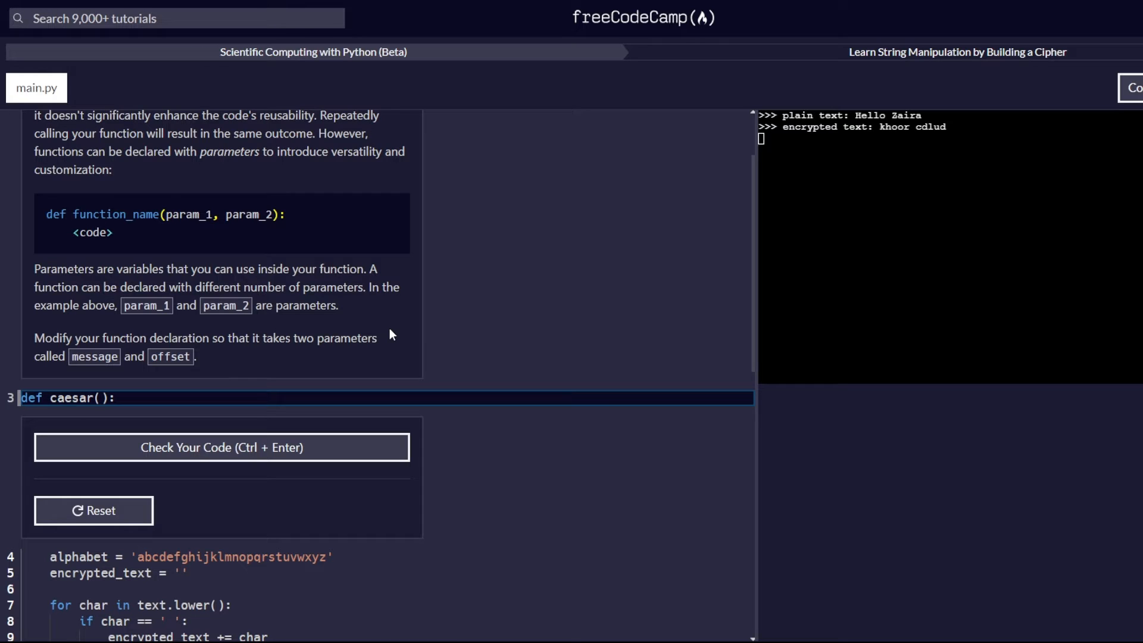
scroll(down, 3)
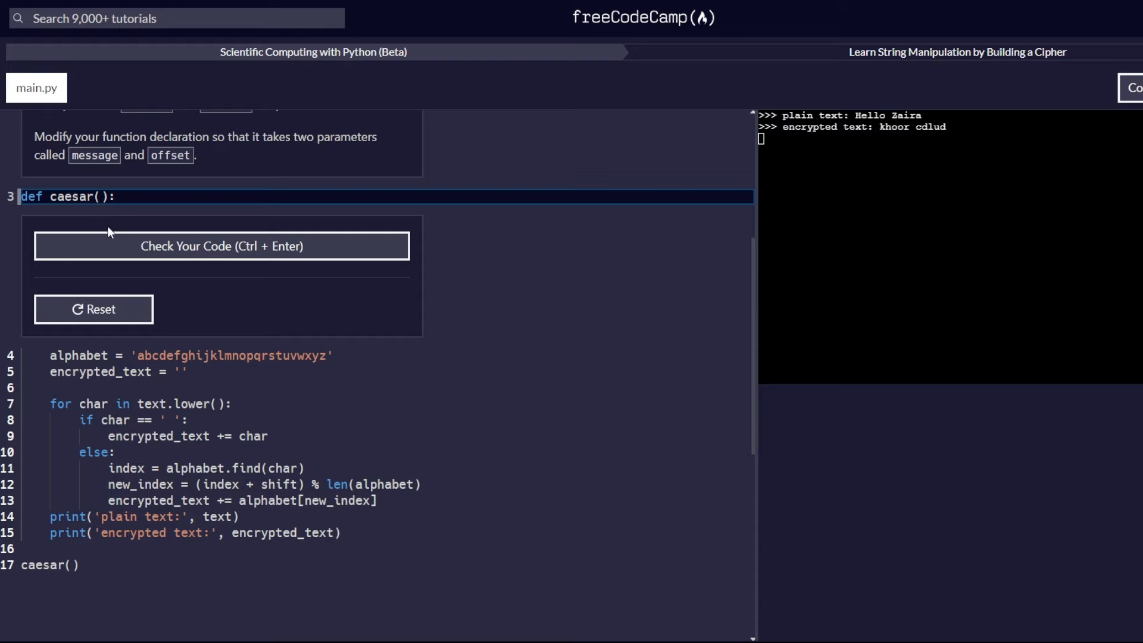
Step: Give caesar the parameters message and offset and check the code until Step 52 passes
click(98, 197)
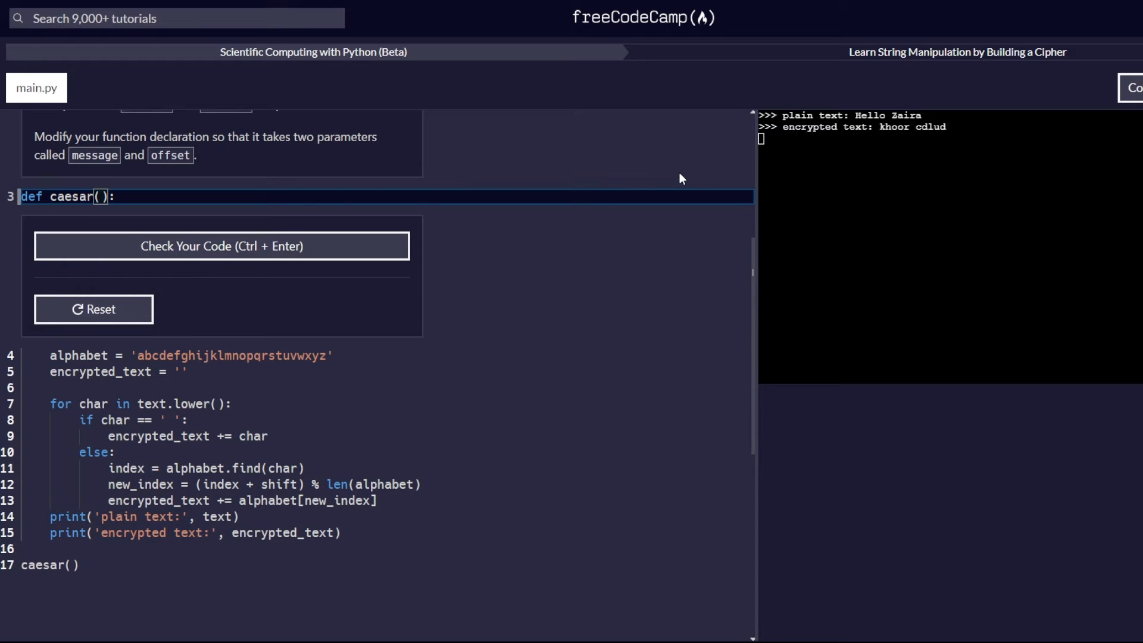
text(message,)
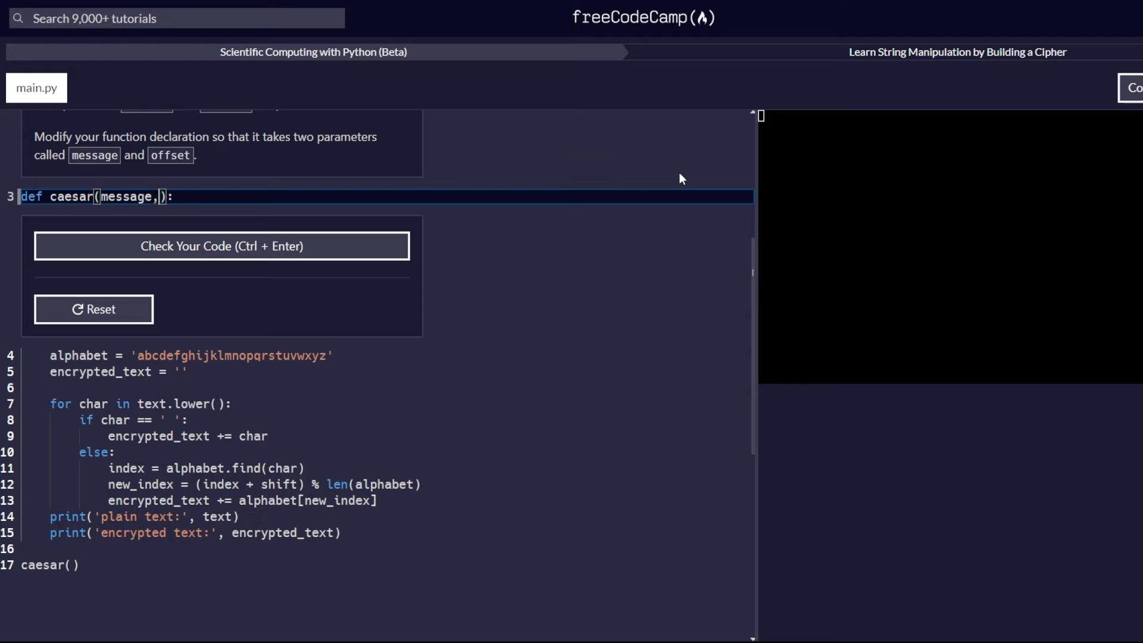
text(offsate)
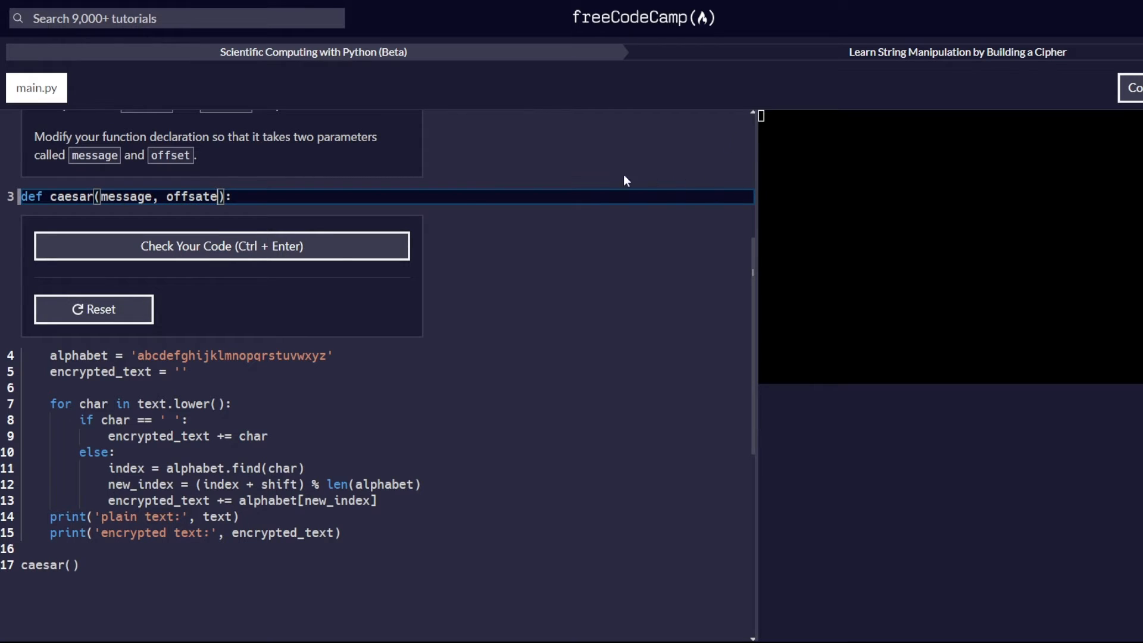
click(222, 245)
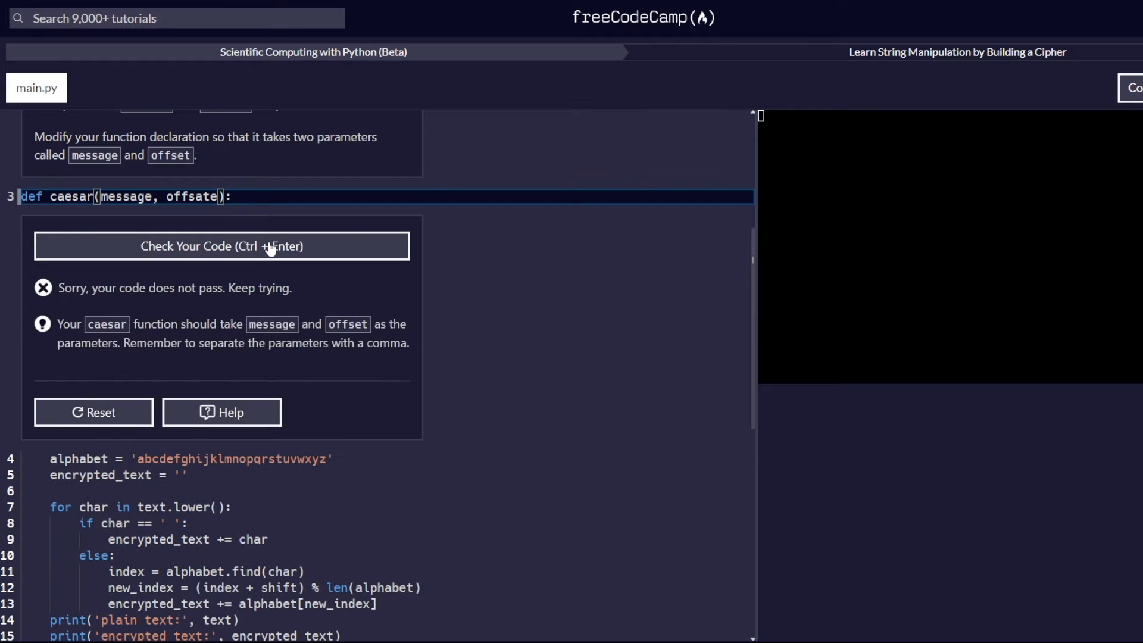
mouse_move(169, 188)
text(e)
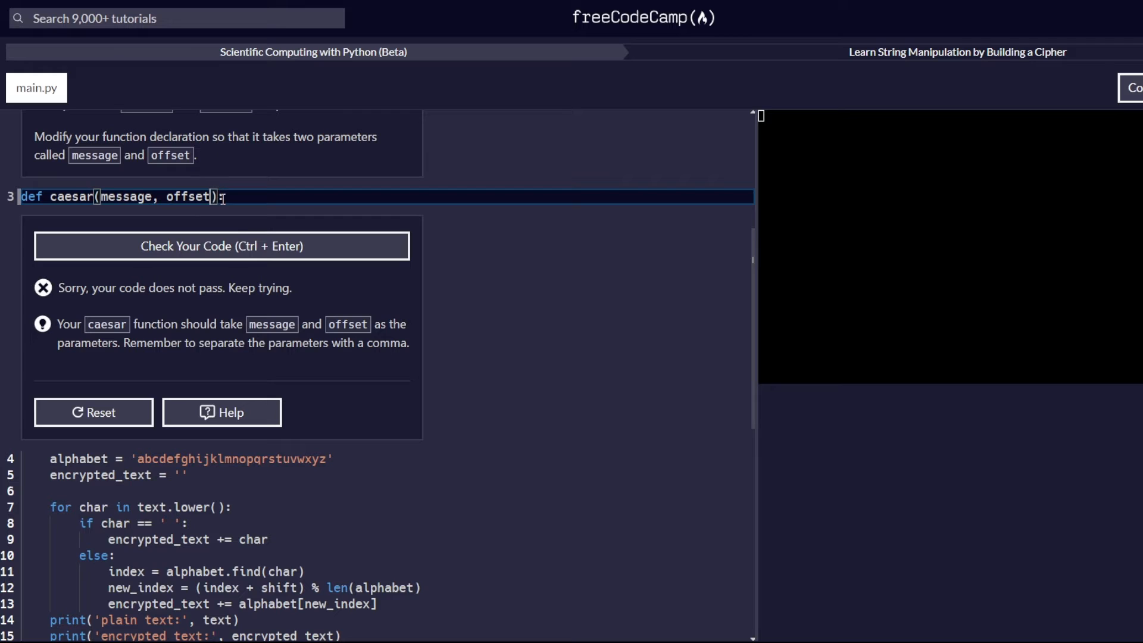
click(222, 245)
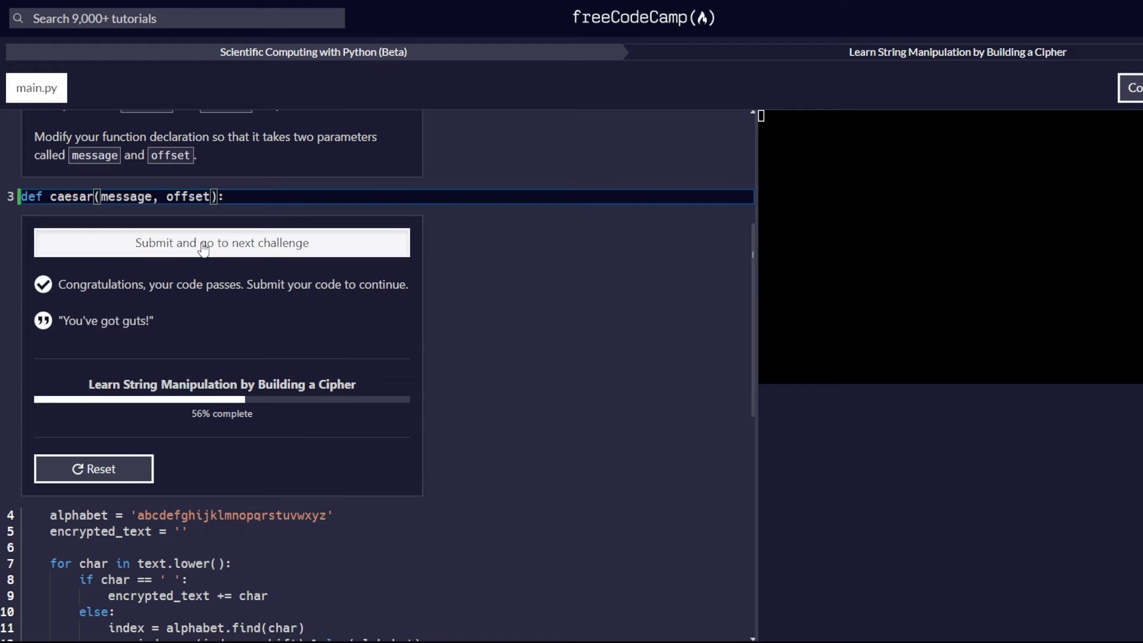
click(221, 243)
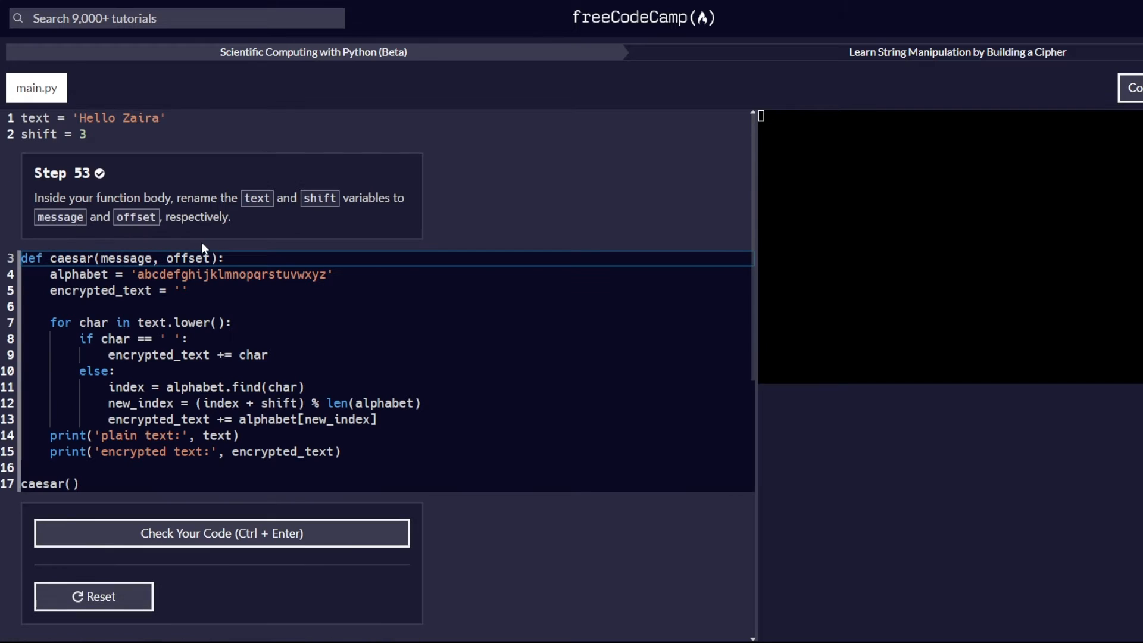
mouse_move(555, 216)
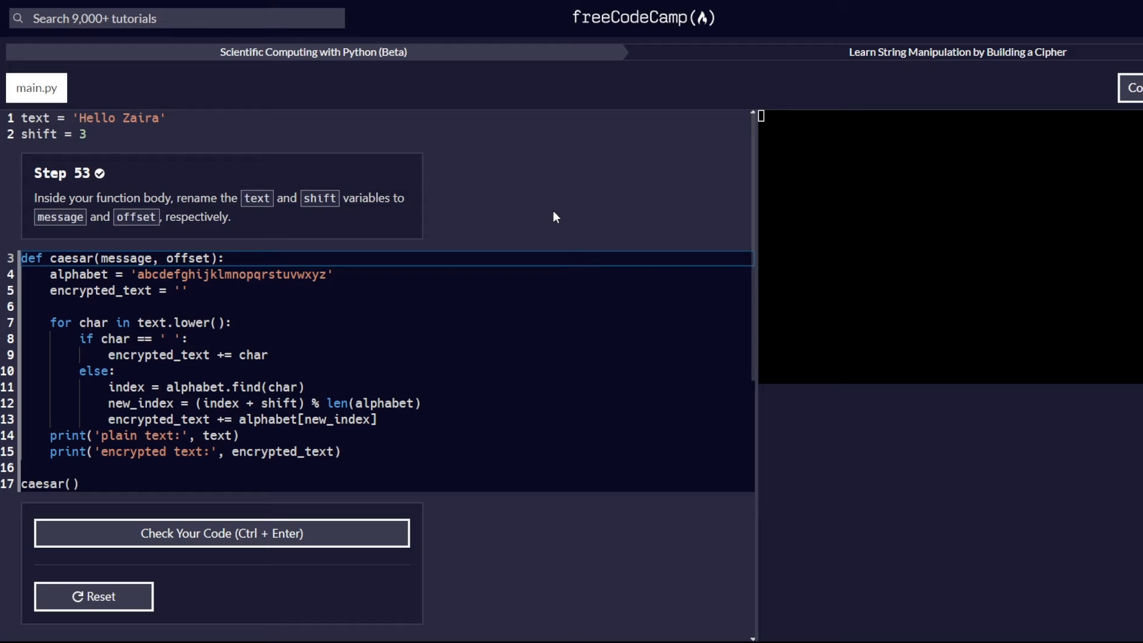
scroll(down, 3)
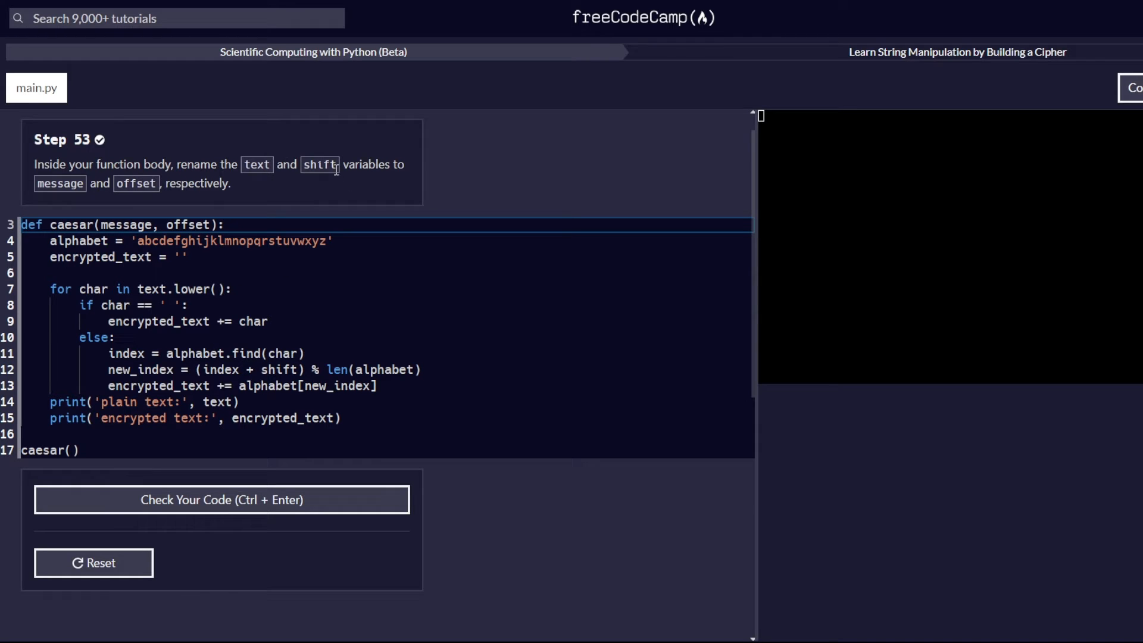
mouse_move(70, 201)
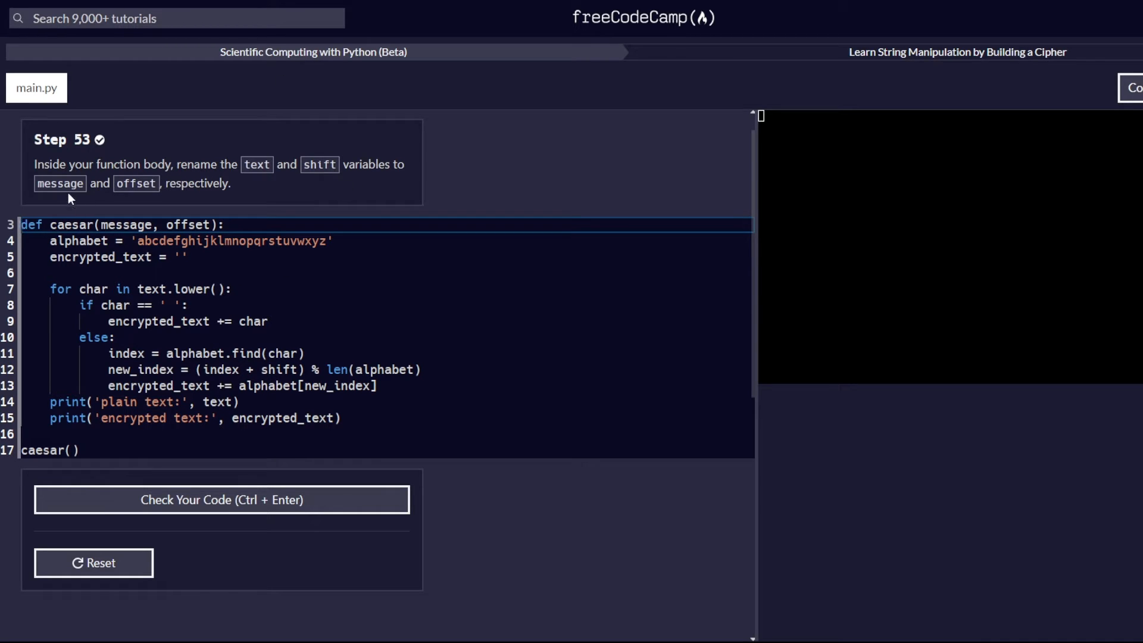
mouse_move(67, 181)
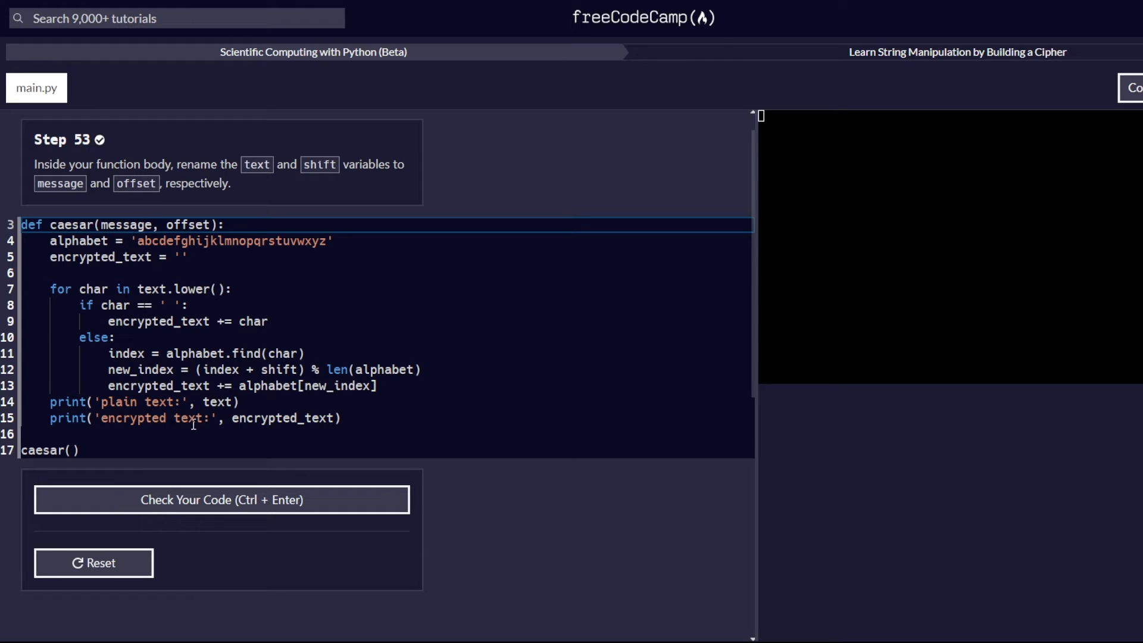
mouse_move(71, 257)
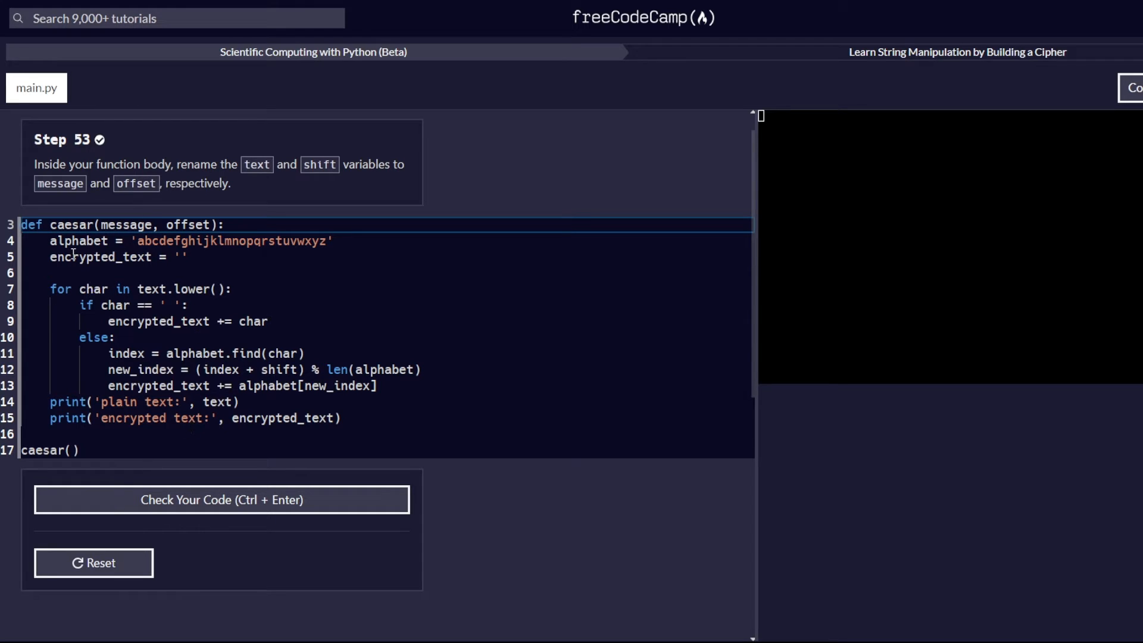
mouse_move(136, 208)
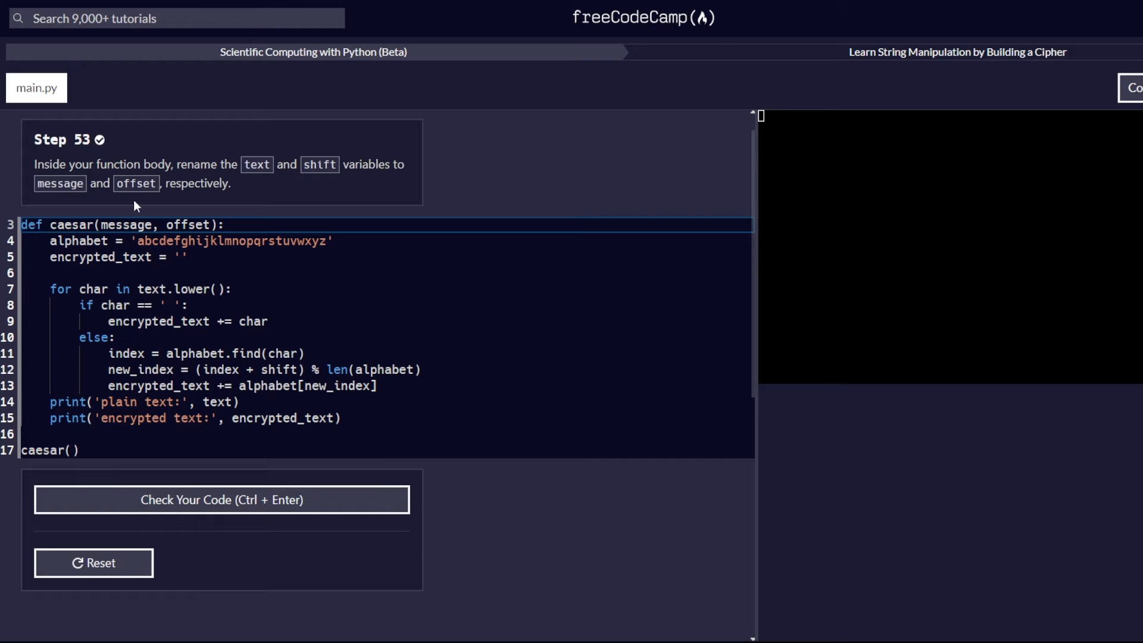
Step: Rename text to message and shift to offset inside the function body, passing Step 53
double_click(153, 288)
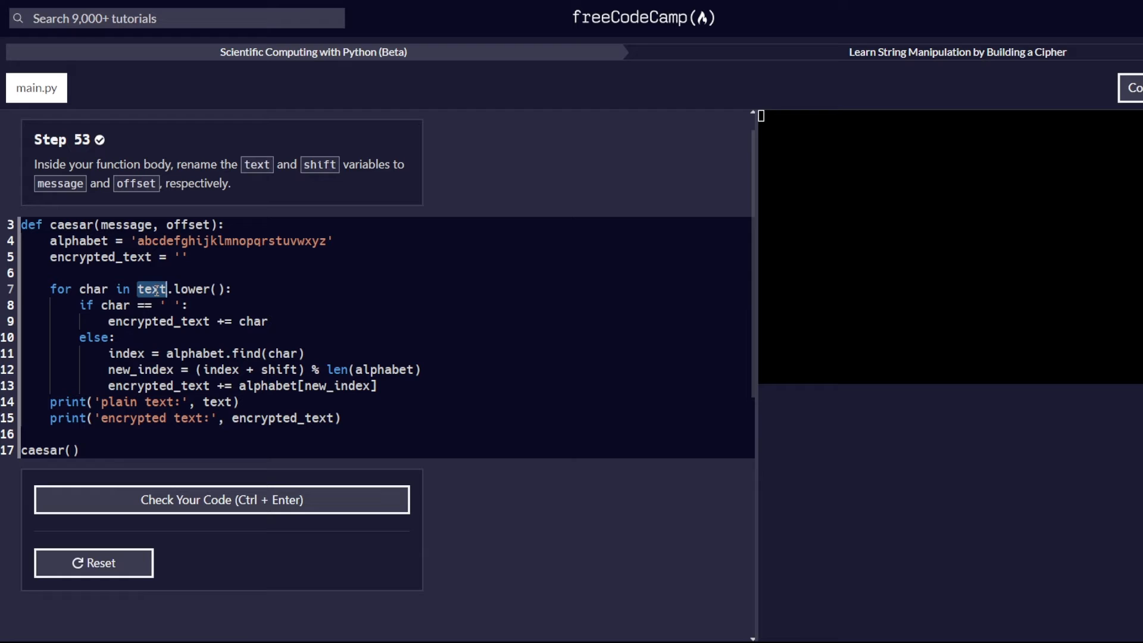
text(message)
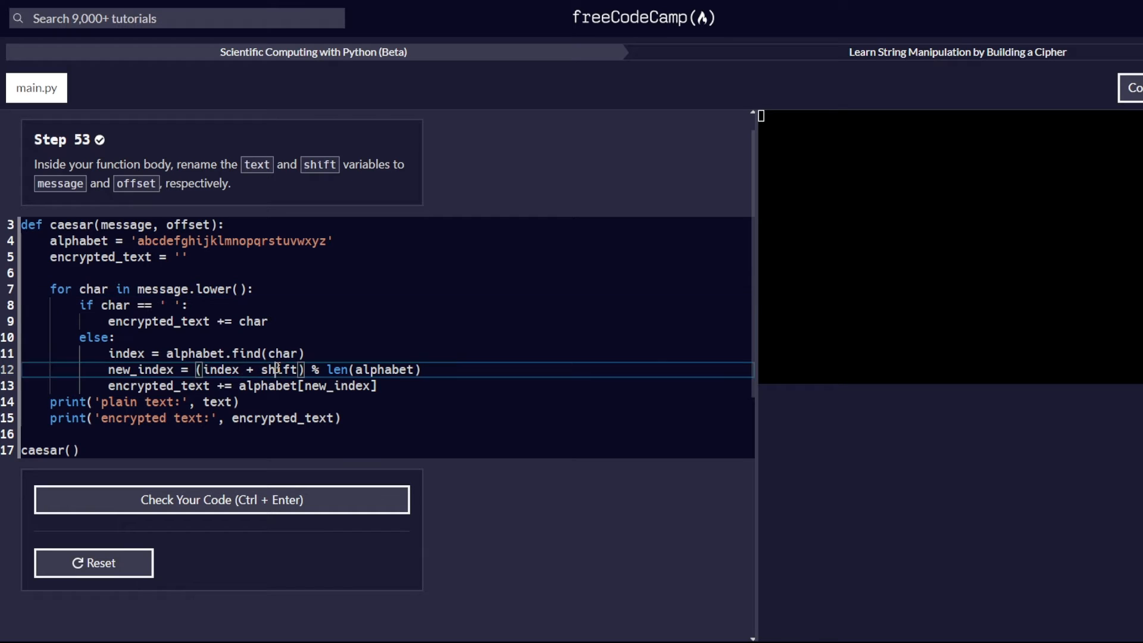
double_click(279, 369)
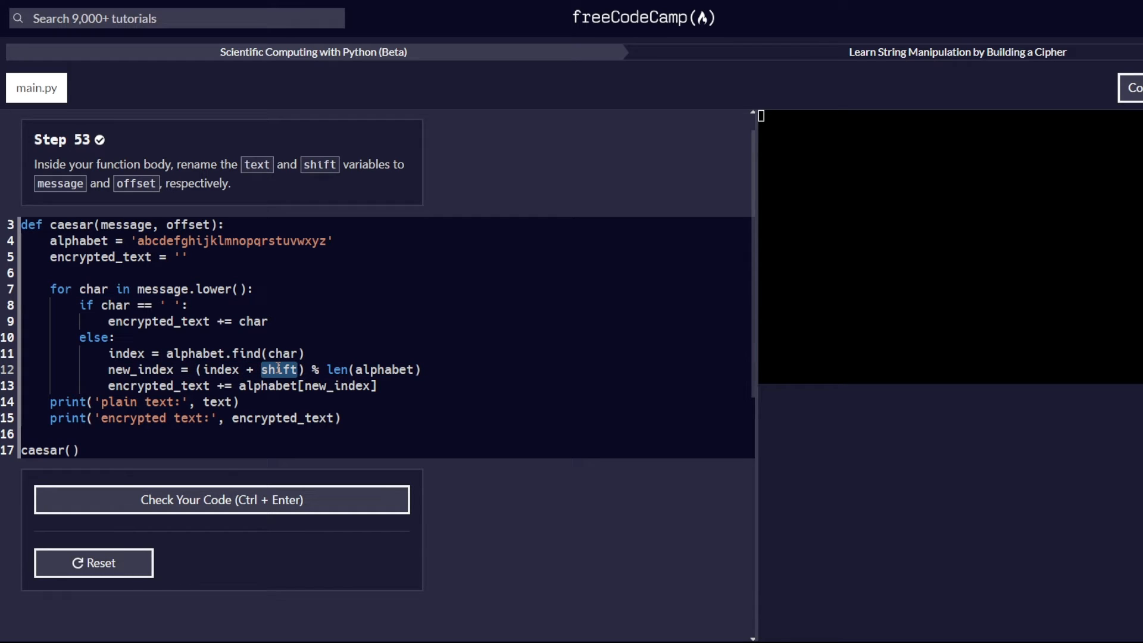
text(offset)
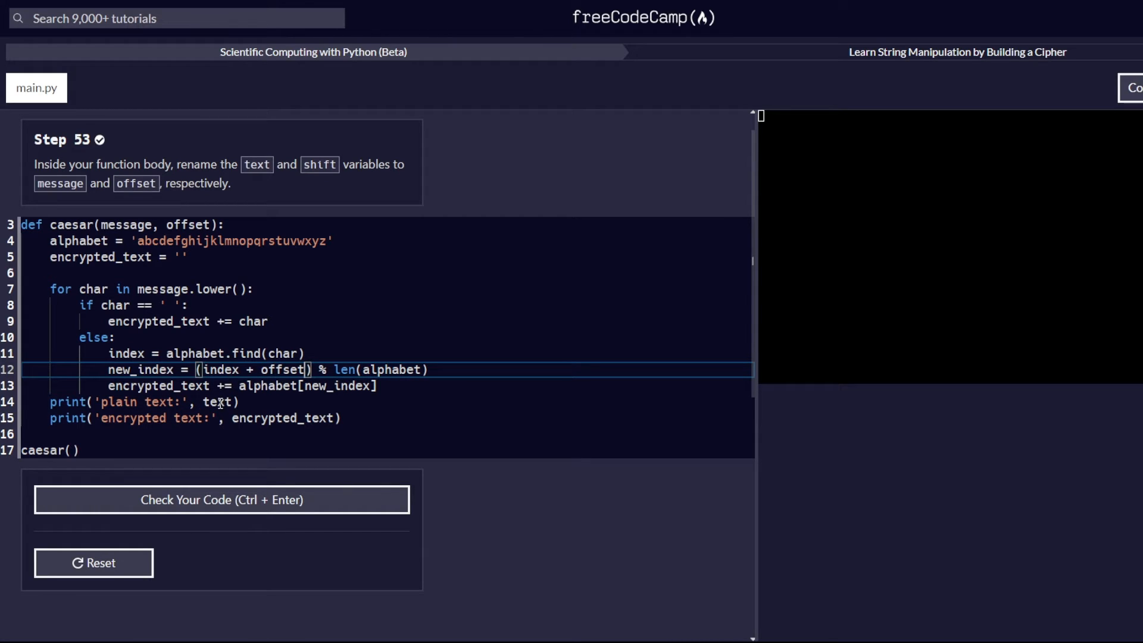
double_click(217, 403)
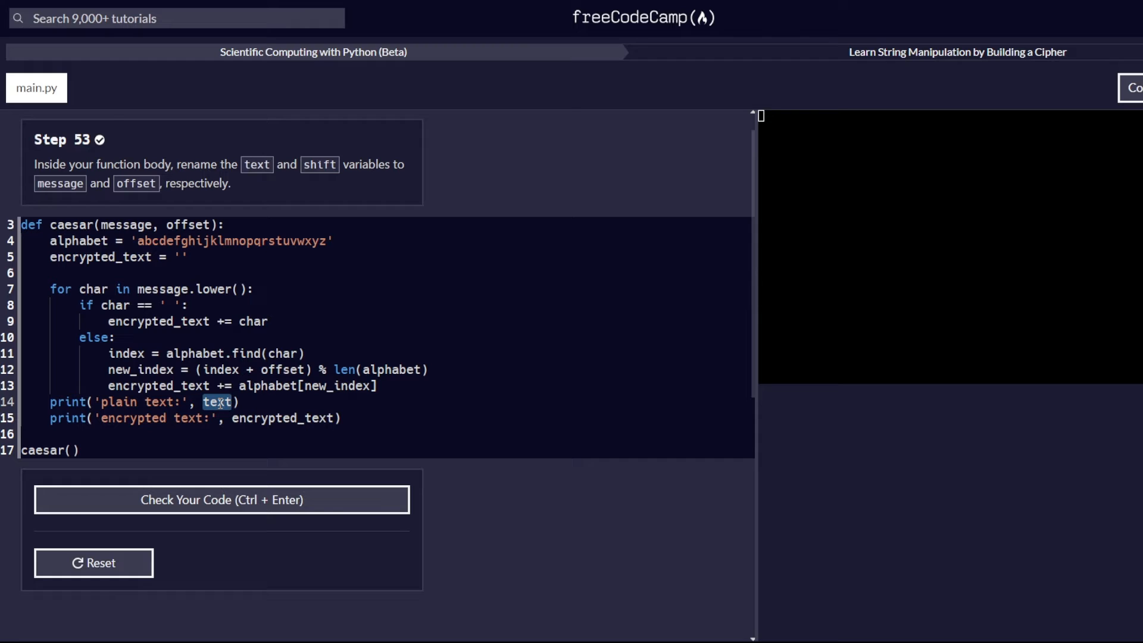
text(message)
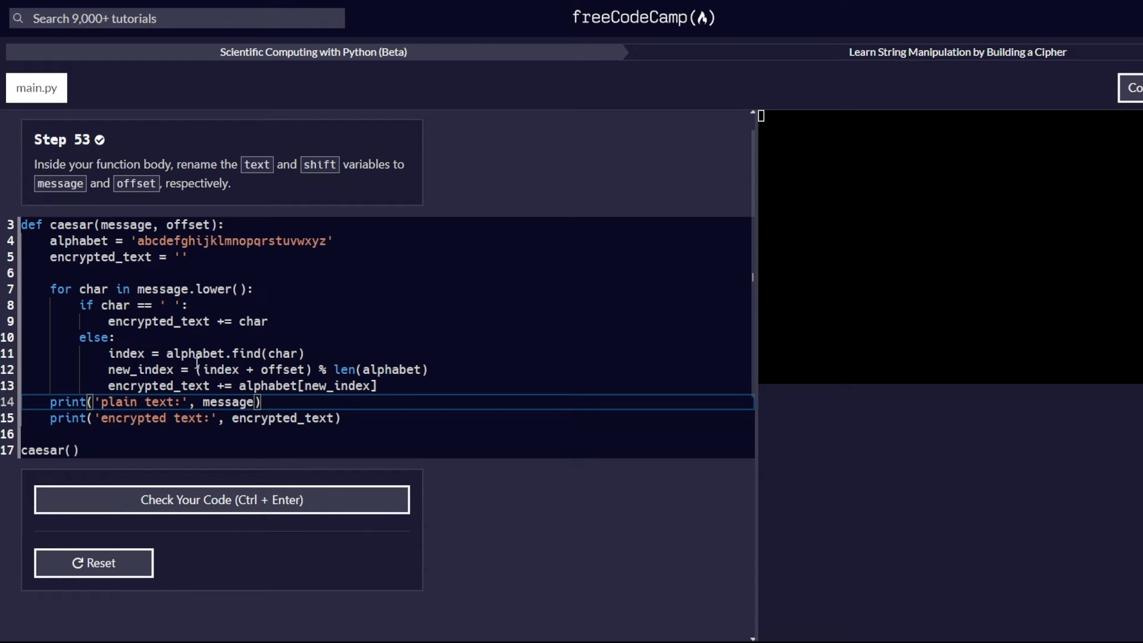
scroll(down, 3)
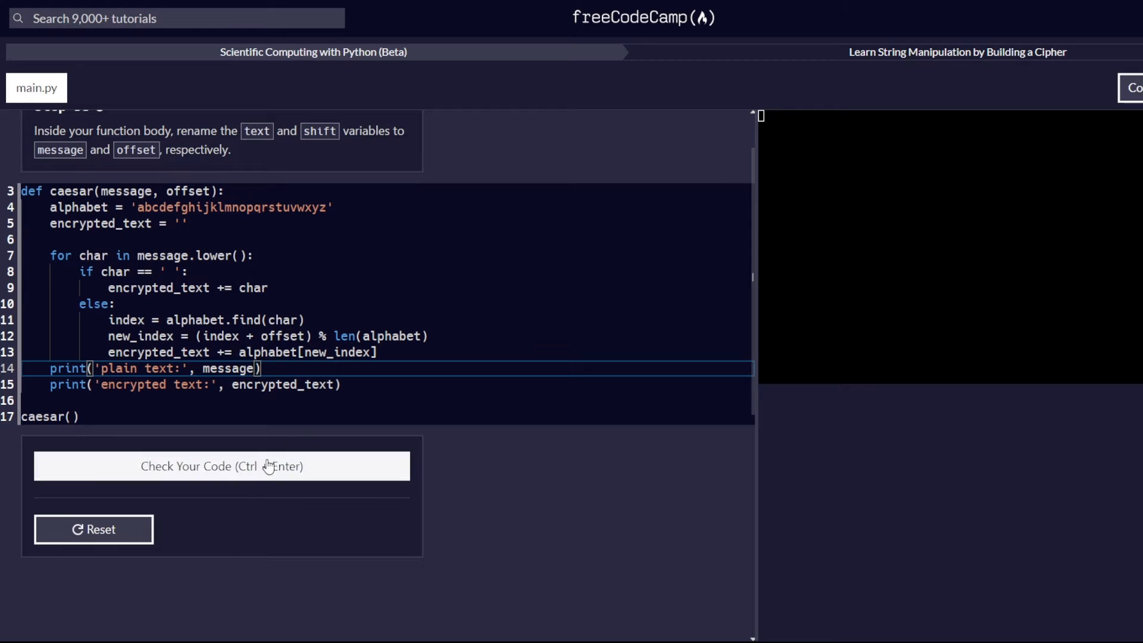
click(221, 466)
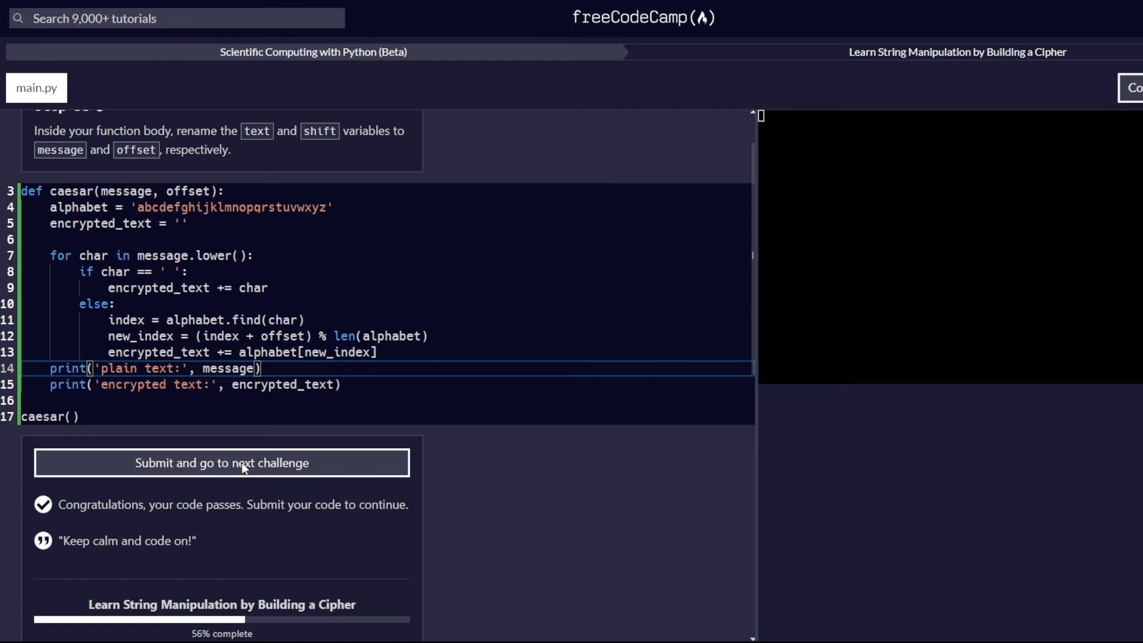
Step: Submit Step 53, dismiss the donation popup, and change the call to caesar(text, shift)
click(221, 462)
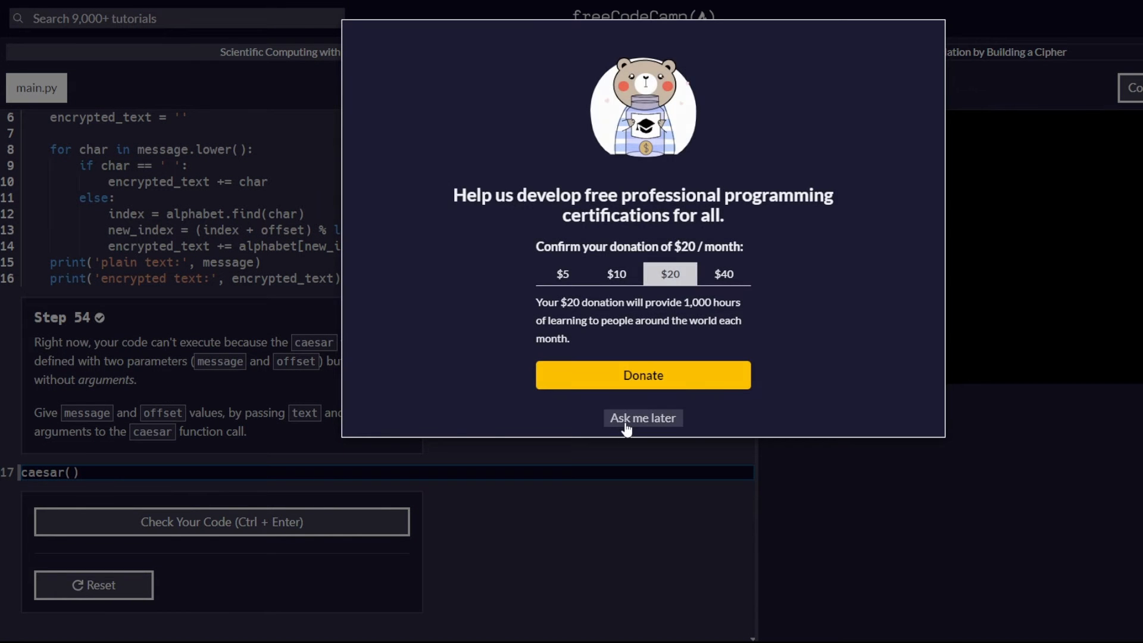
click(643, 418)
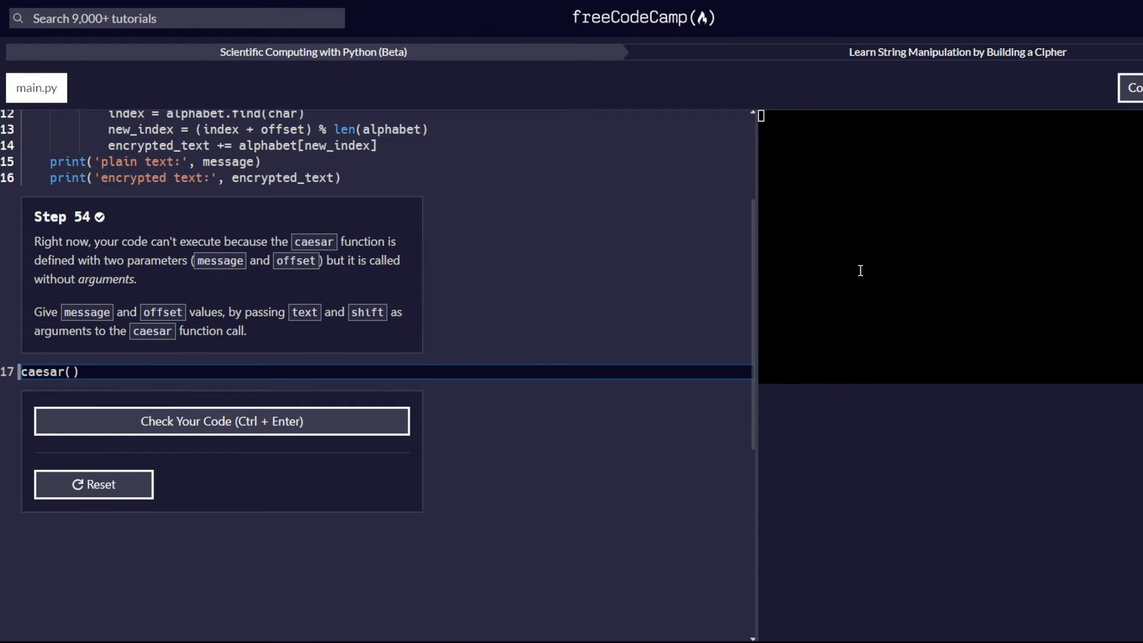
mouse_move(967, 235)
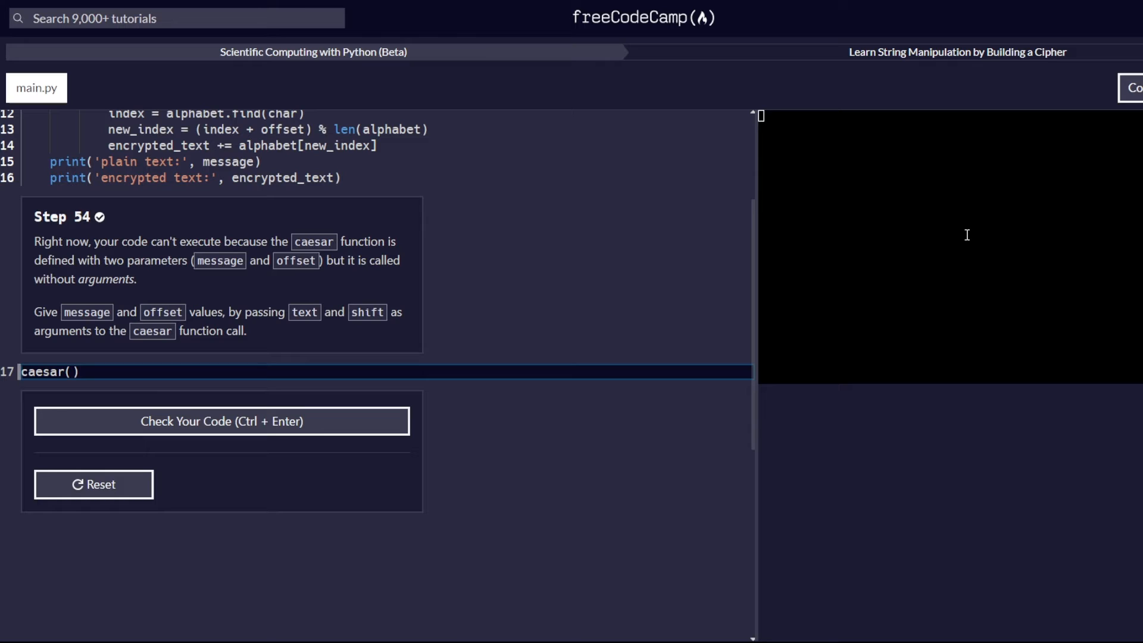
mouse_move(294, 249)
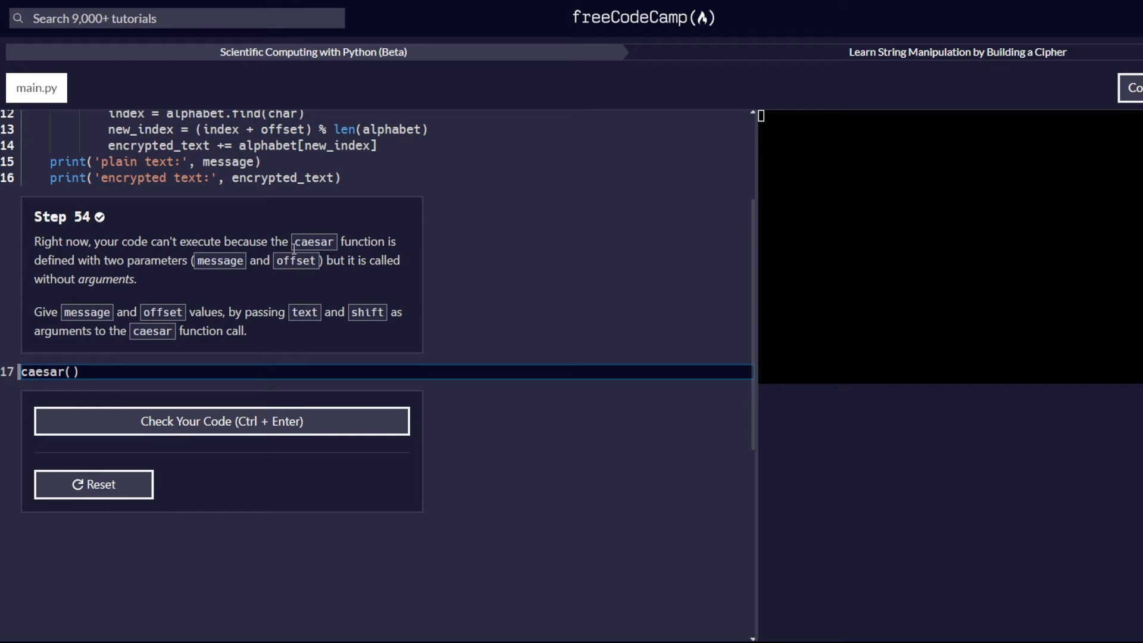
mouse_move(184, 278)
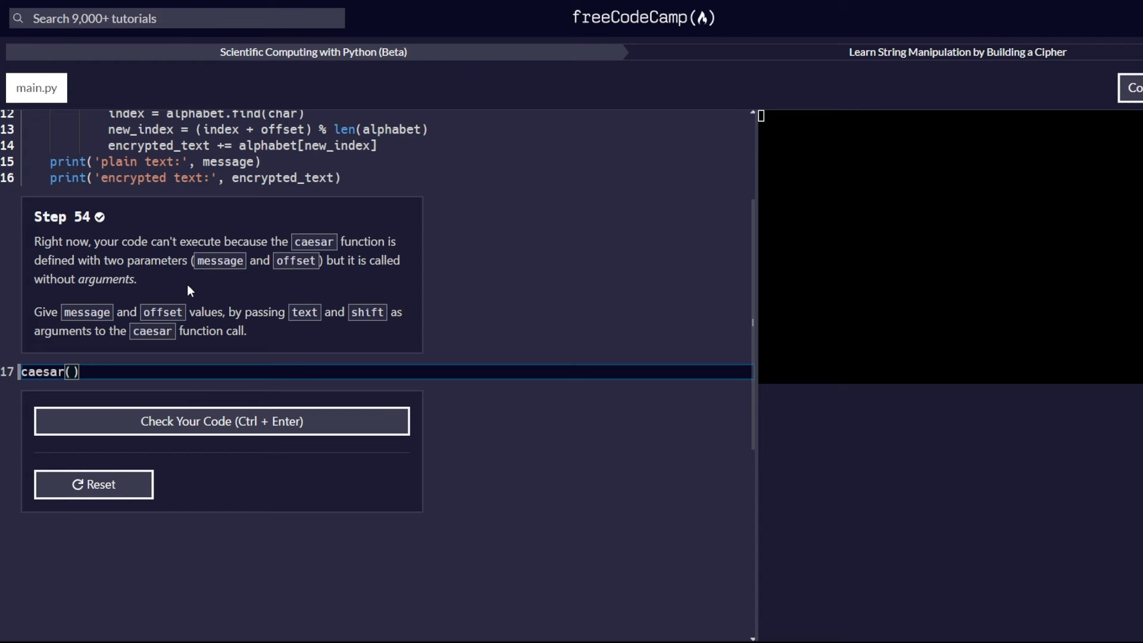
mouse_move(683, 160)
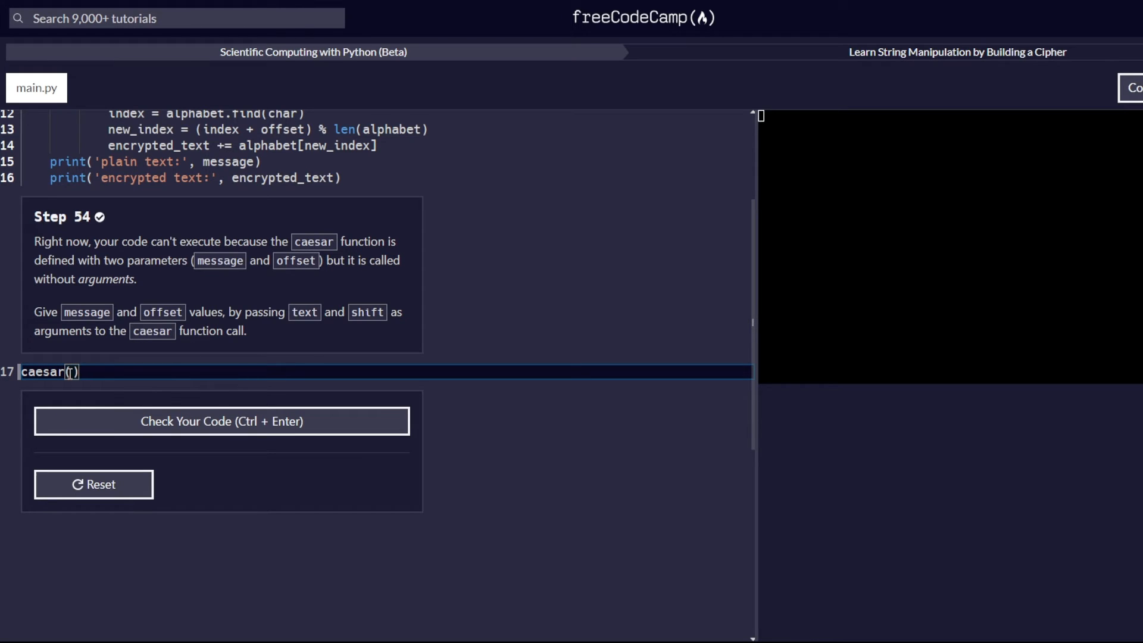
text(text)
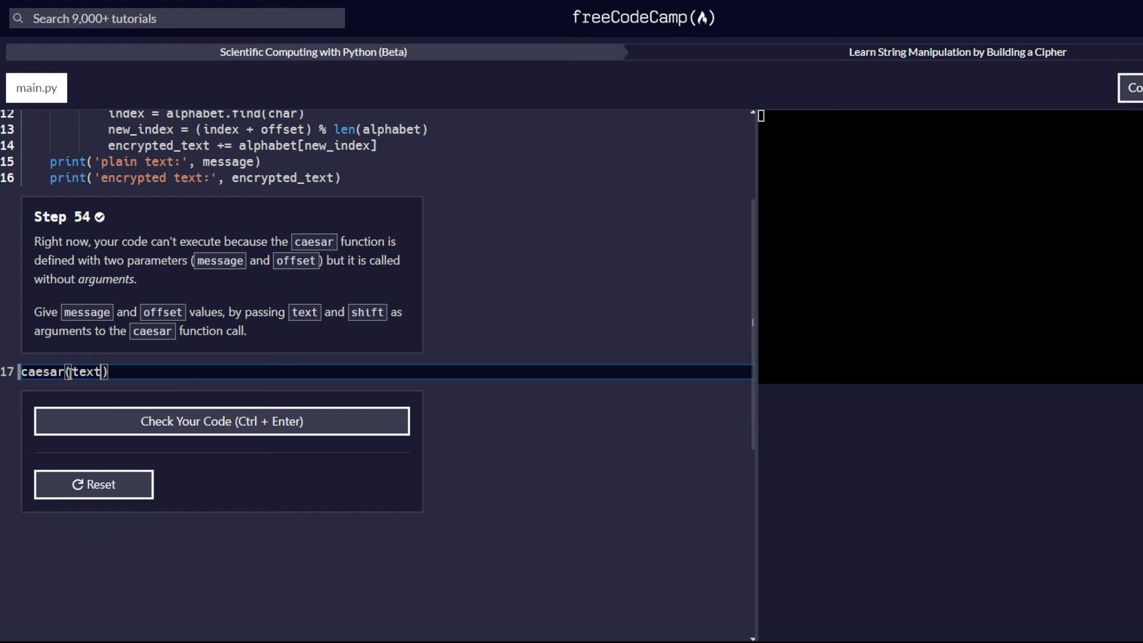
text(, shift)
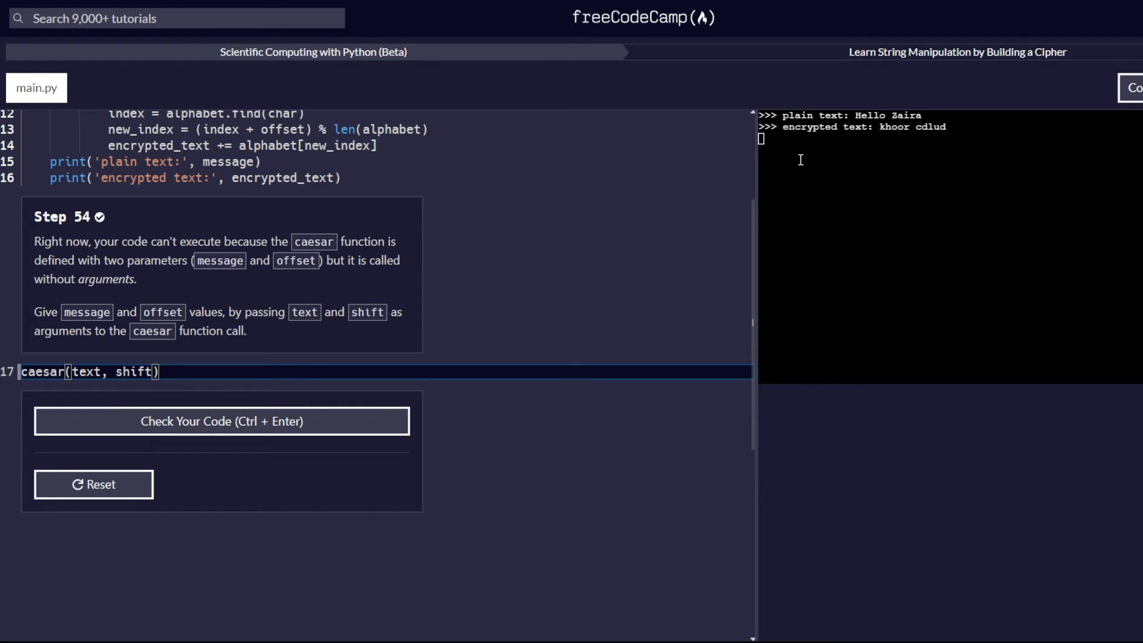
mouse_move(800, 157)
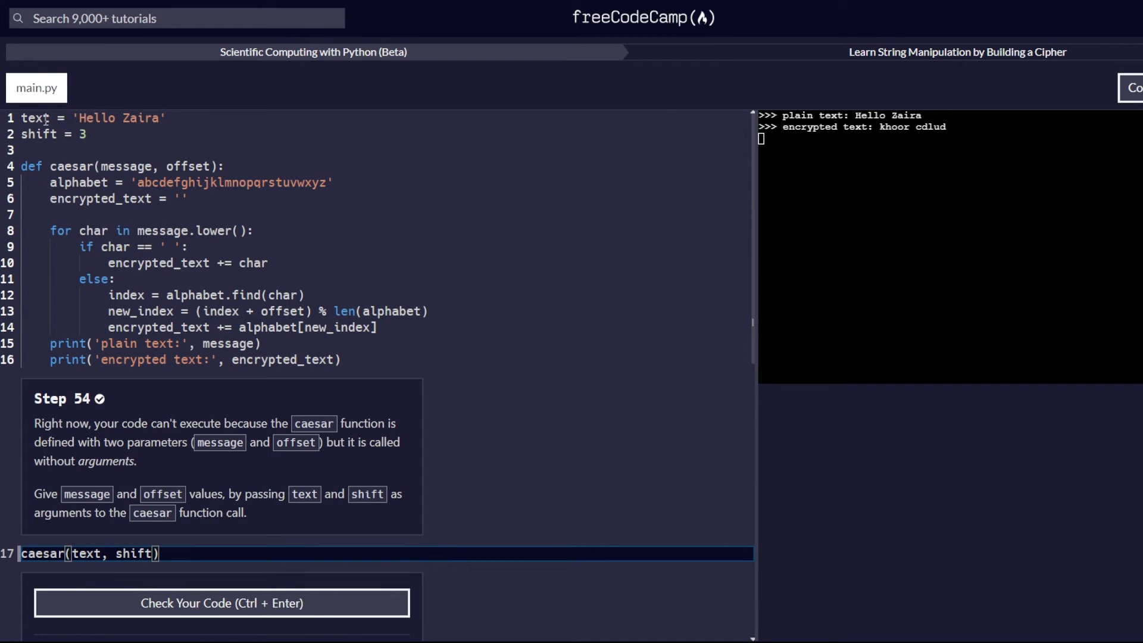
mouse_move(207, 198)
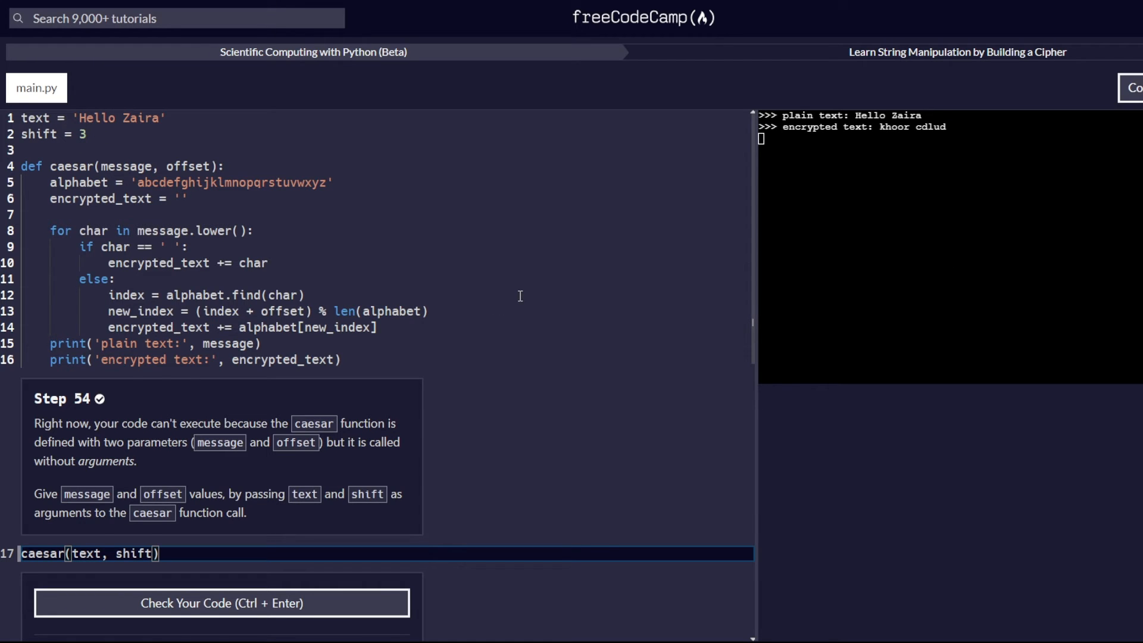
scroll(down, 3)
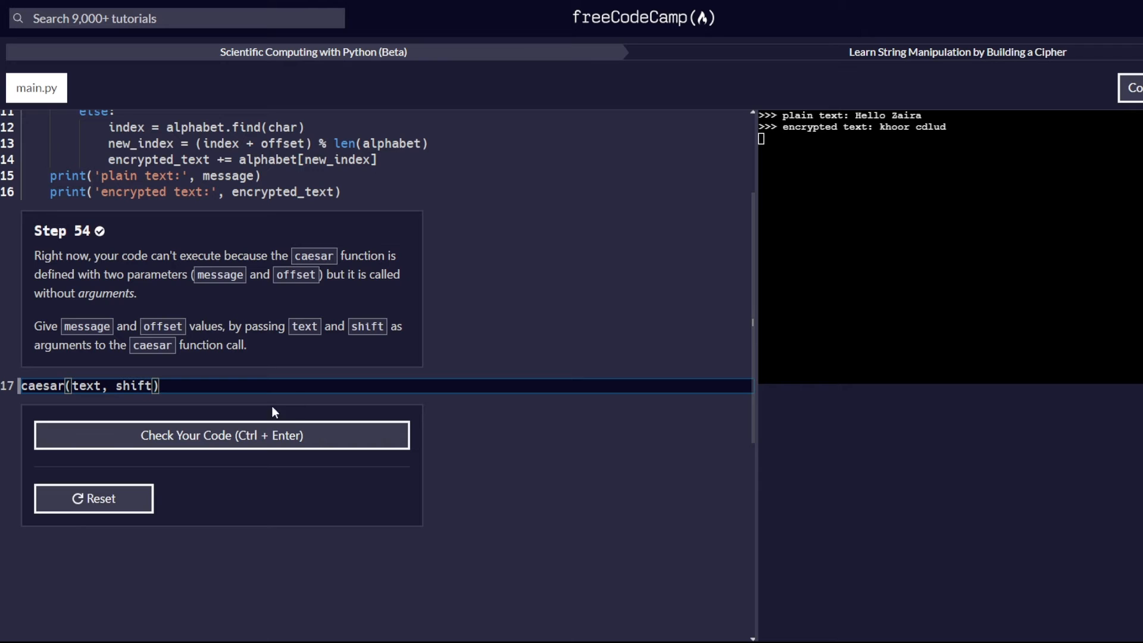
Step: Check and submit Step 54, then start a new line after the caesar call
click(222, 435)
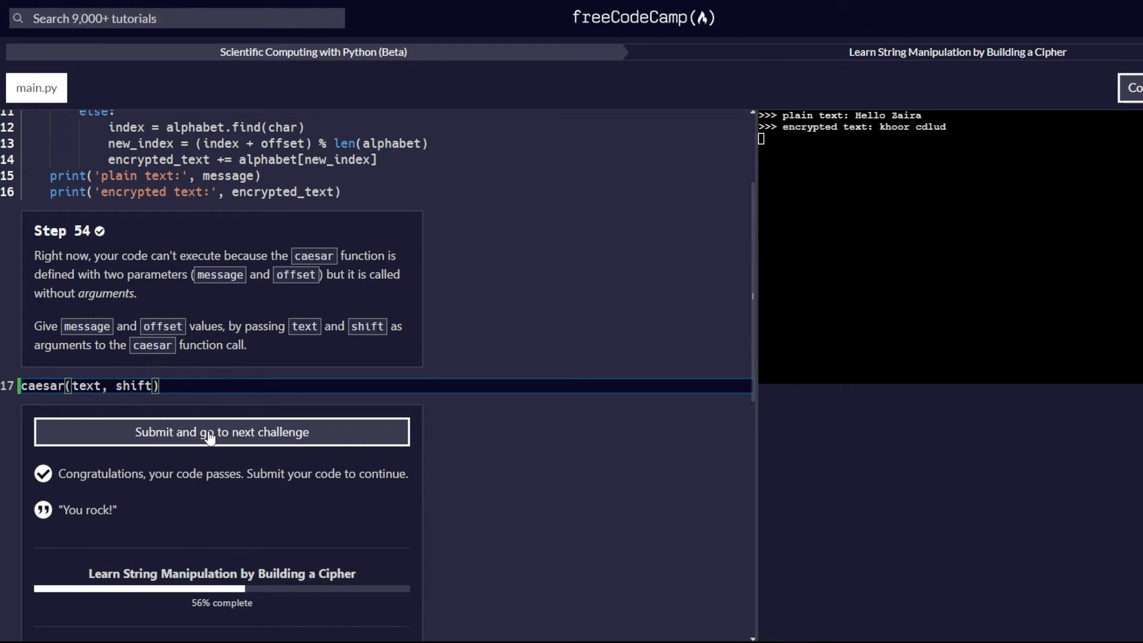
click(221, 432)
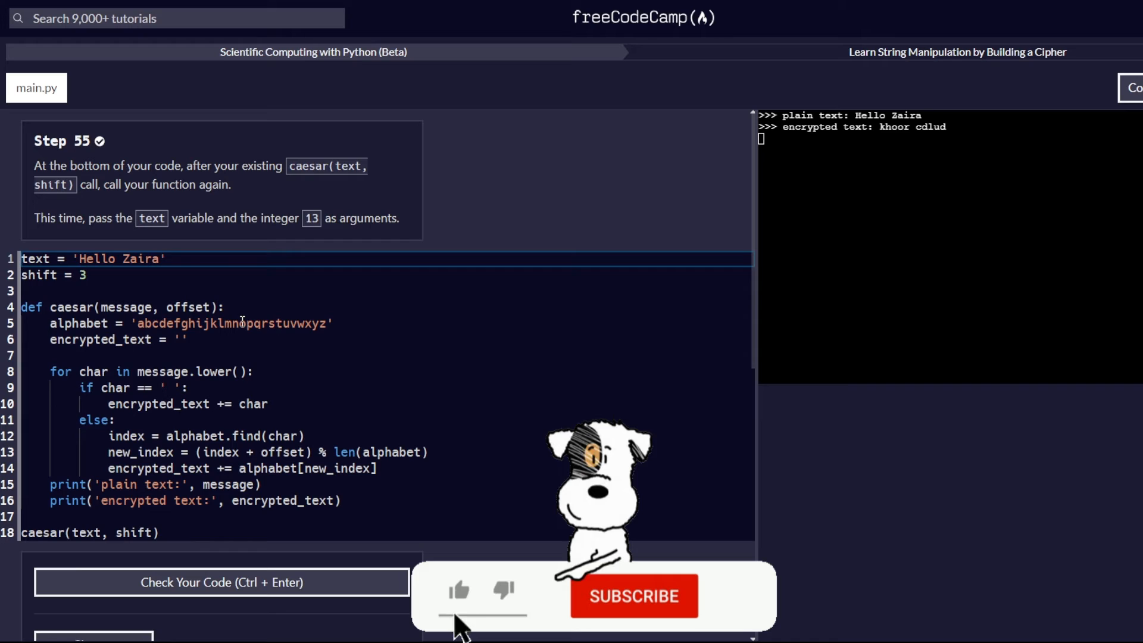
click(635, 596)
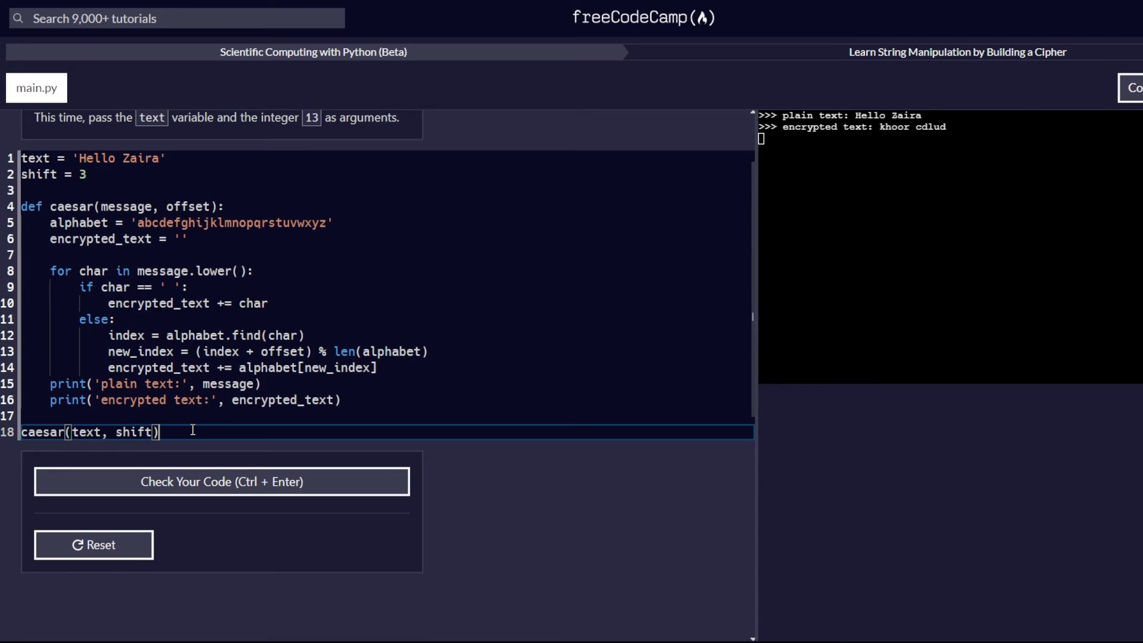
key(Enter)
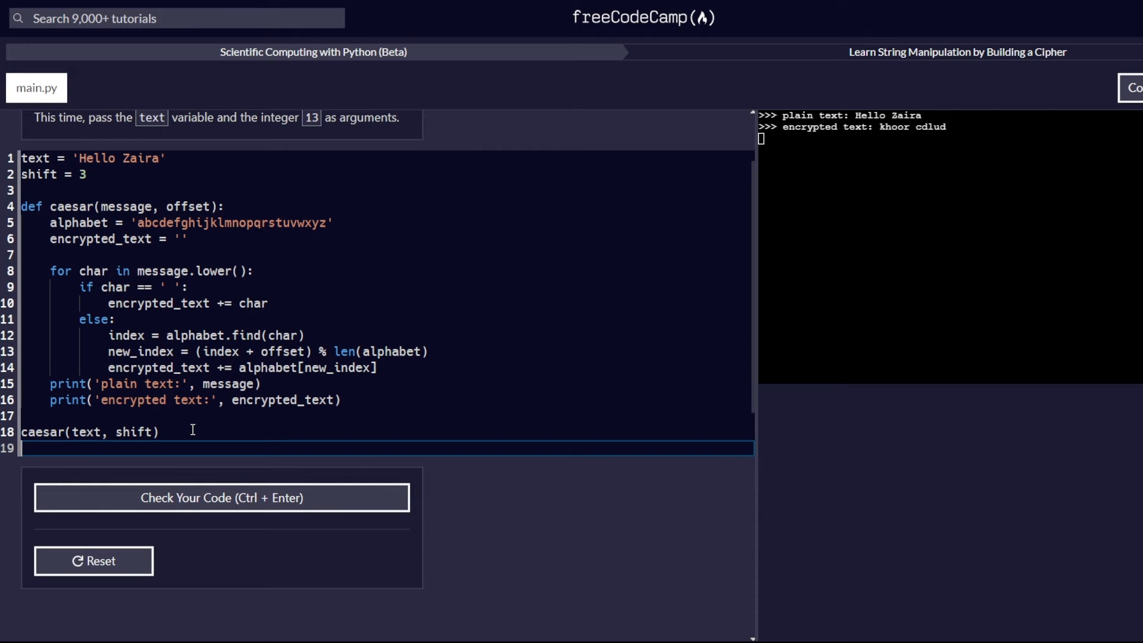
Step: Add a second call caesar(text, 13), fix the 'casear' typo, and pass Step 55 printing 'uryyb mnven'
text(casear)
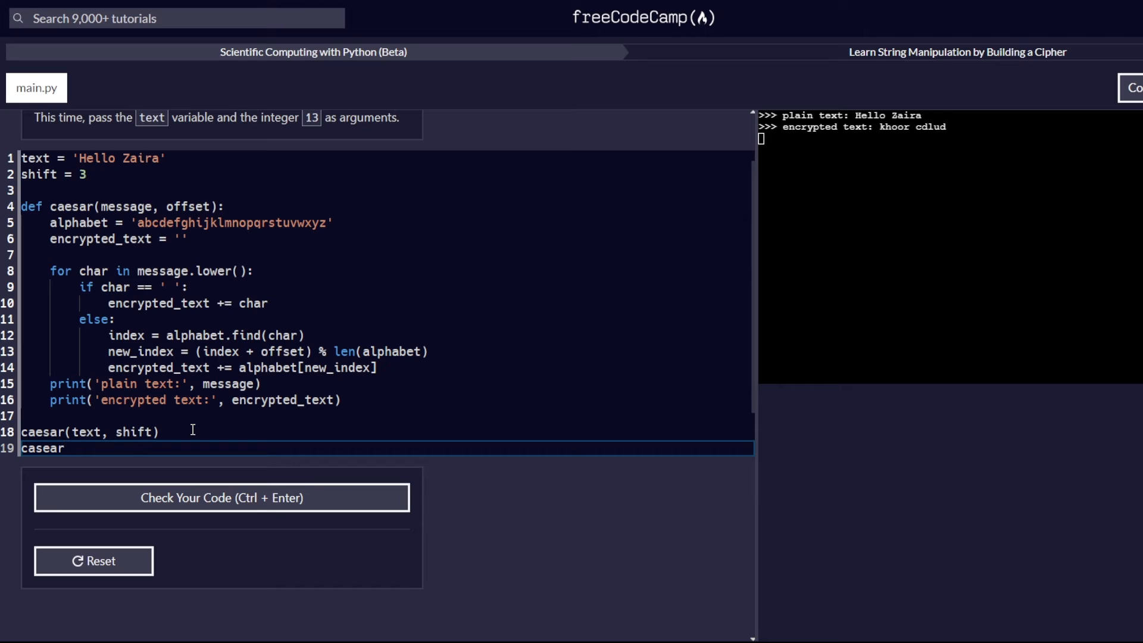
text(())
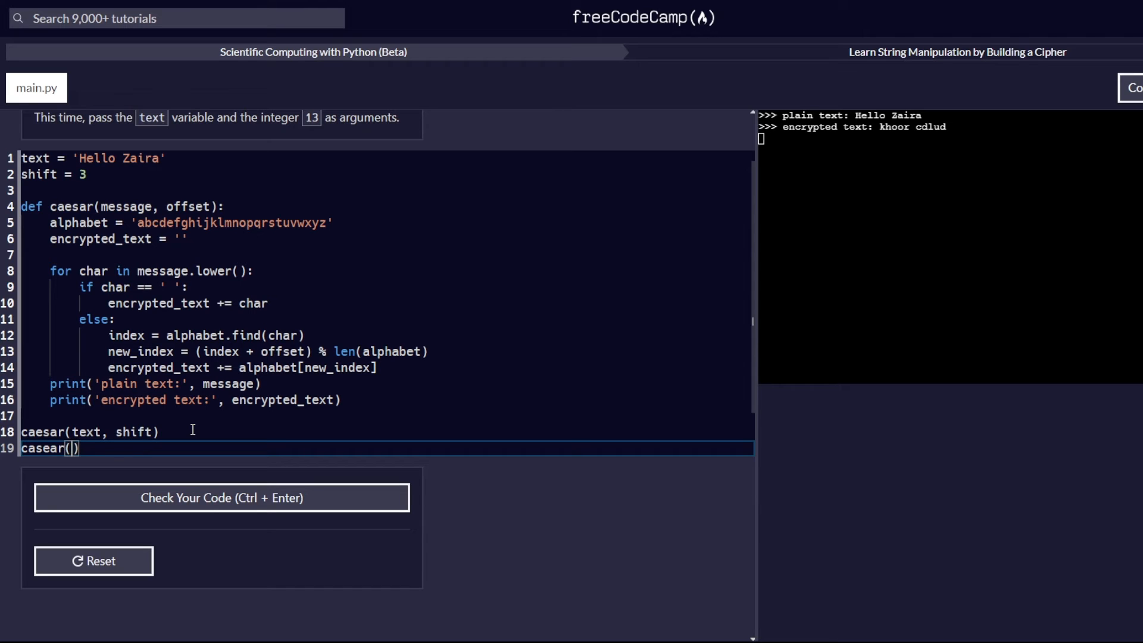
text(text,)
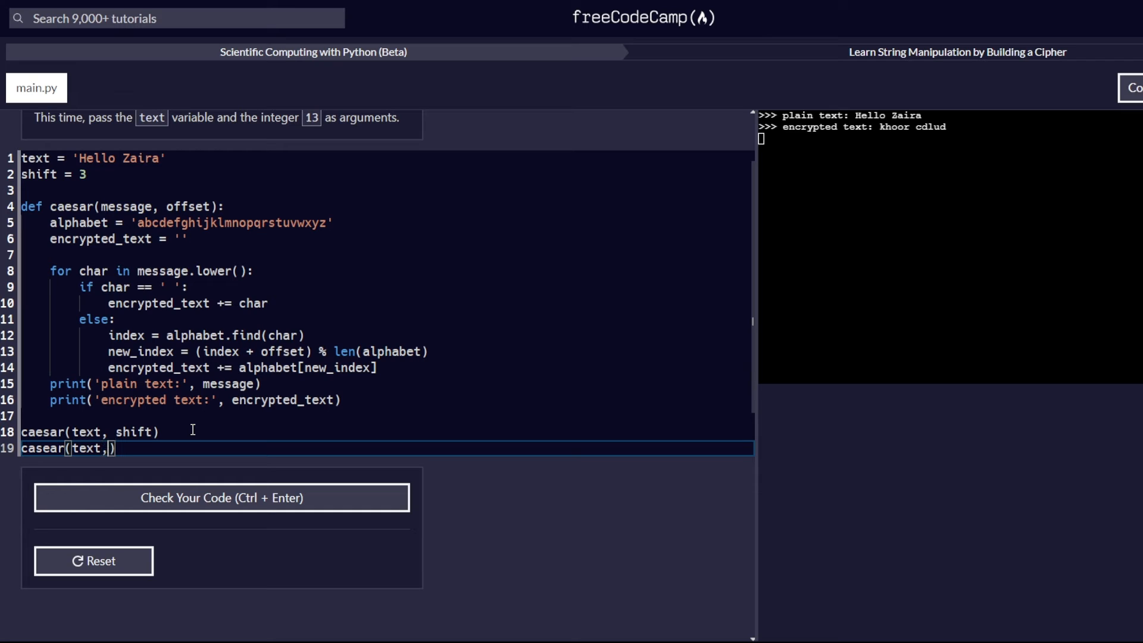
text(13)
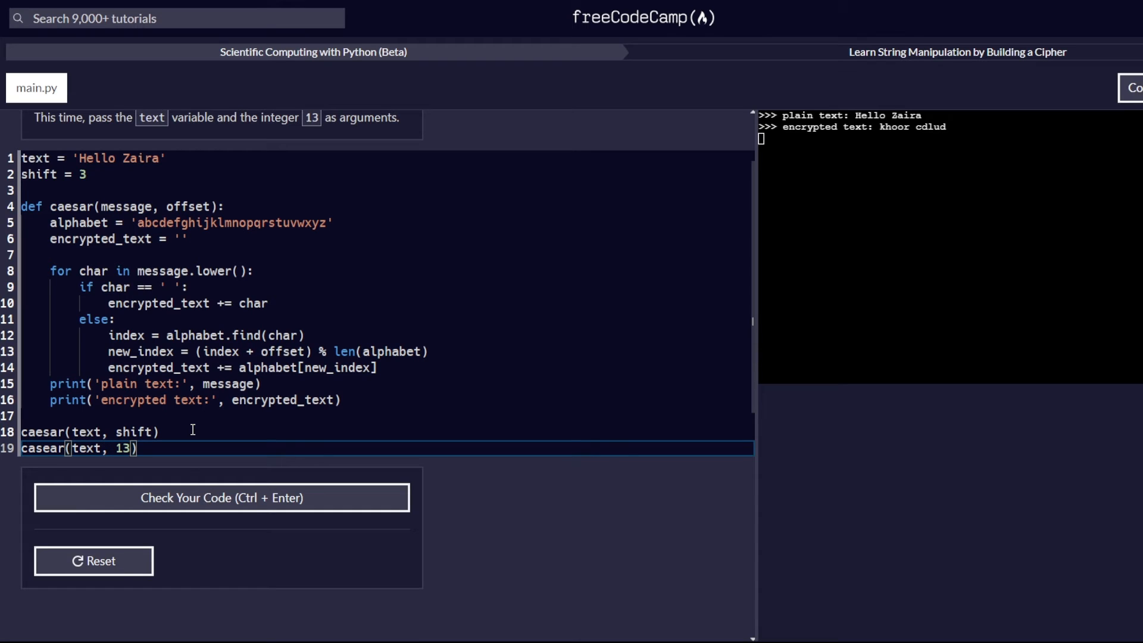
mouse_move(228, 272)
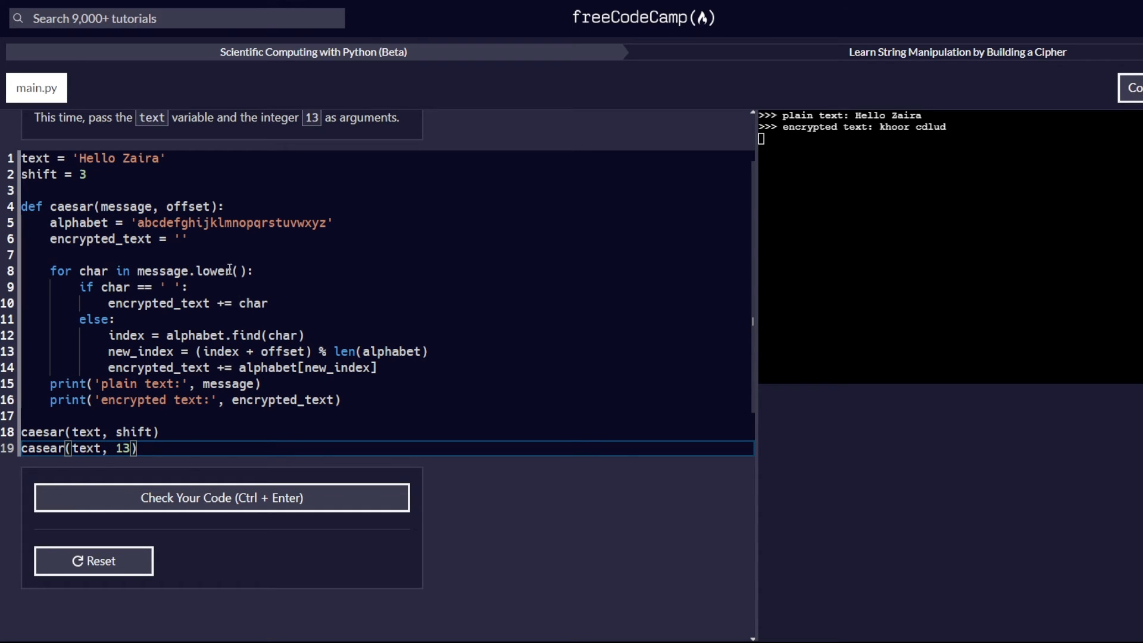
click(222, 498)
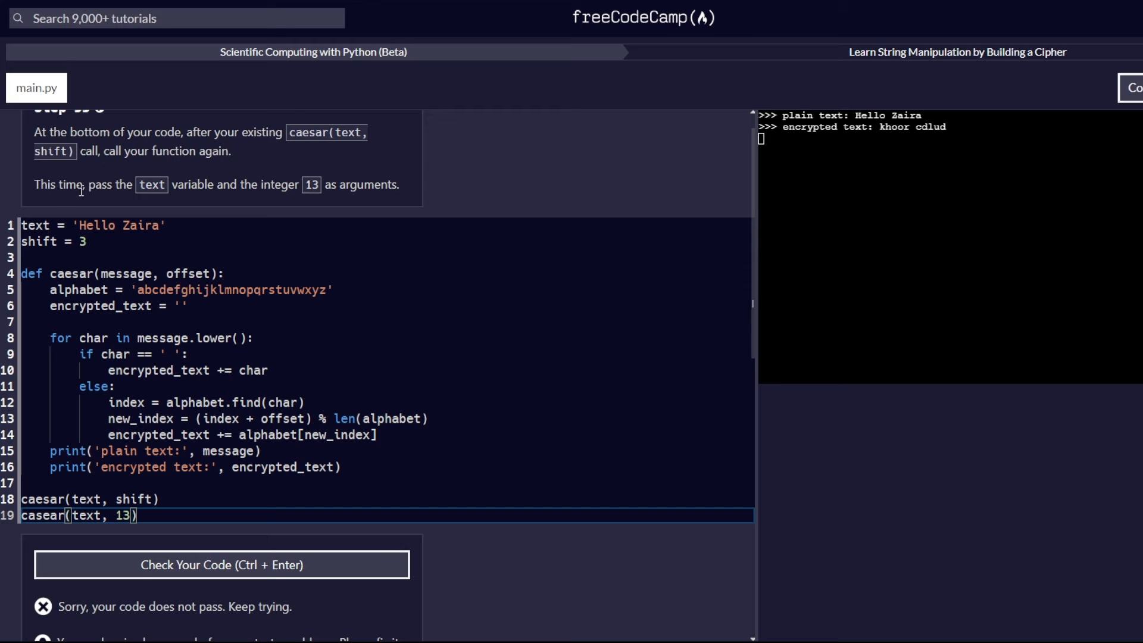
mouse_move(232, 234)
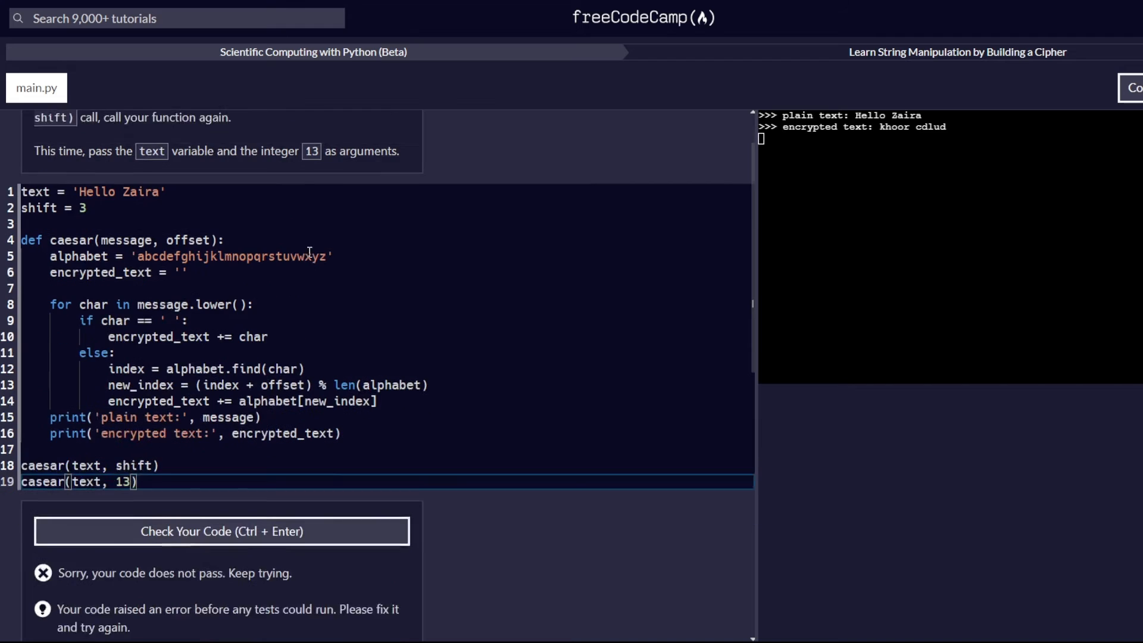
scroll(down, 3)
text(e)
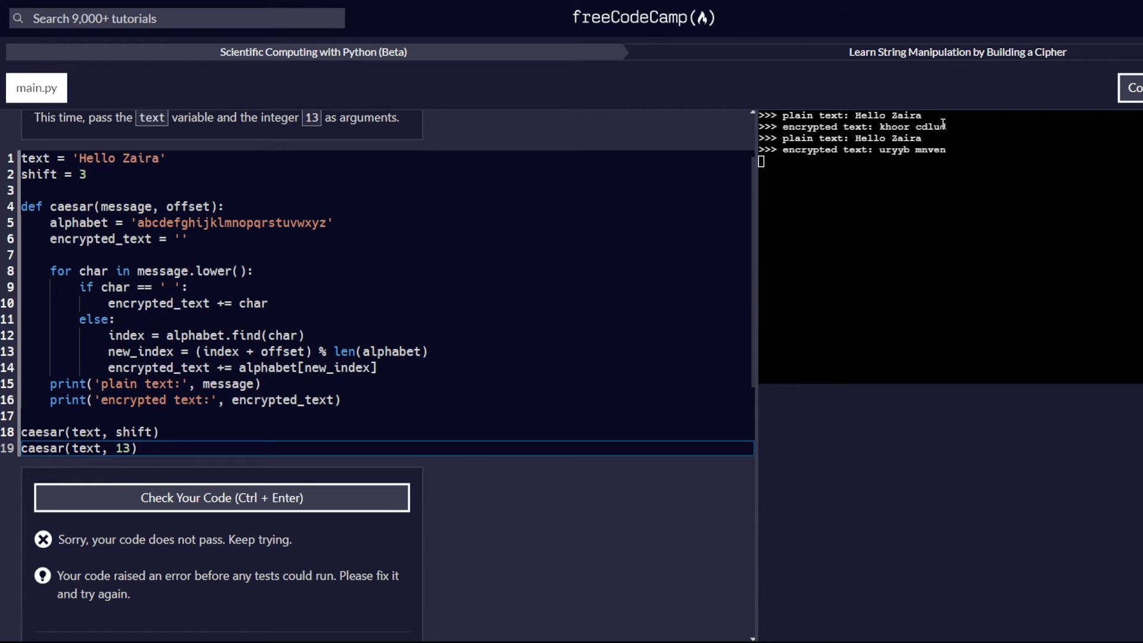
scroll(down, 3)
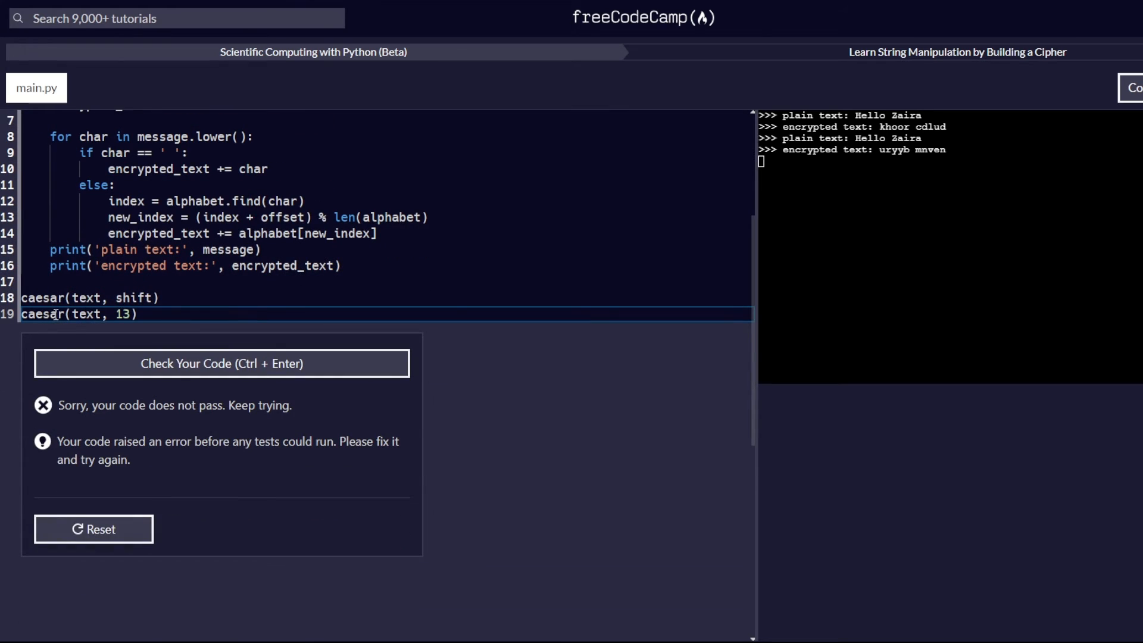
mouse_move(189, 363)
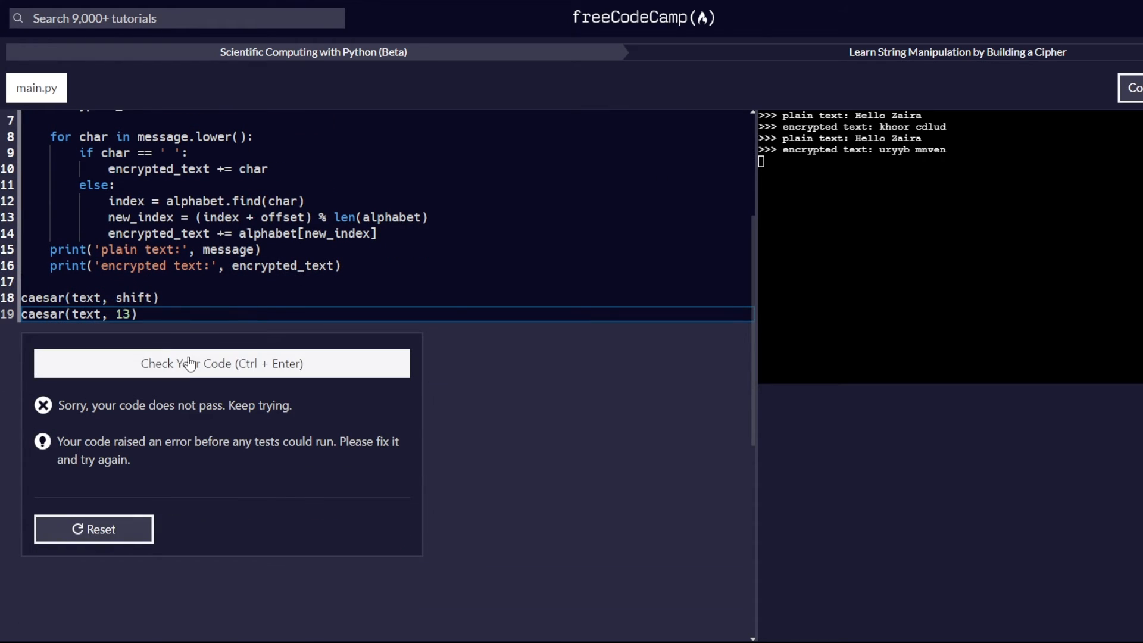
click(222, 363)
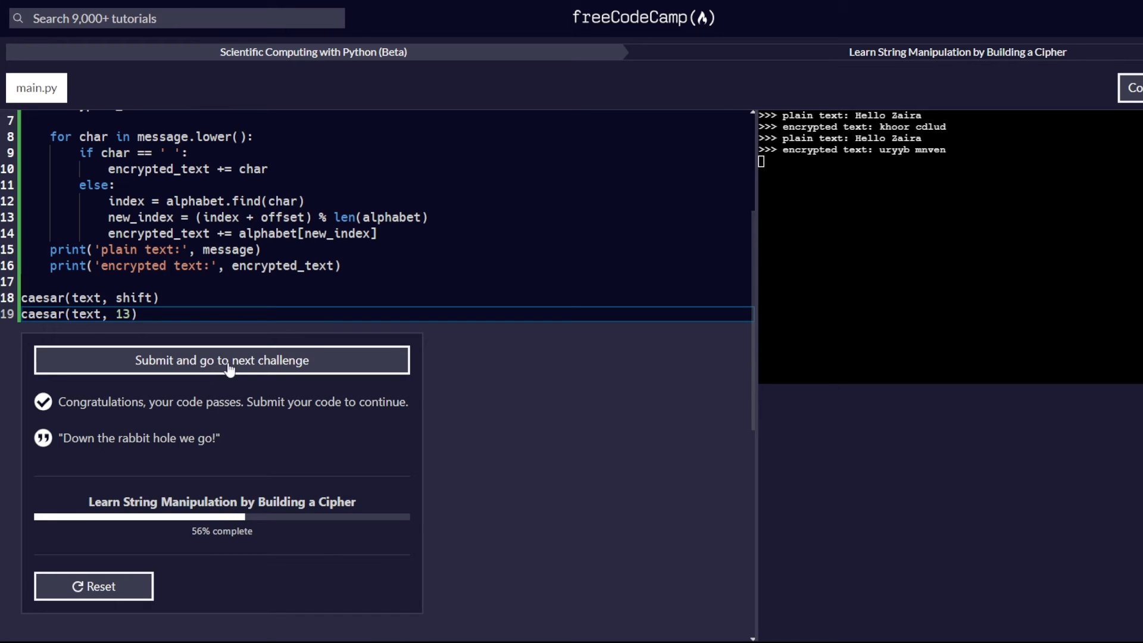
Step: Submit Step 55, remove both caesar calls from the end of main.py, and pass Step 56
click(222, 359)
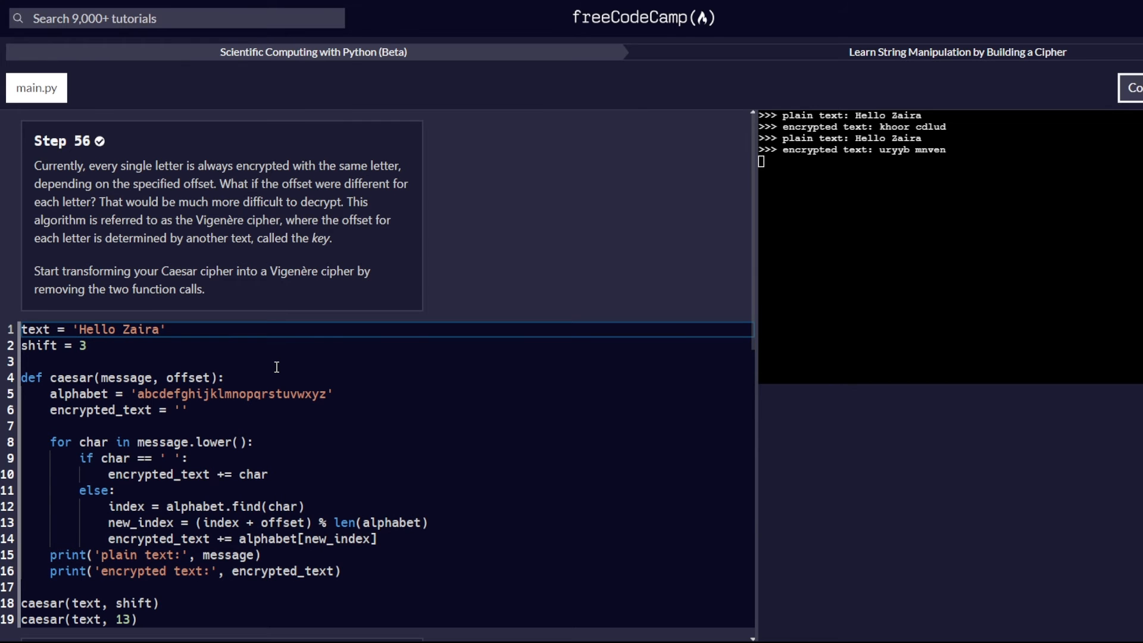
mouse_move(574, 242)
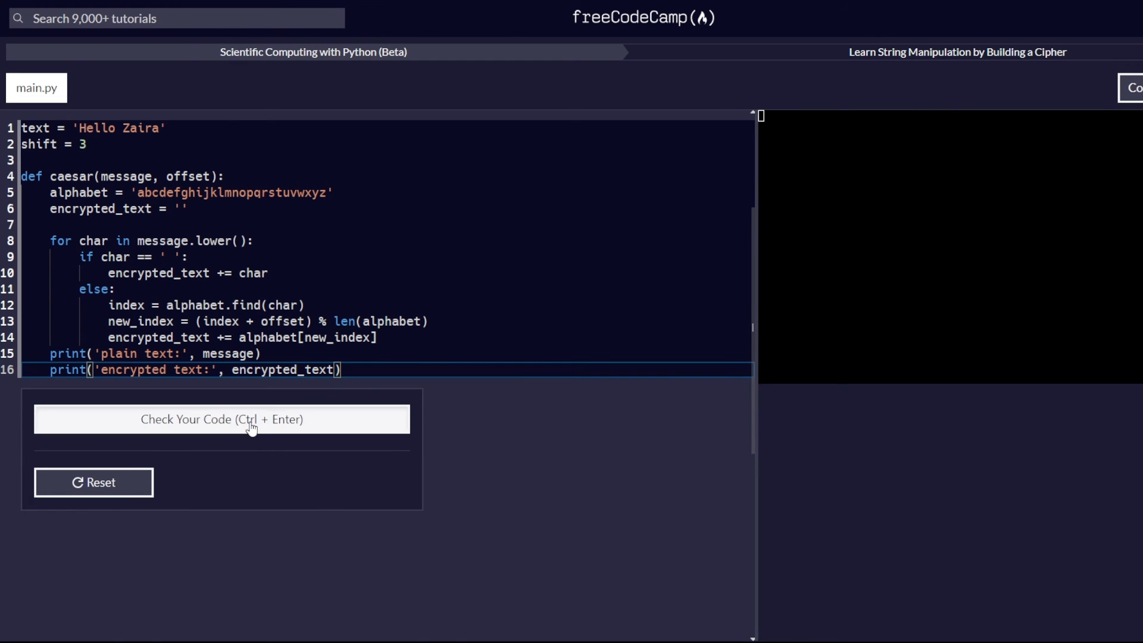
click(250, 419)
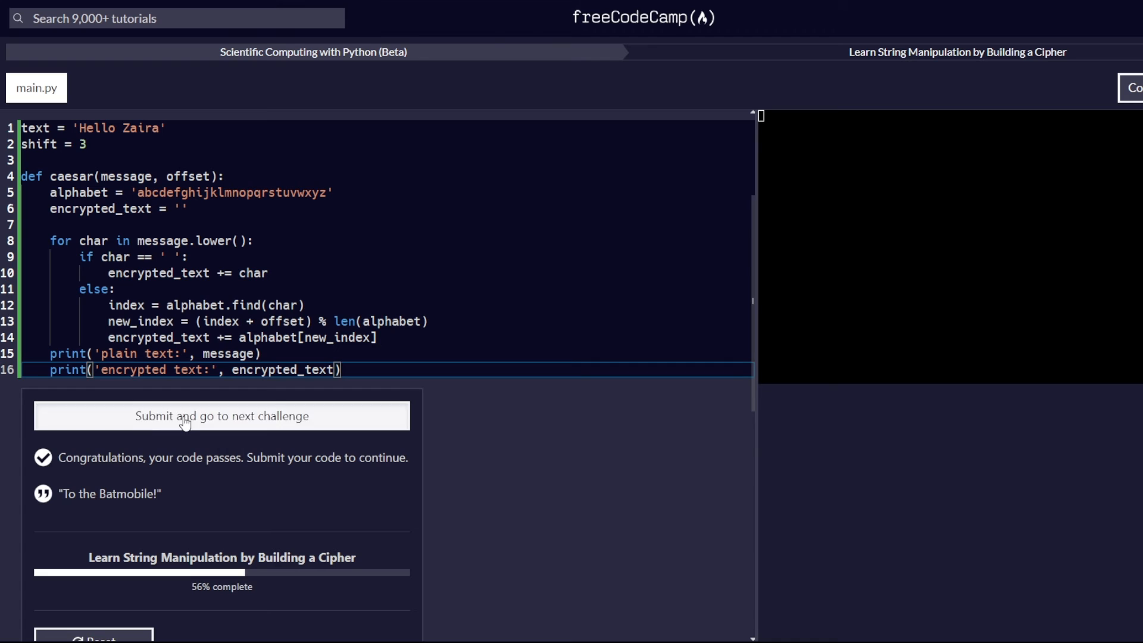
Step: Submit Step 56 and redeclare the function as vigenere(message, key), passing Step 57
click(222, 417)
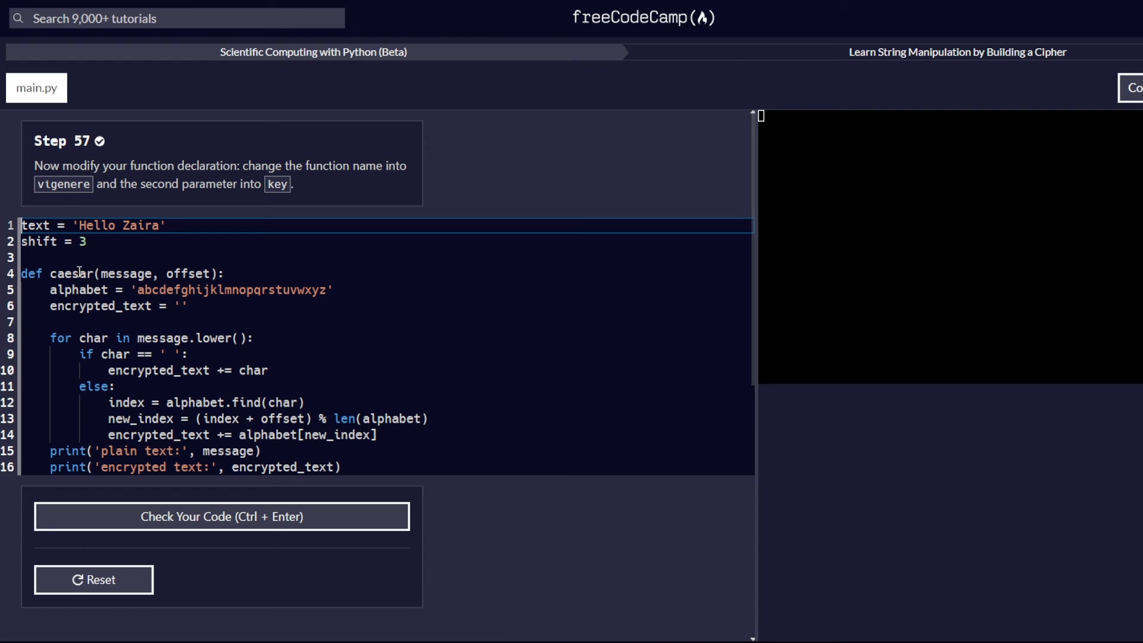
double_click(72, 274)
text(vin)
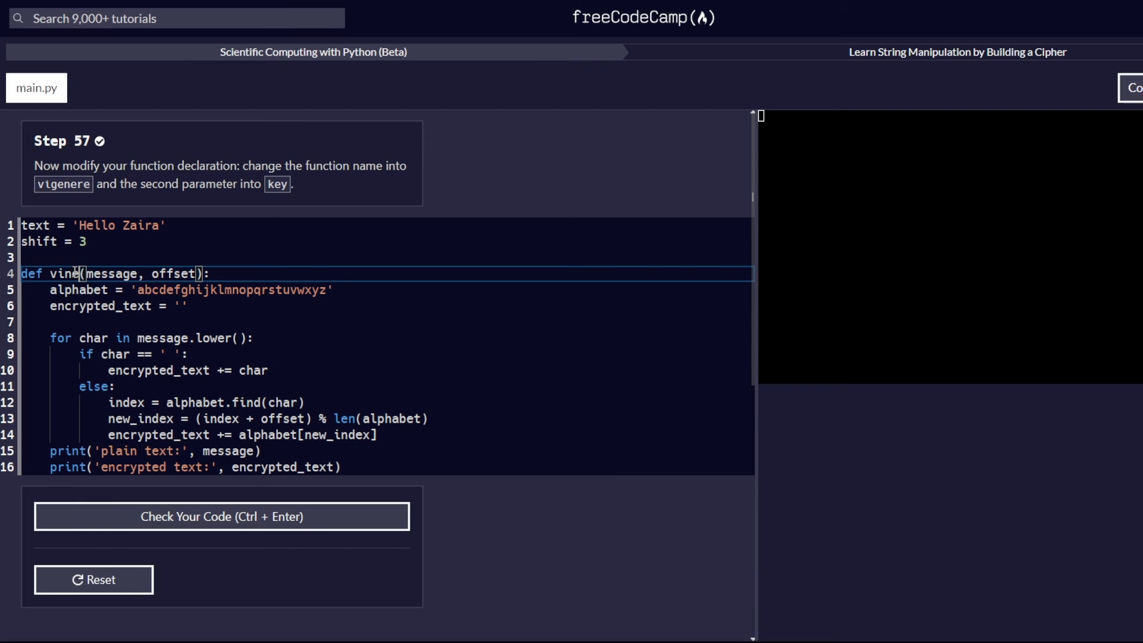
key(Backspace)
text(gener)
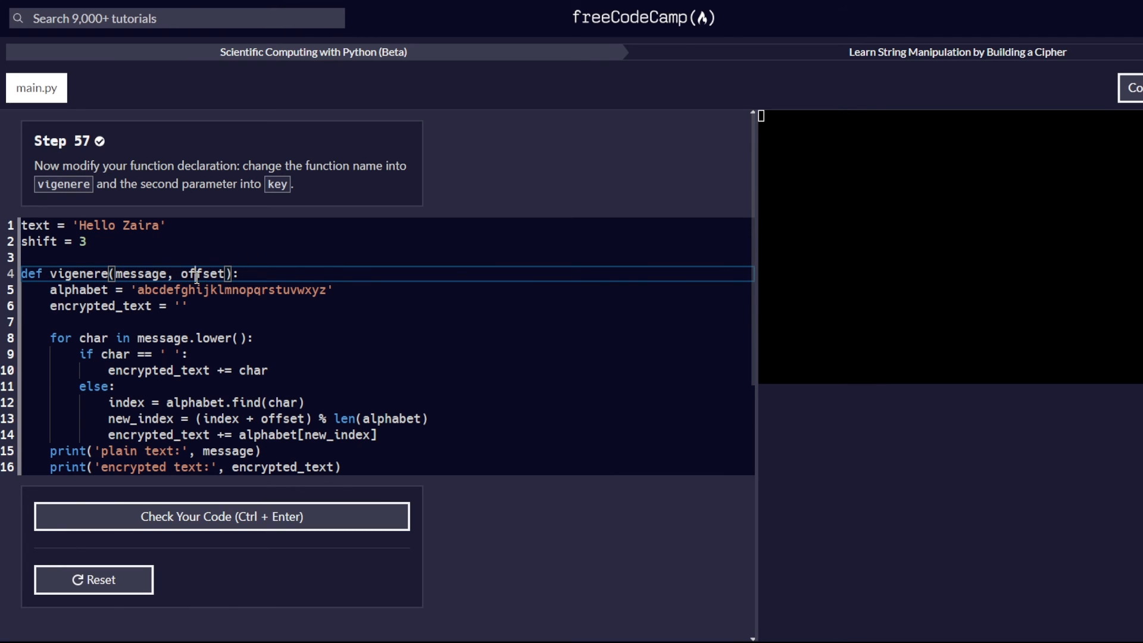
text(key)
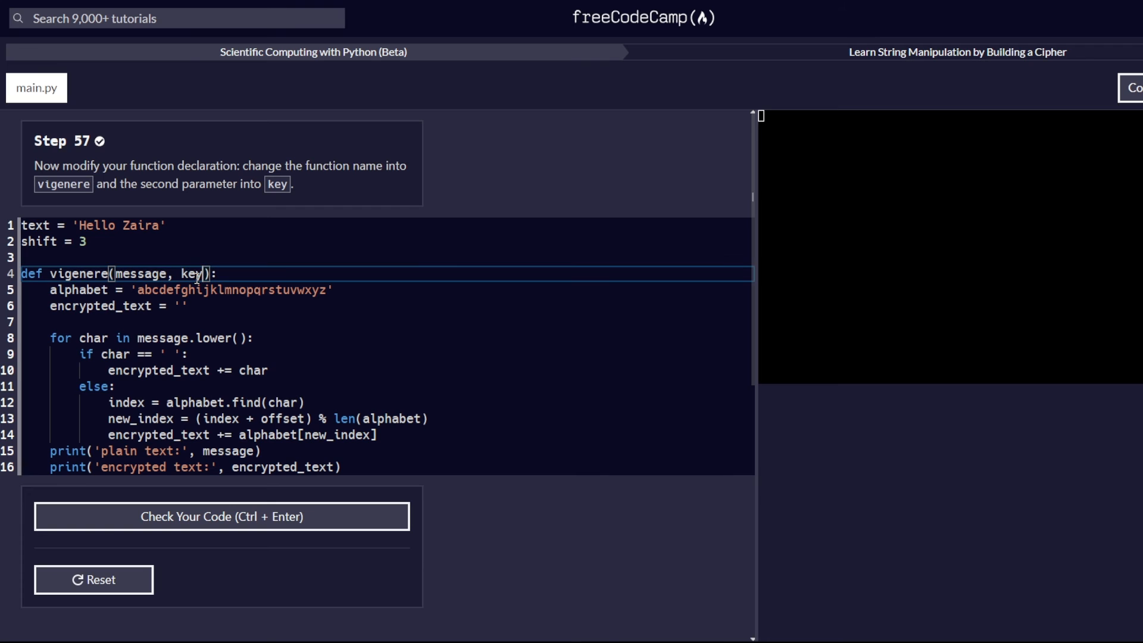
click(221, 517)
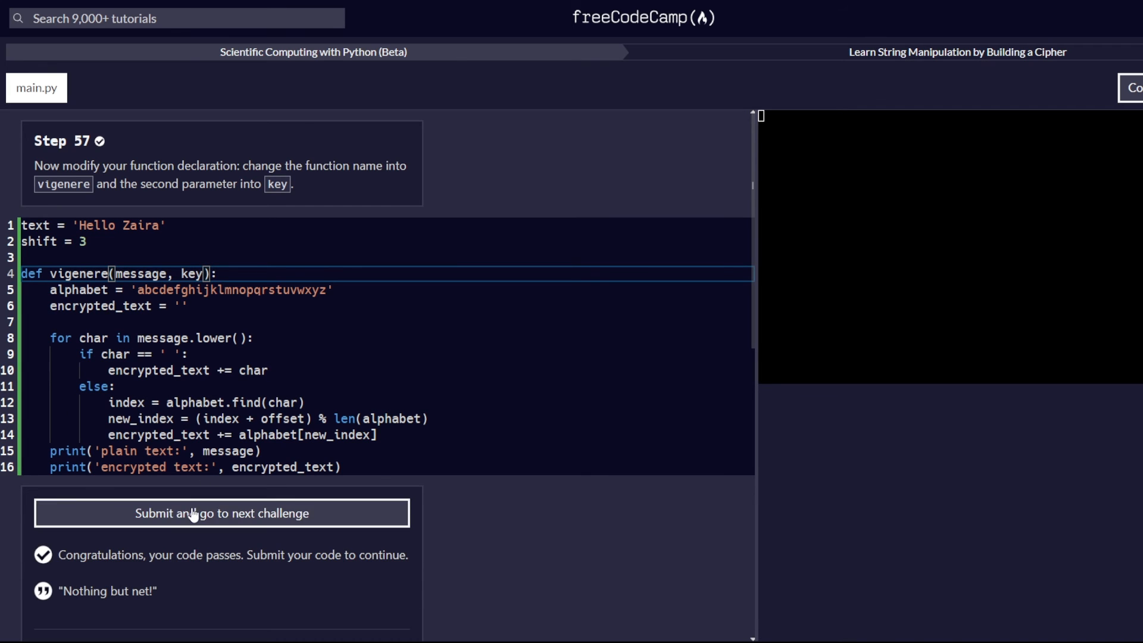
Step: Submit Step 57 and replace the shift line with custom_key = 'python', passing Step 58
click(221, 513)
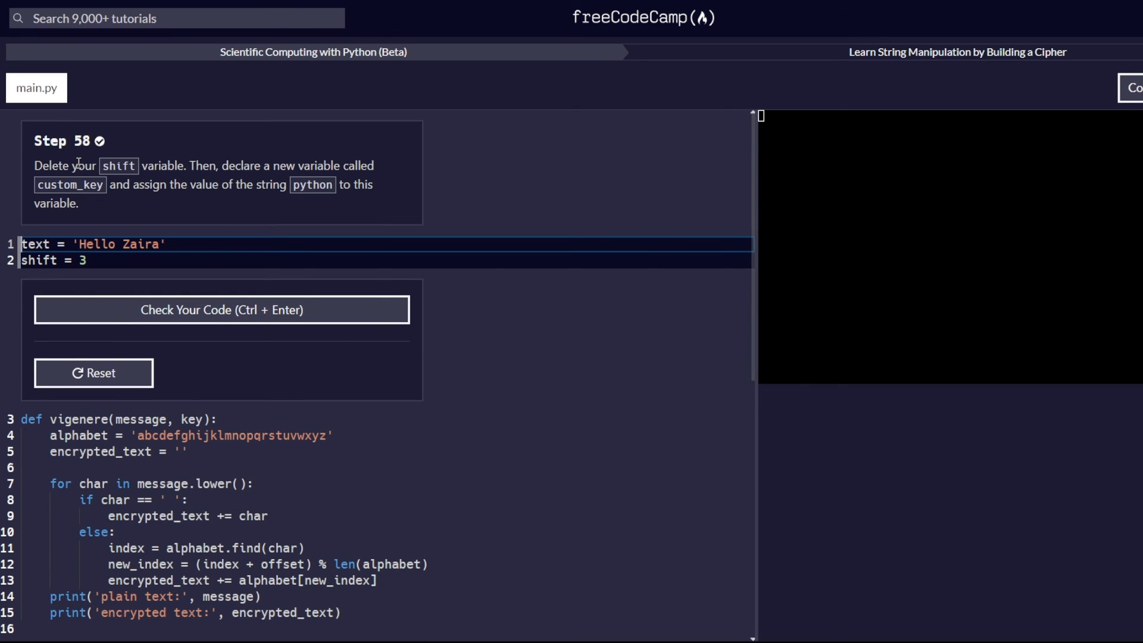
mouse_move(91, 168)
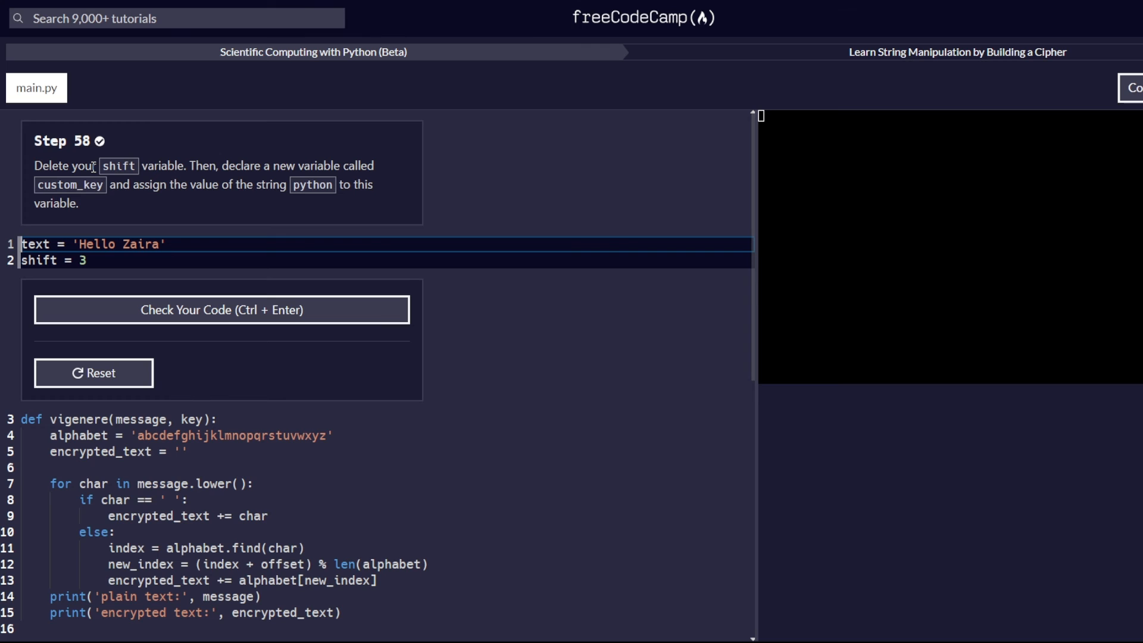
drag(21, 244, 87, 261)
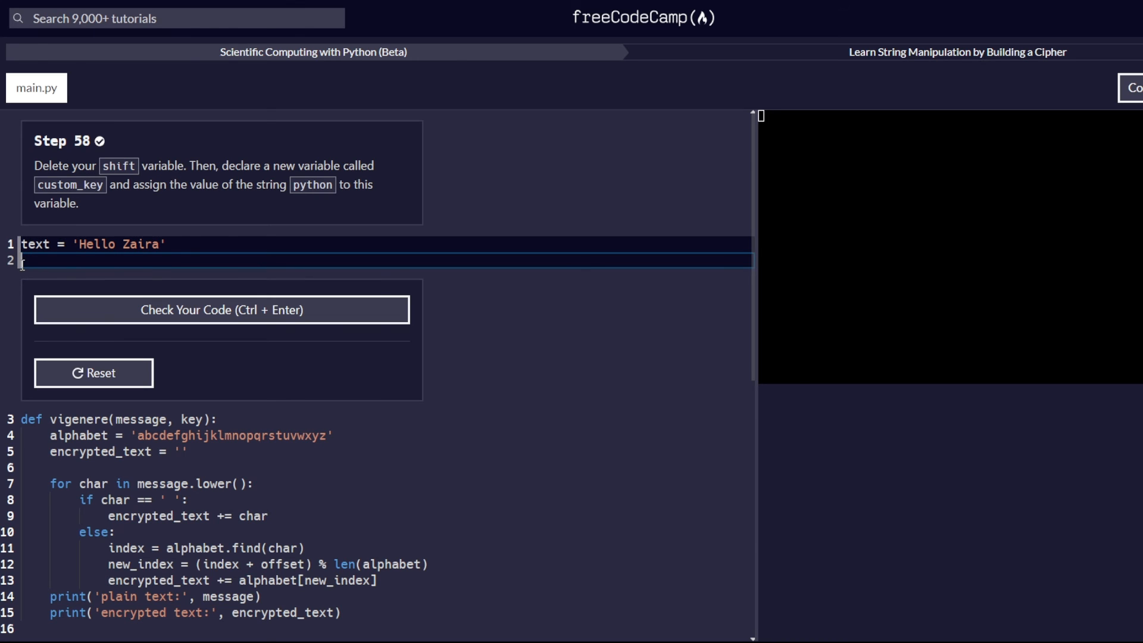
text(cust)
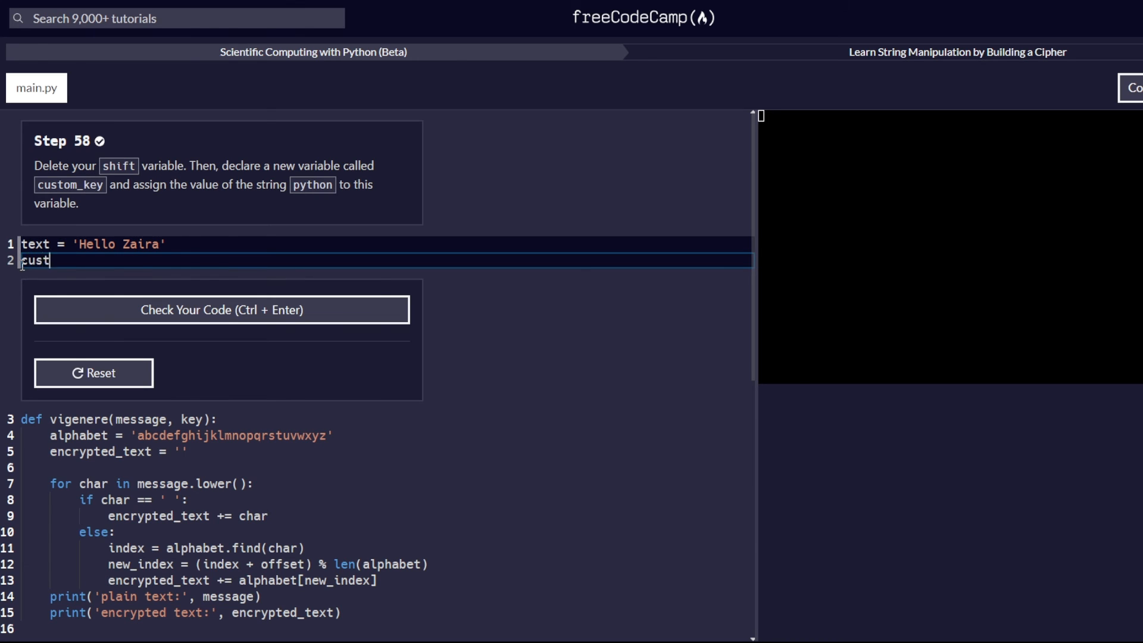
text(om_key)
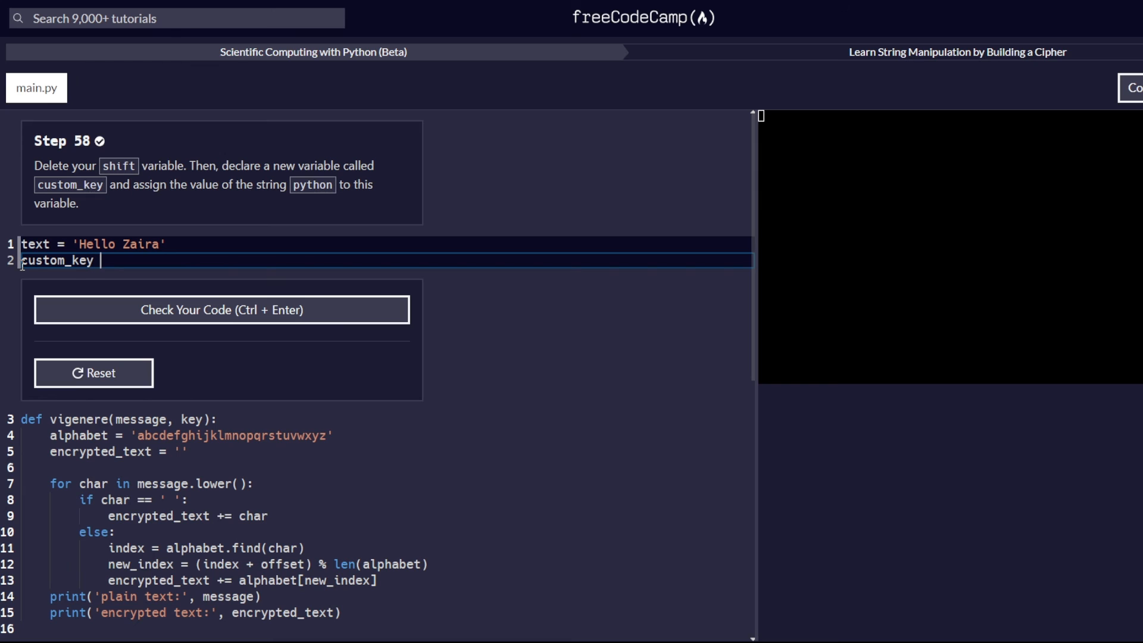
text(=)
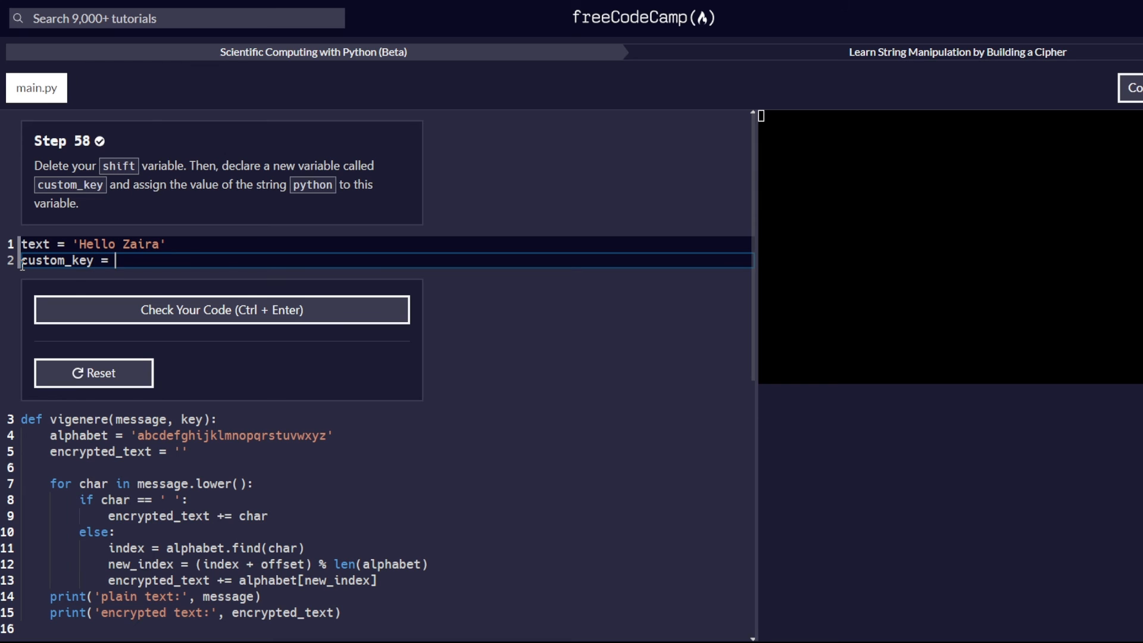
text(')
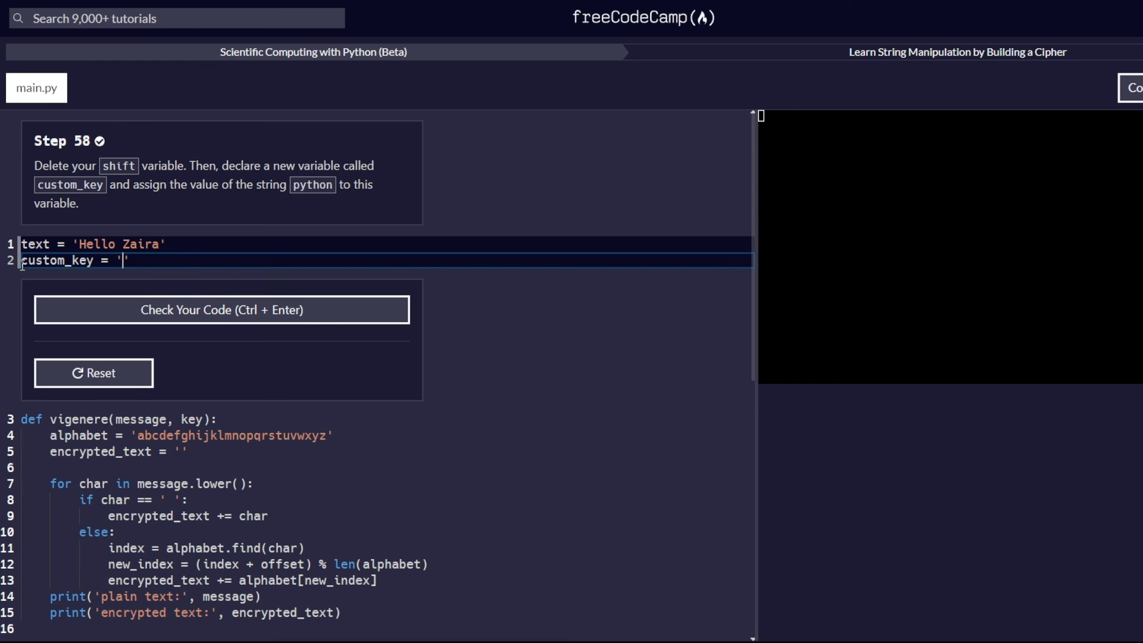
text(python)
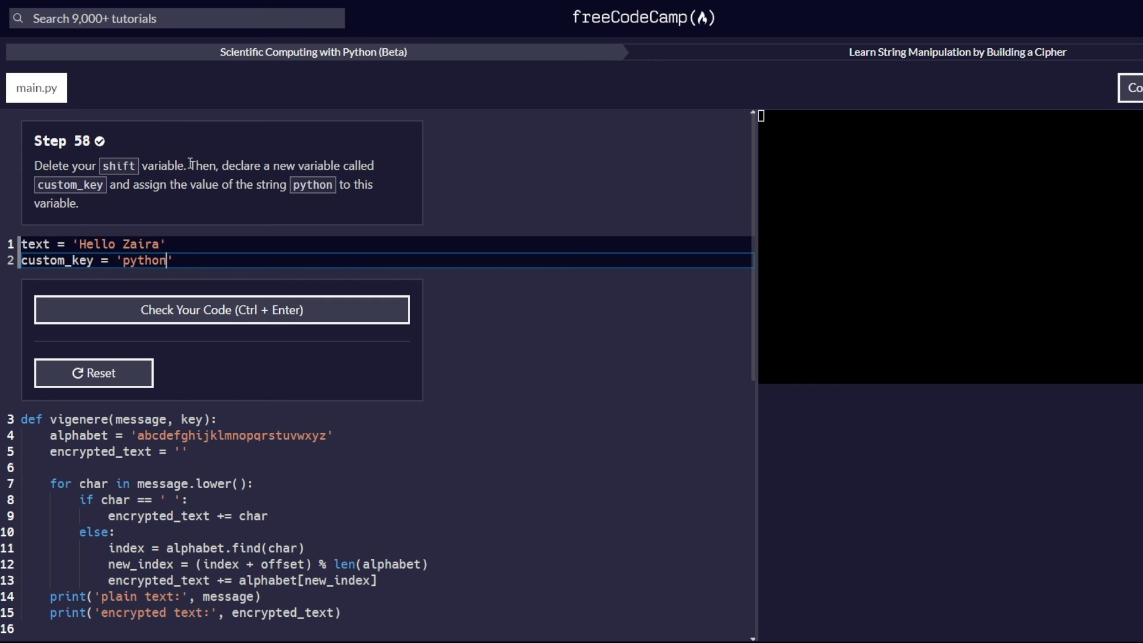
mouse_move(443, 205)
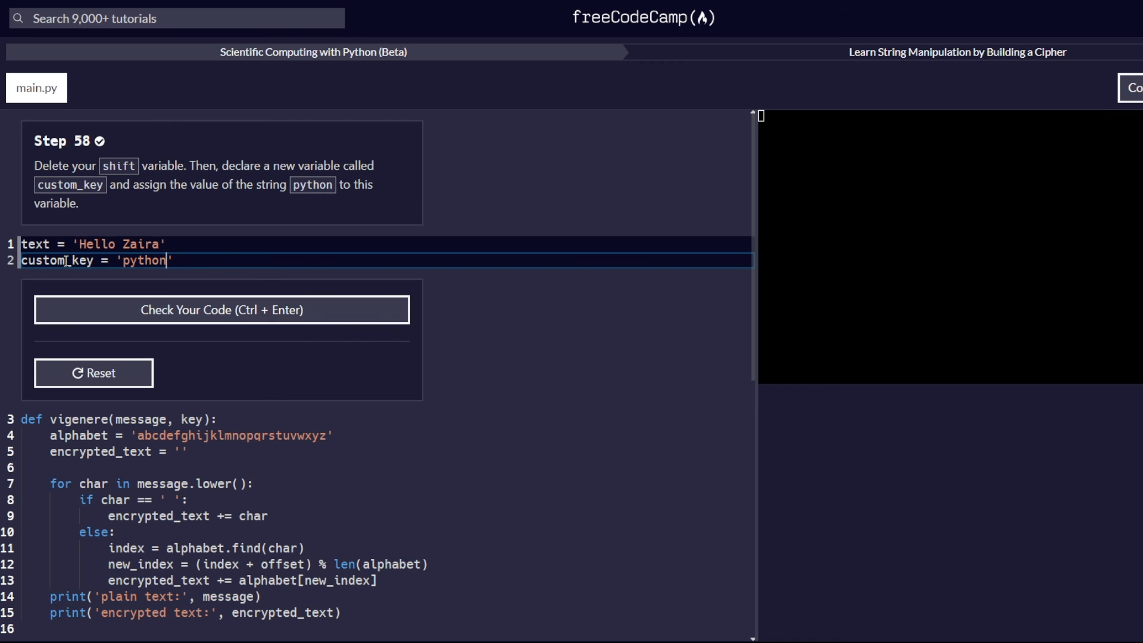
mouse_move(178, 277)
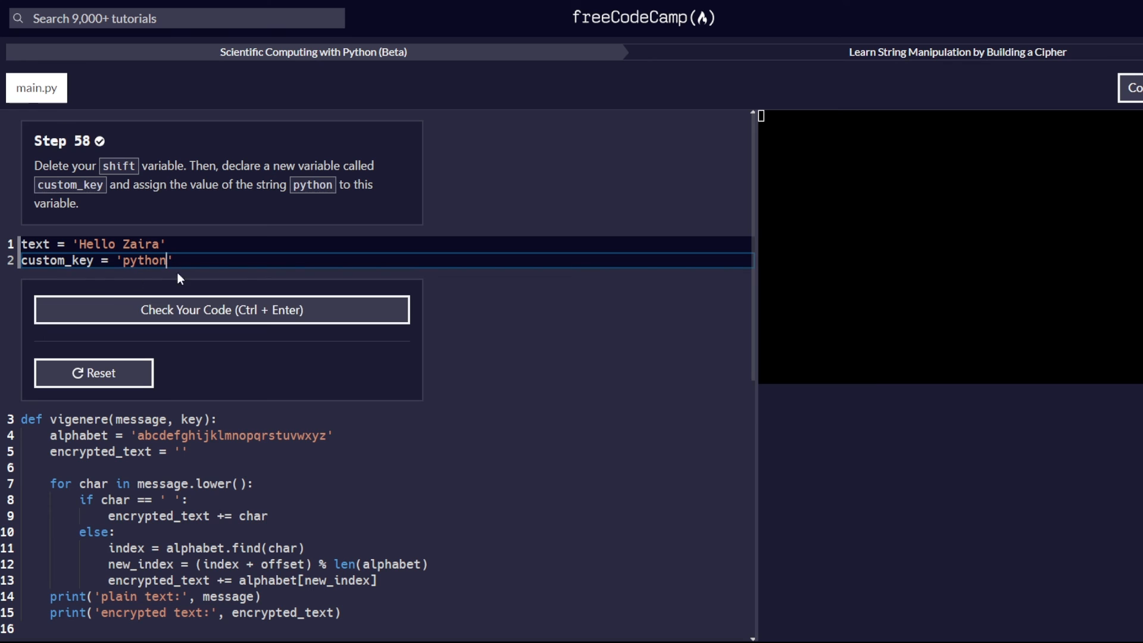
click(222, 310)
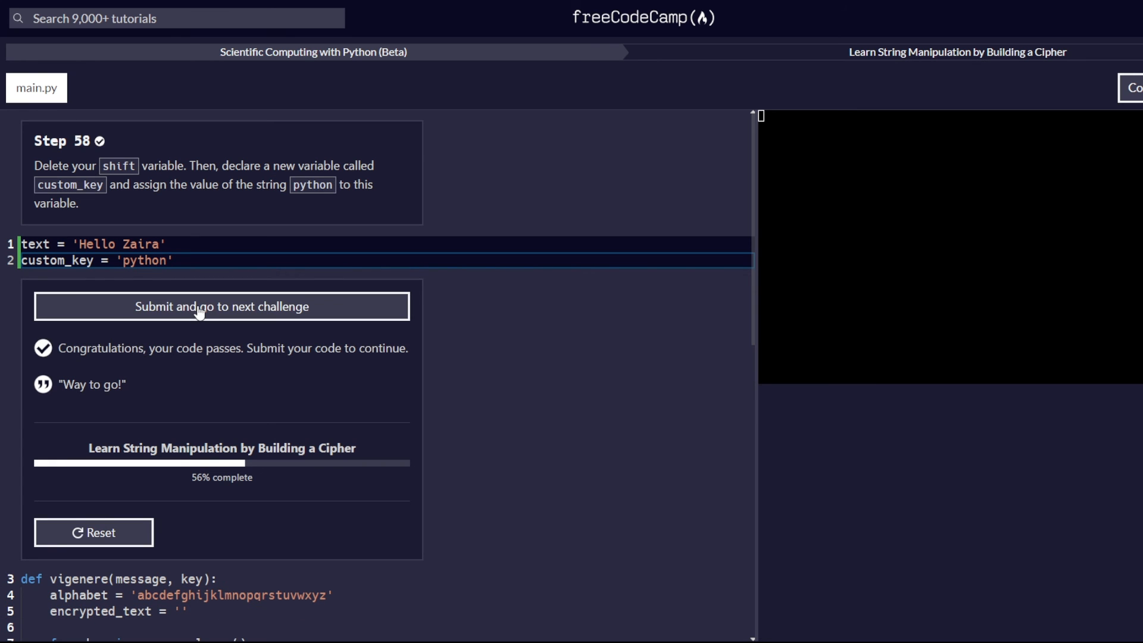
Step: Submit Step 58 and declare key_index = 0 at the top of the vigenere body, passing Step 59
click(222, 307)
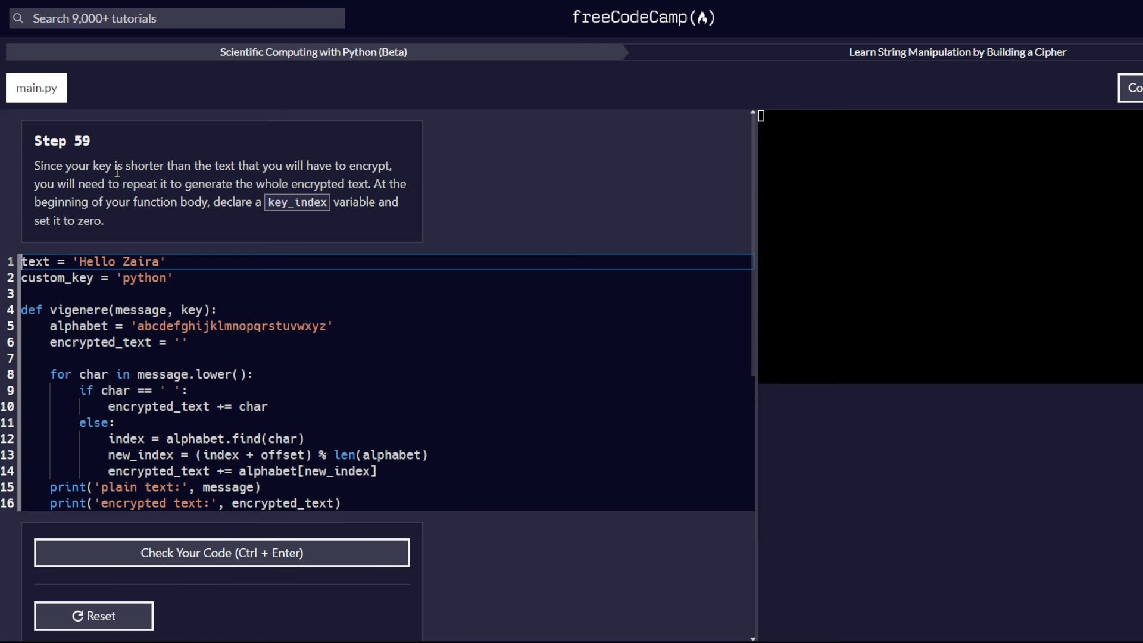
mouse_move(21, 188)
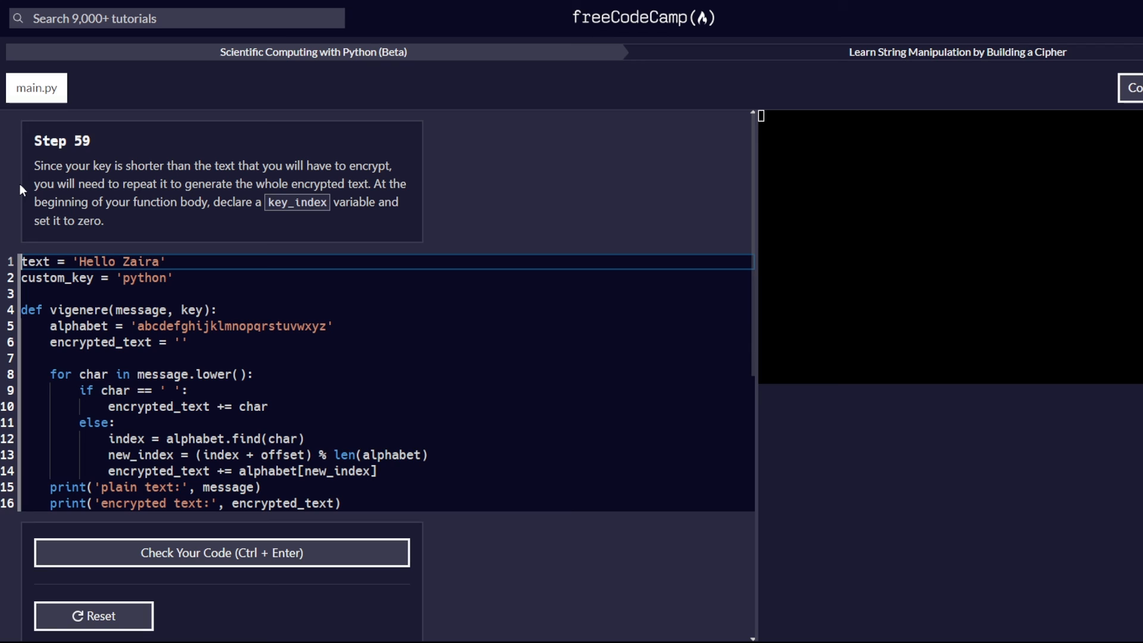
mouse_move(83, 298)
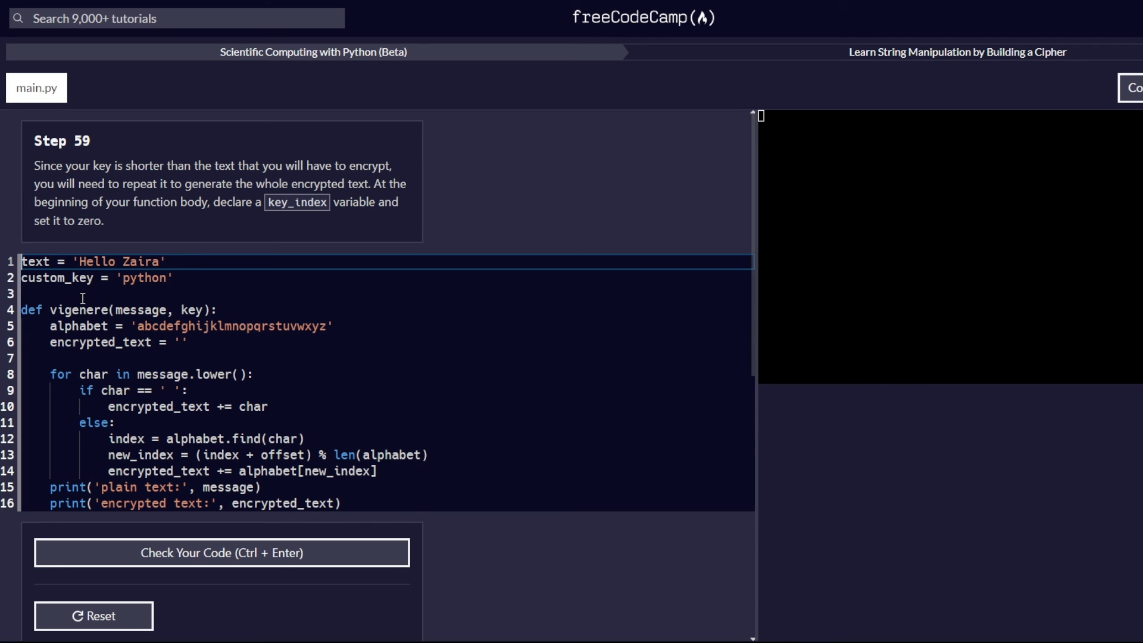
click(81, 294)
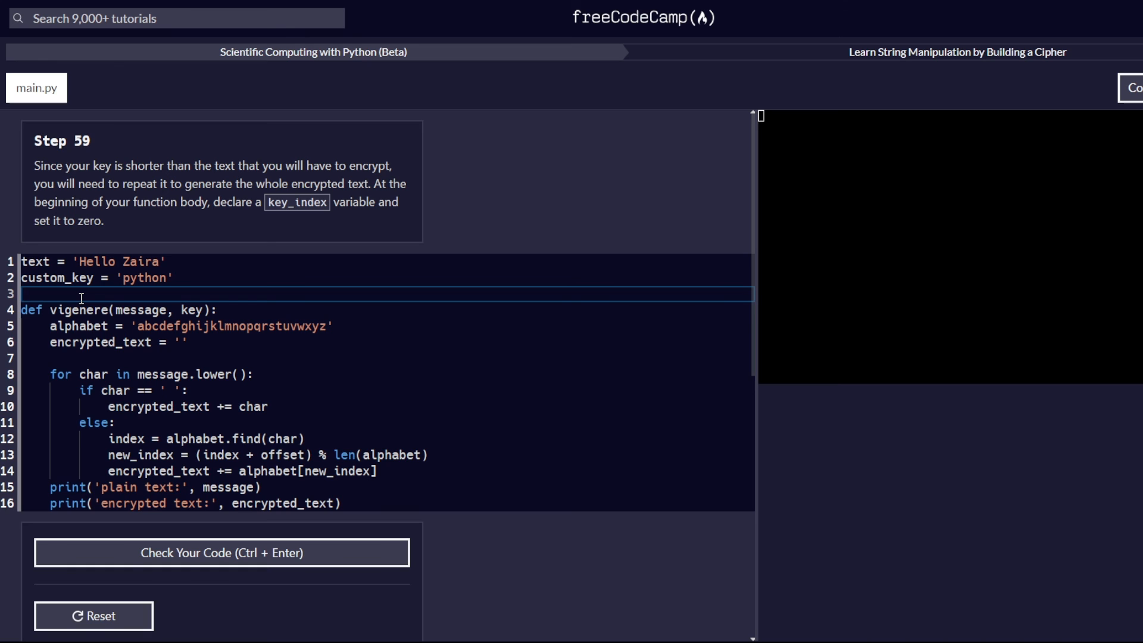
mouse_move(199, 252)
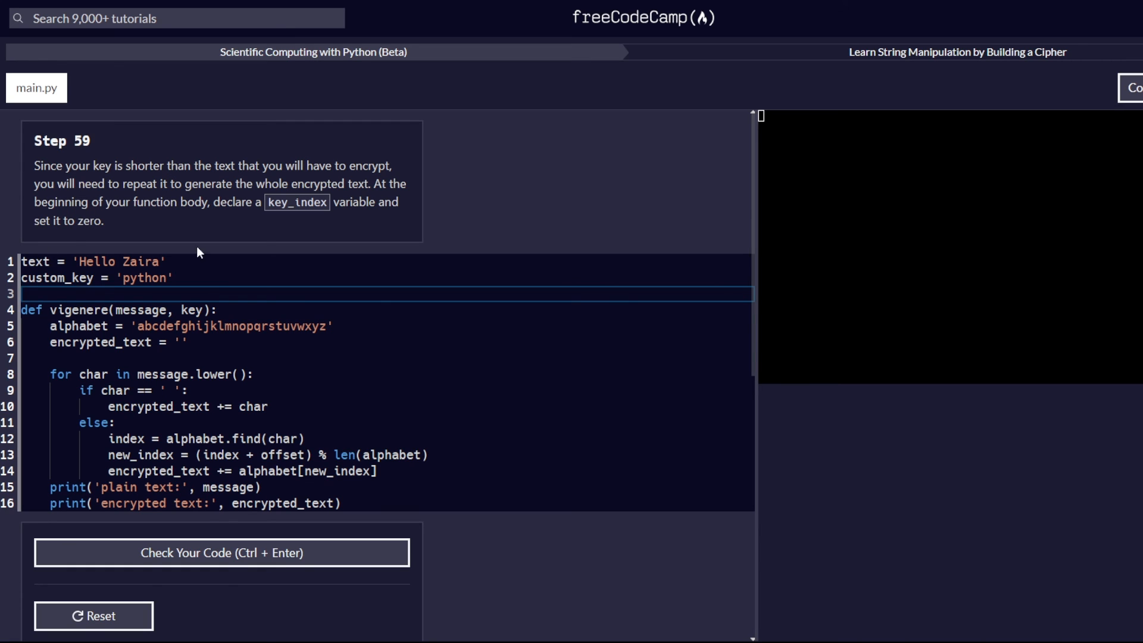
click(222, 310)
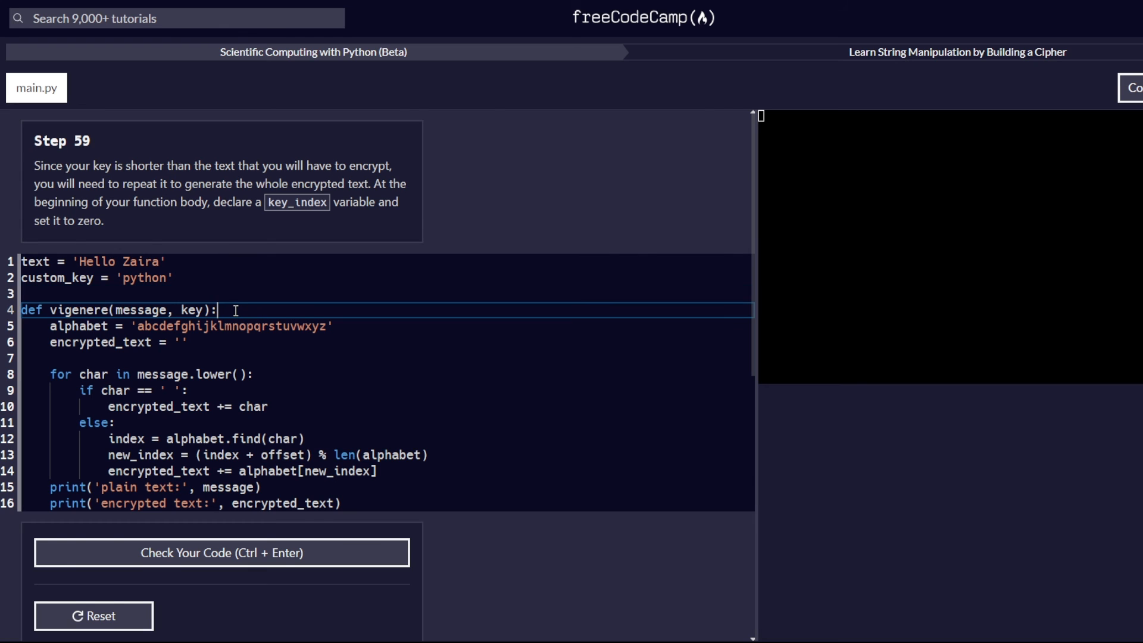
key(Enter)
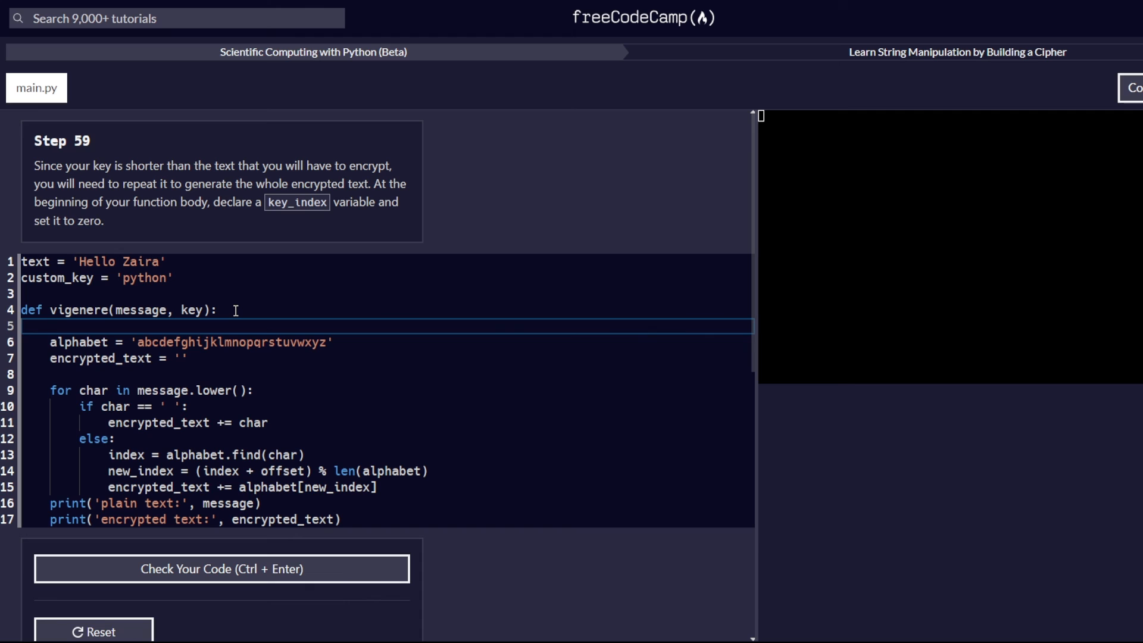
text(key_ind)
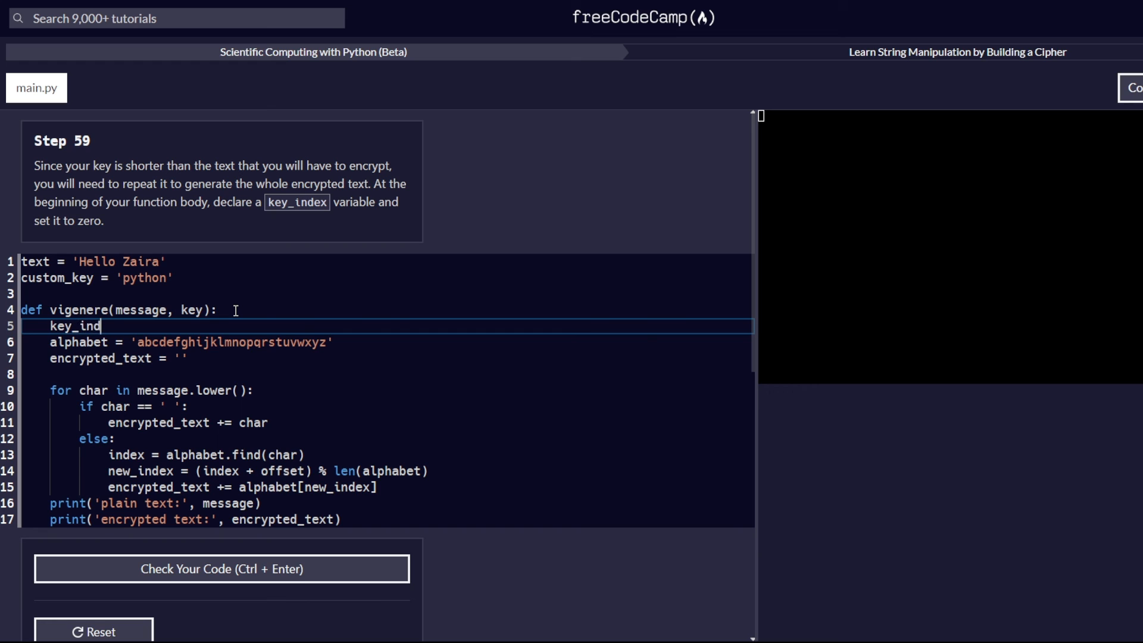
text(ex)
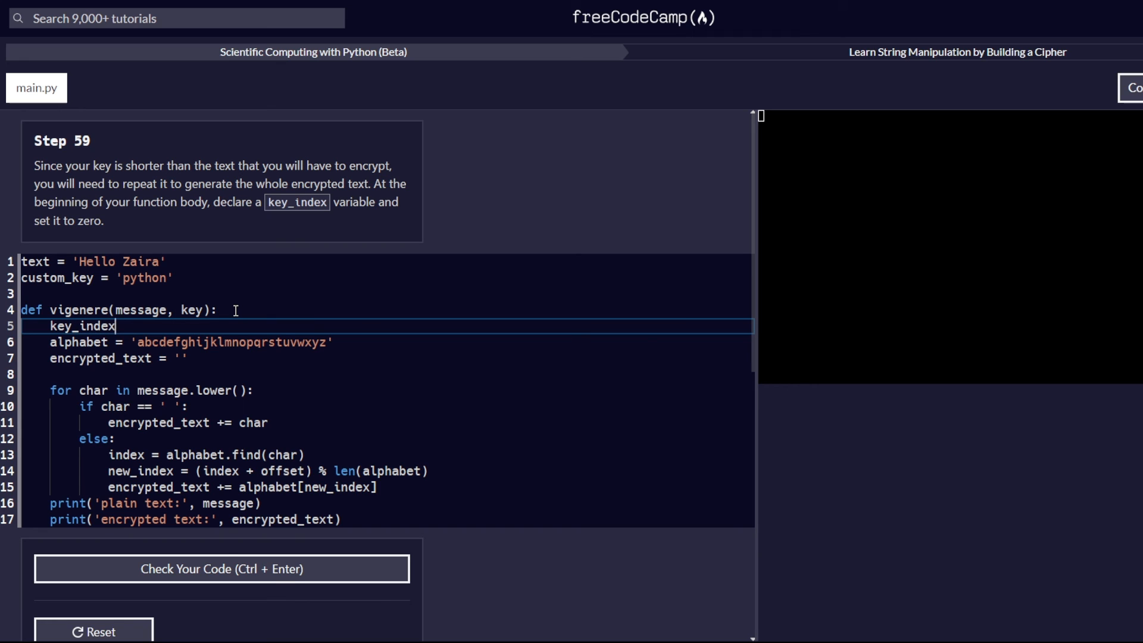
text(=)
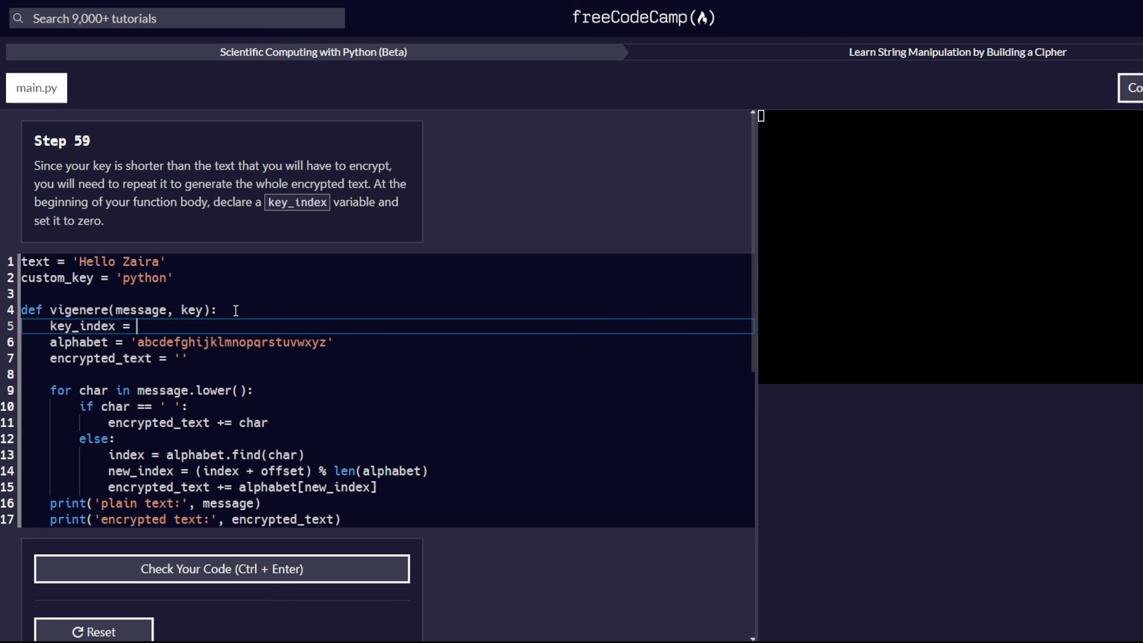
text(.)
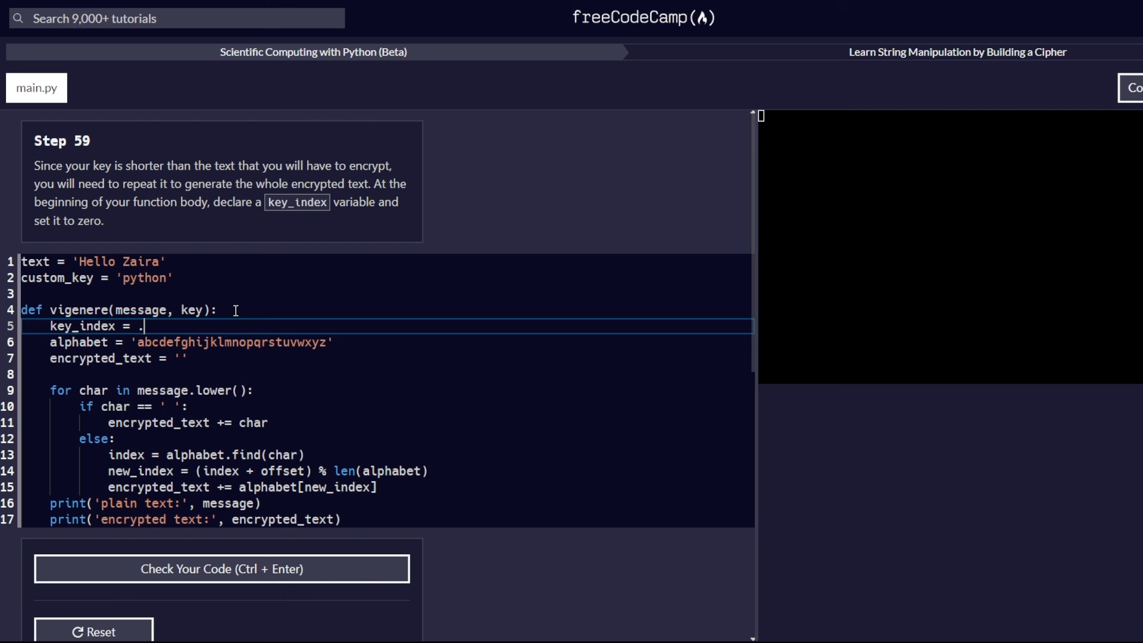
text(0)
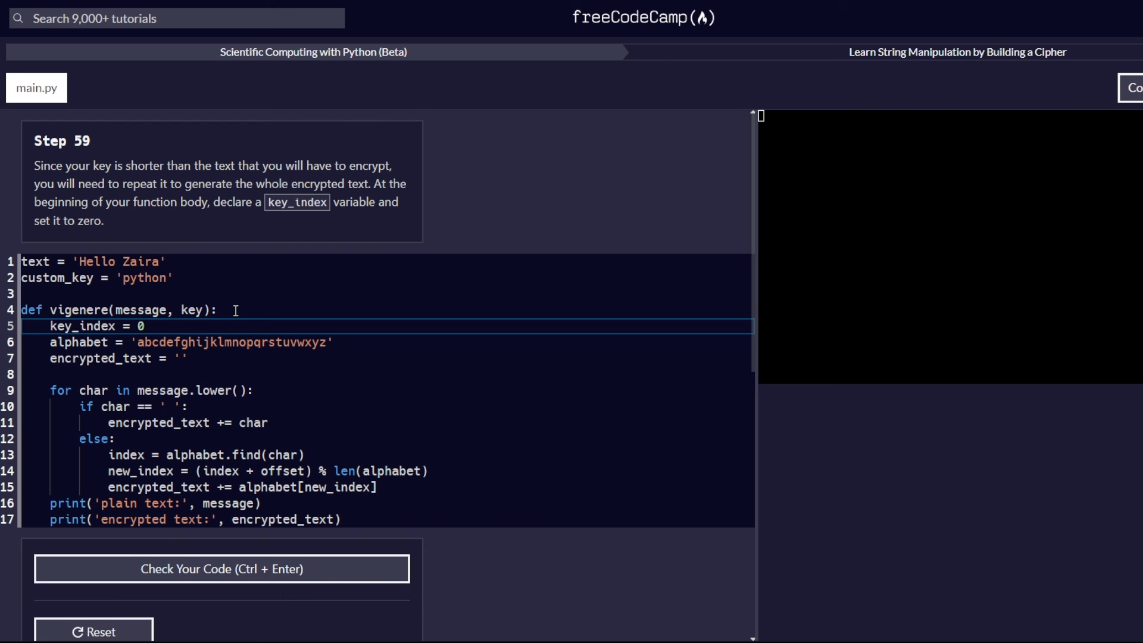
click(221, 569)
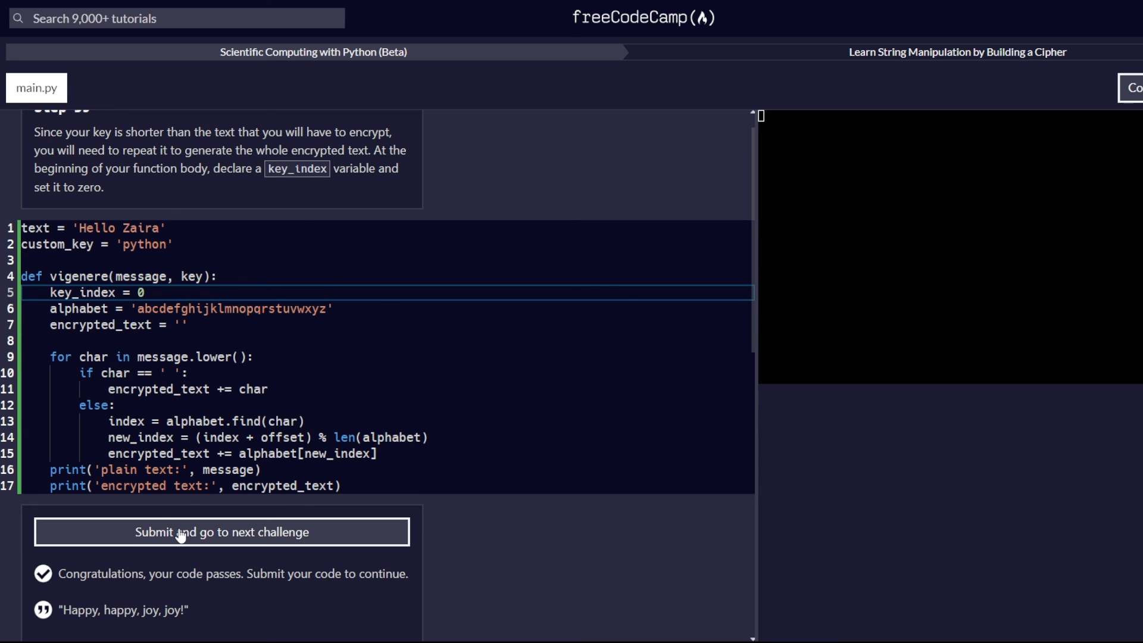
Step: Submit step 59 and read the step 60 instructions asking for a comment before the if statement
click(222, 532)
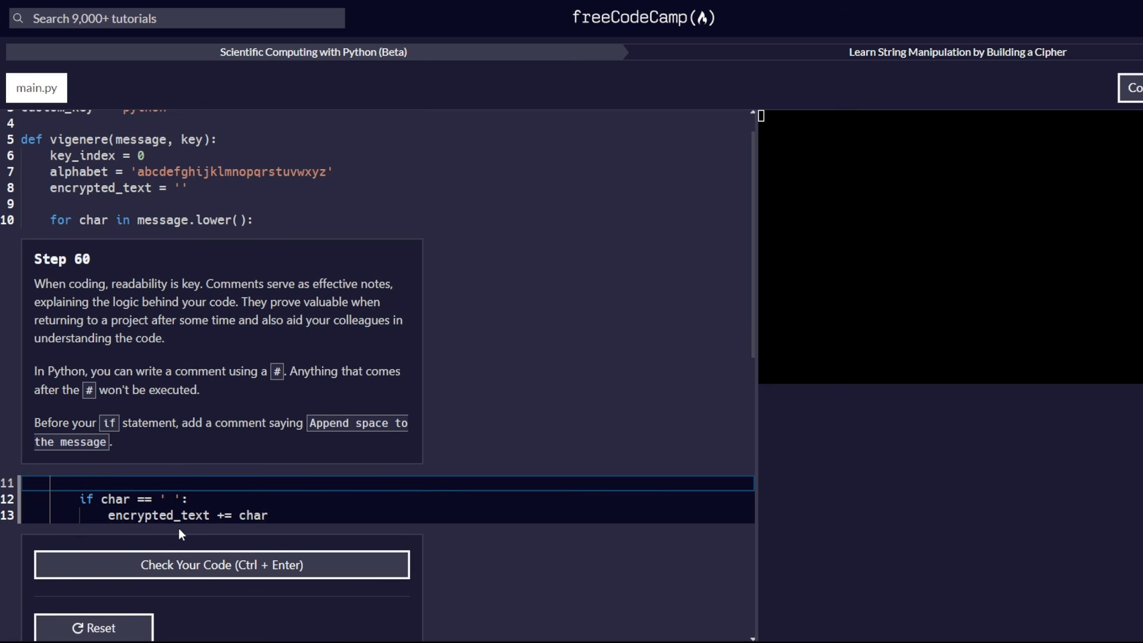
scroll(down, 3)
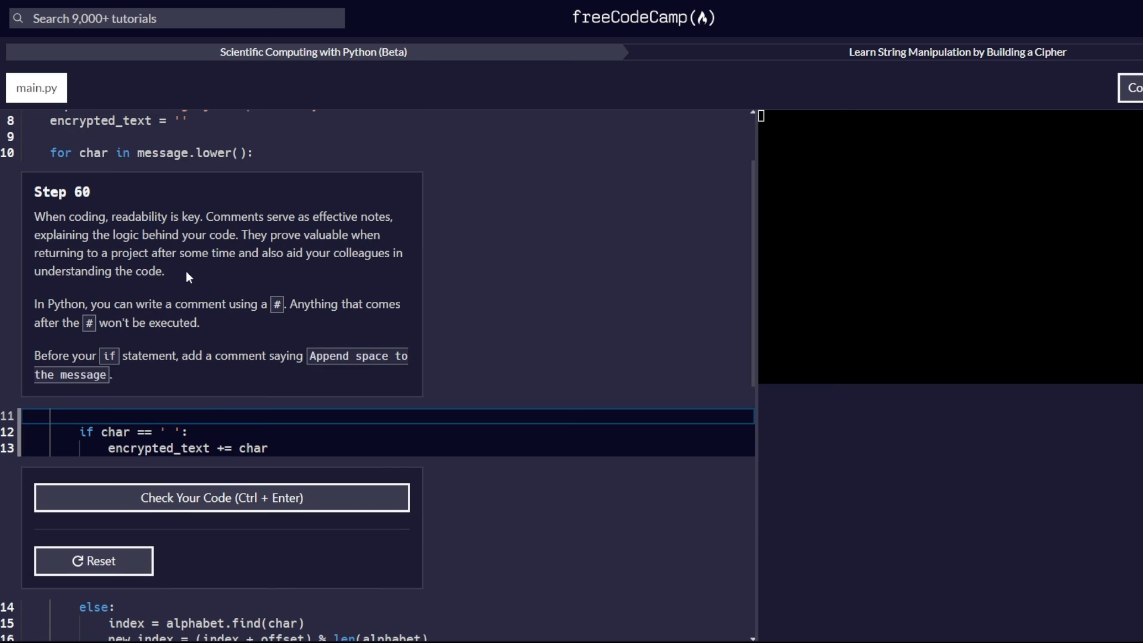
mouse_move(479, 209)
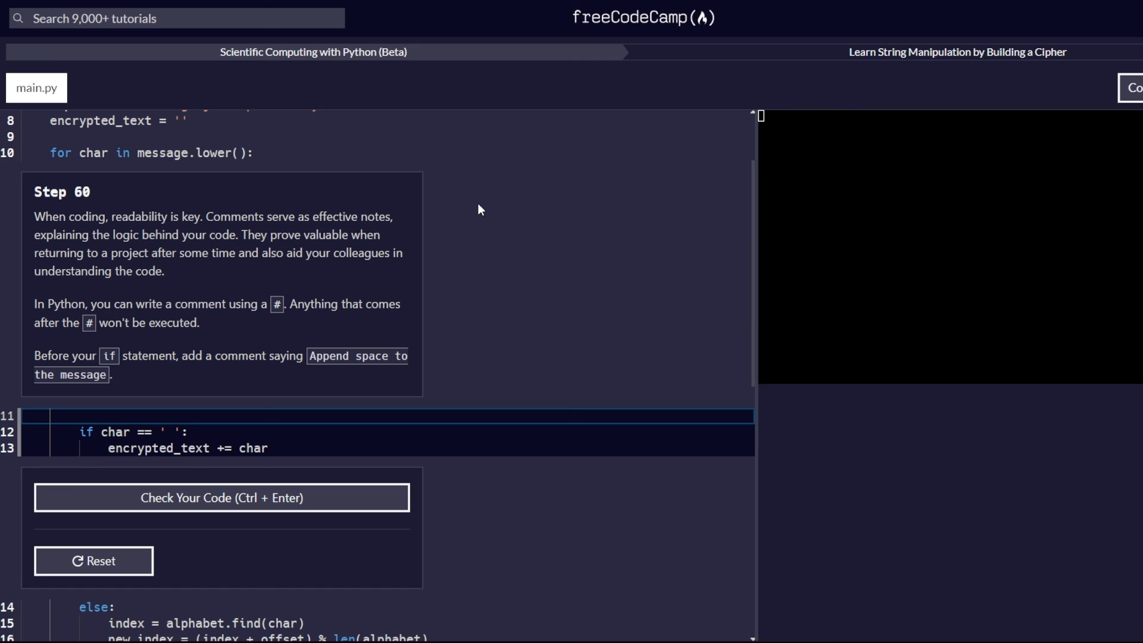
scroll(down, 3)
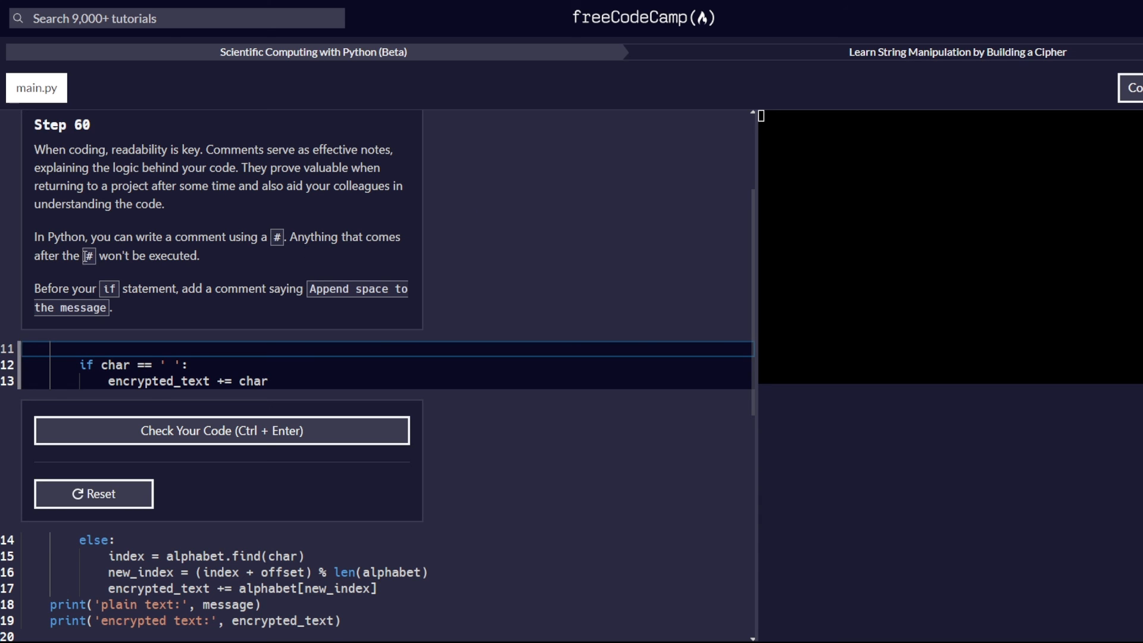
mouse_move(252, 271)
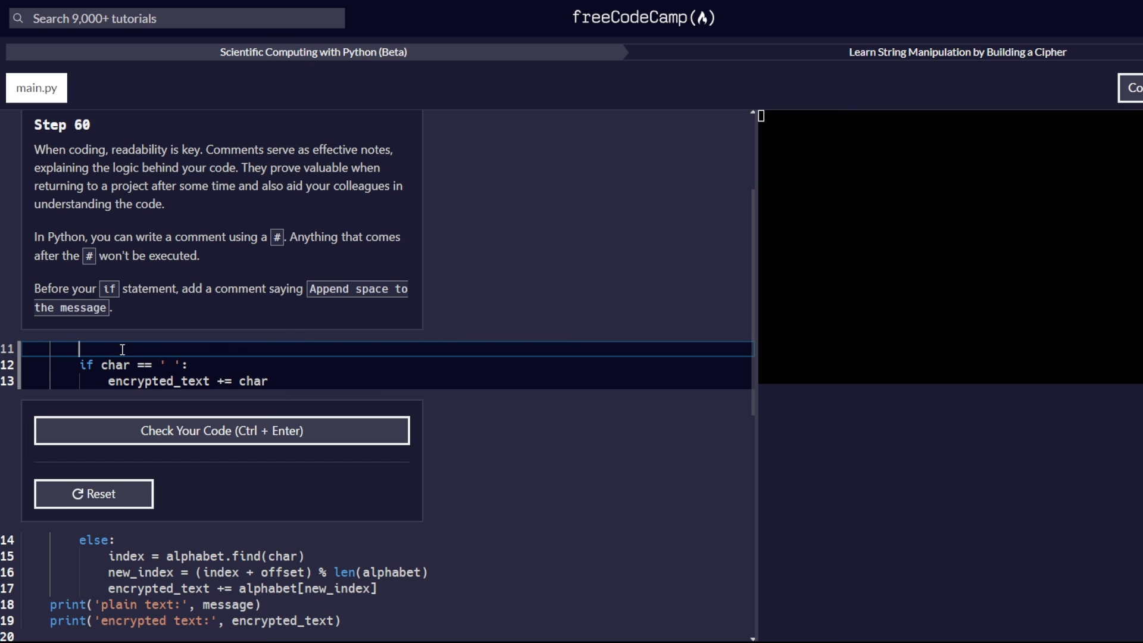
Step: Add the comment '# Append space to this message' on line 11 and check it, which is rejected
text(#)
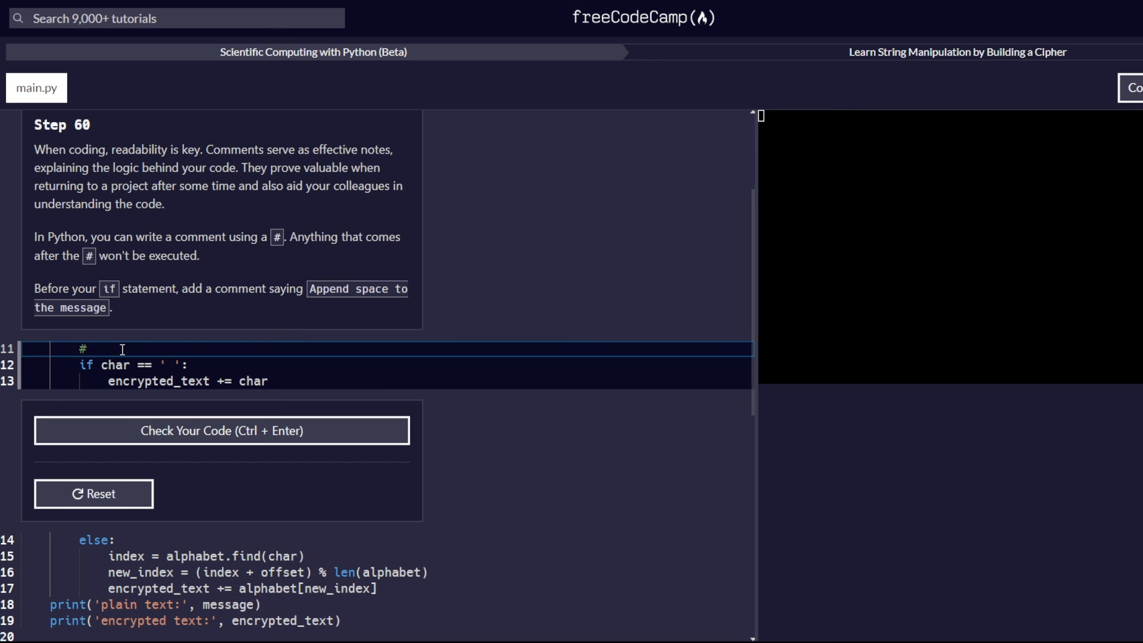
text(Append)
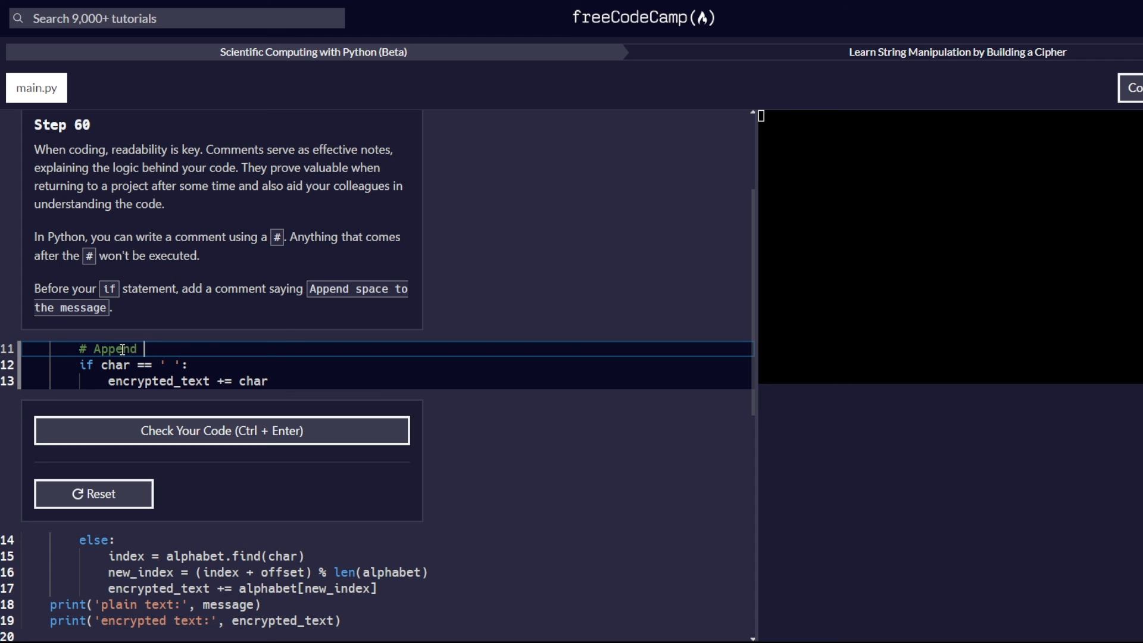
text(space to)
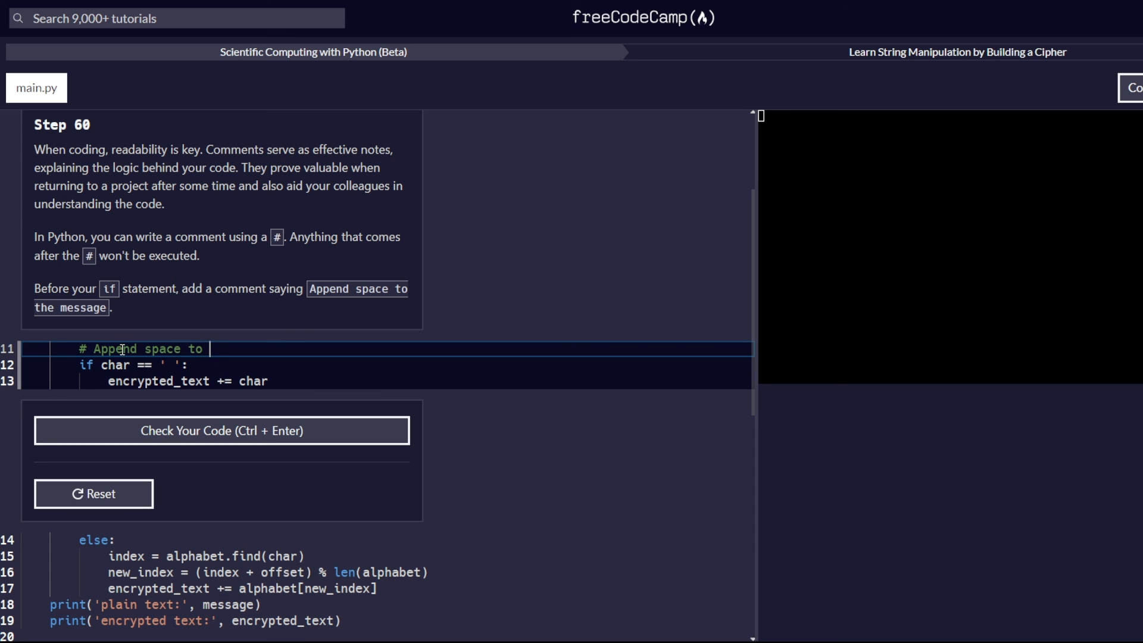
text(this message)
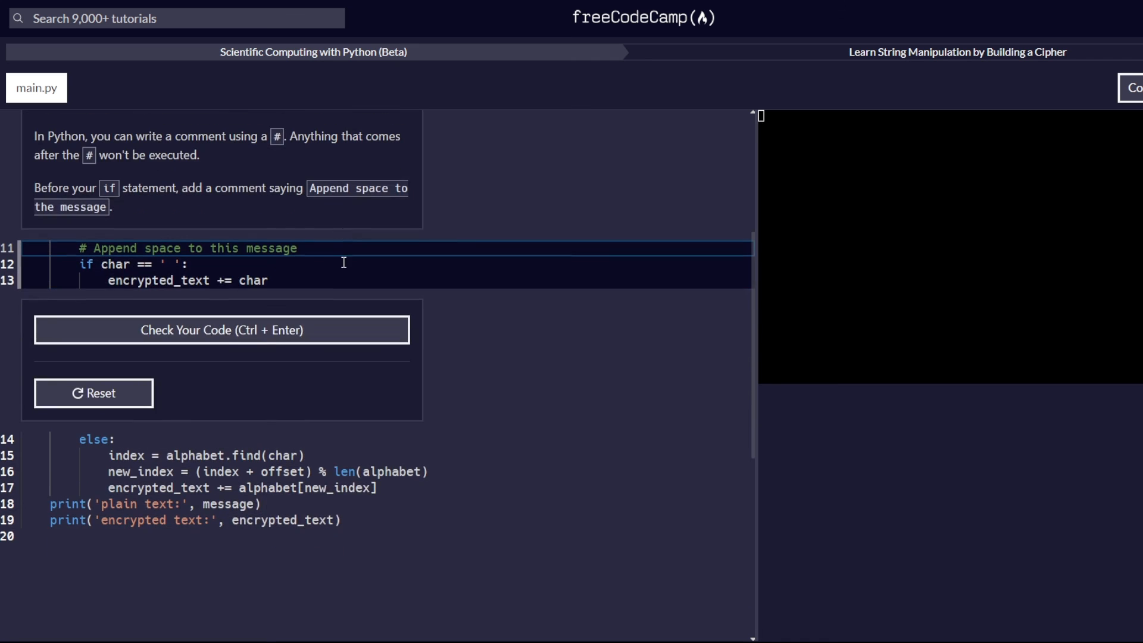
mouse_move(241, 334)
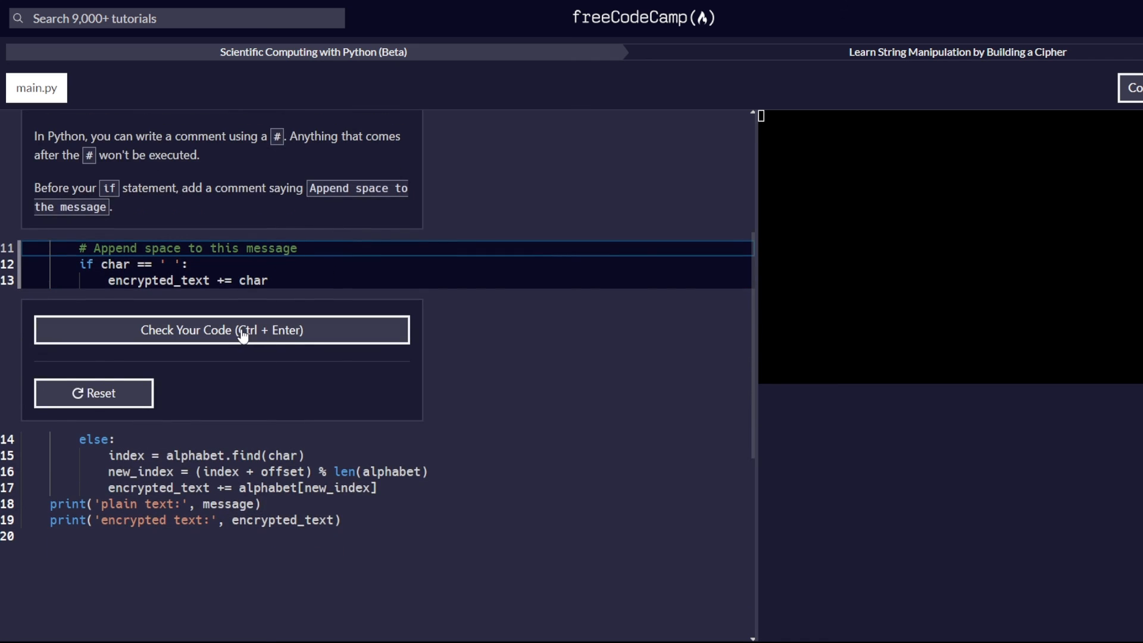
click(222, 330)
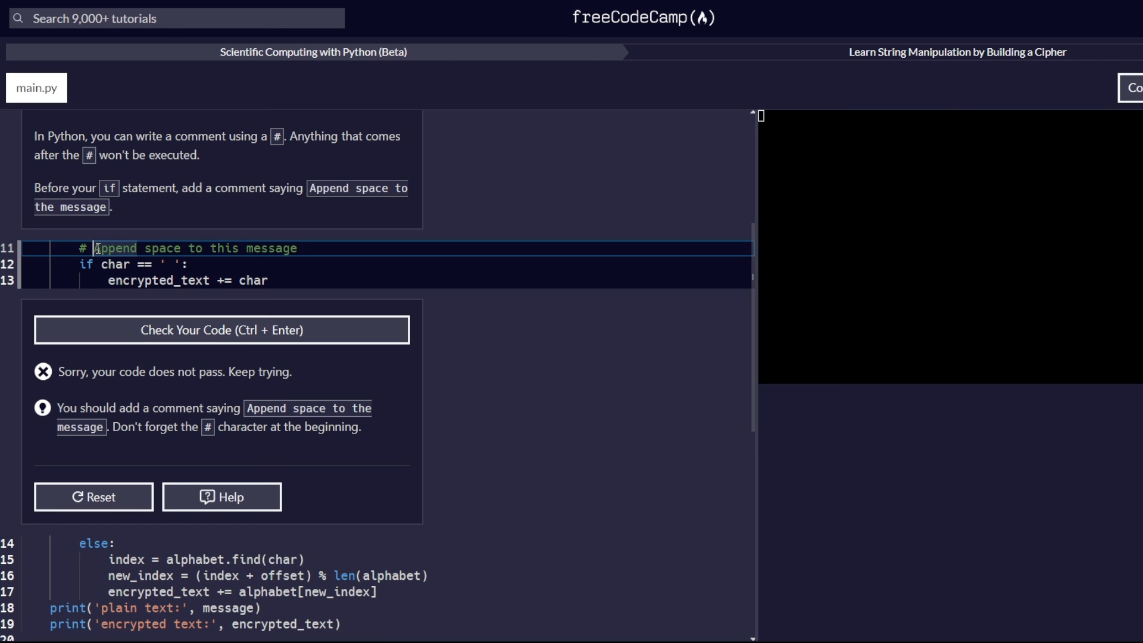
Step: Fix the comment to '#Append space to the message' so the check confirms step 60 passes
key(Backspace)
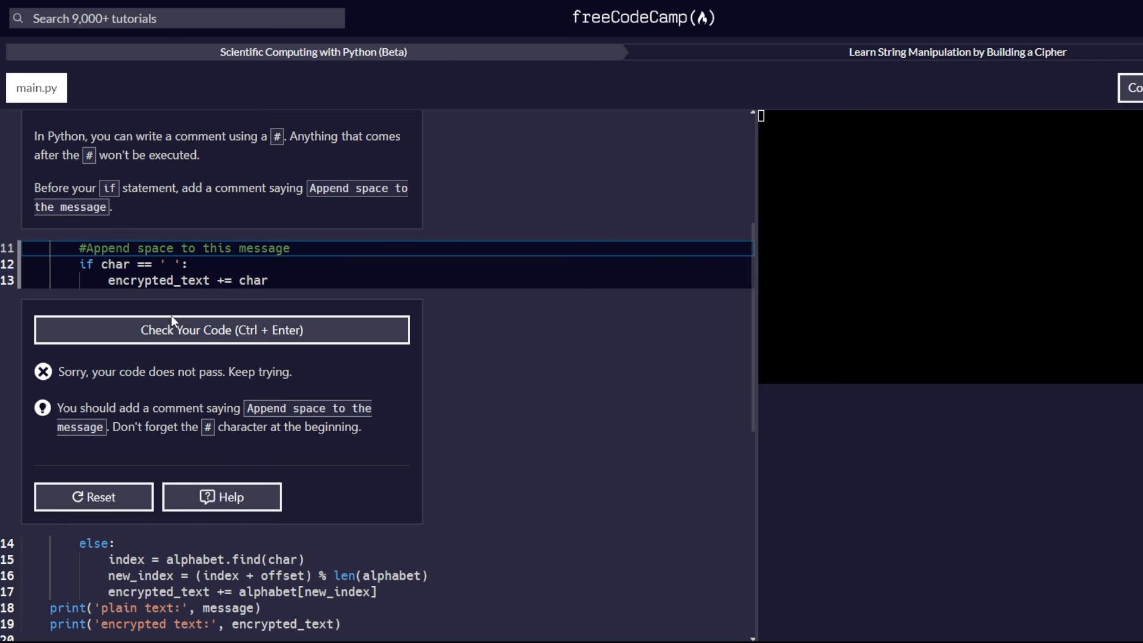
click(222, 330)
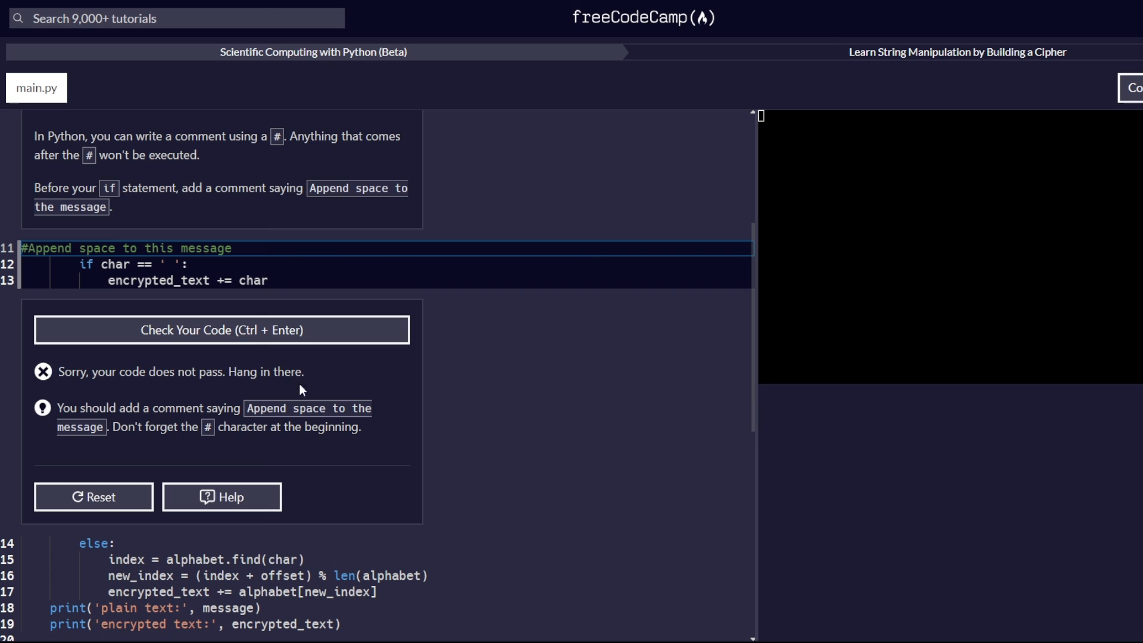
double_click(158, 248)
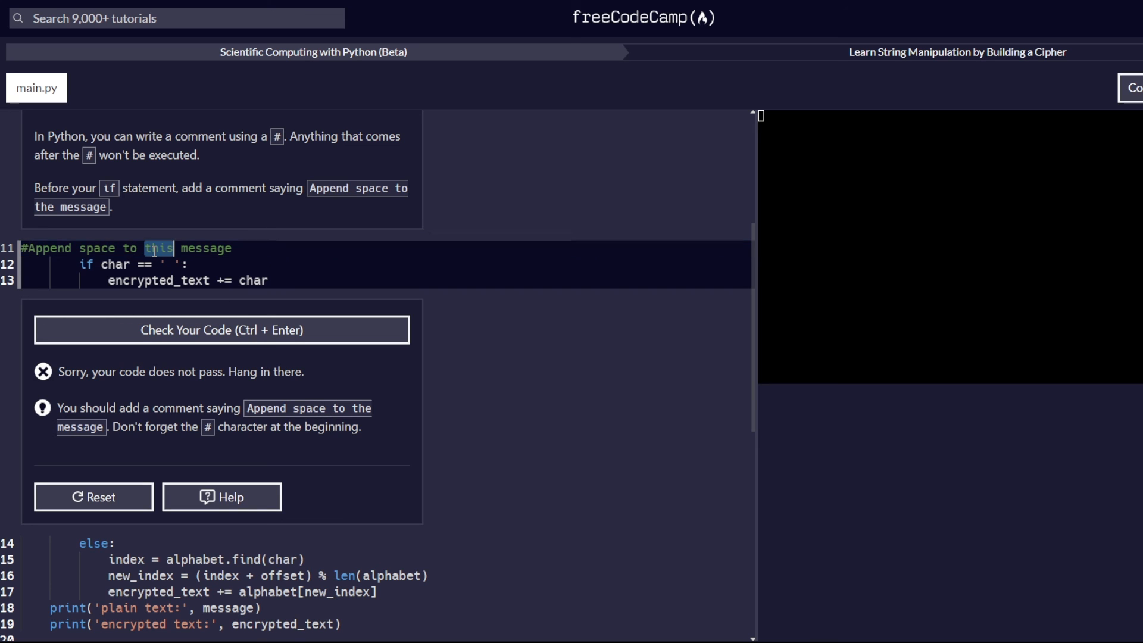
text(the)
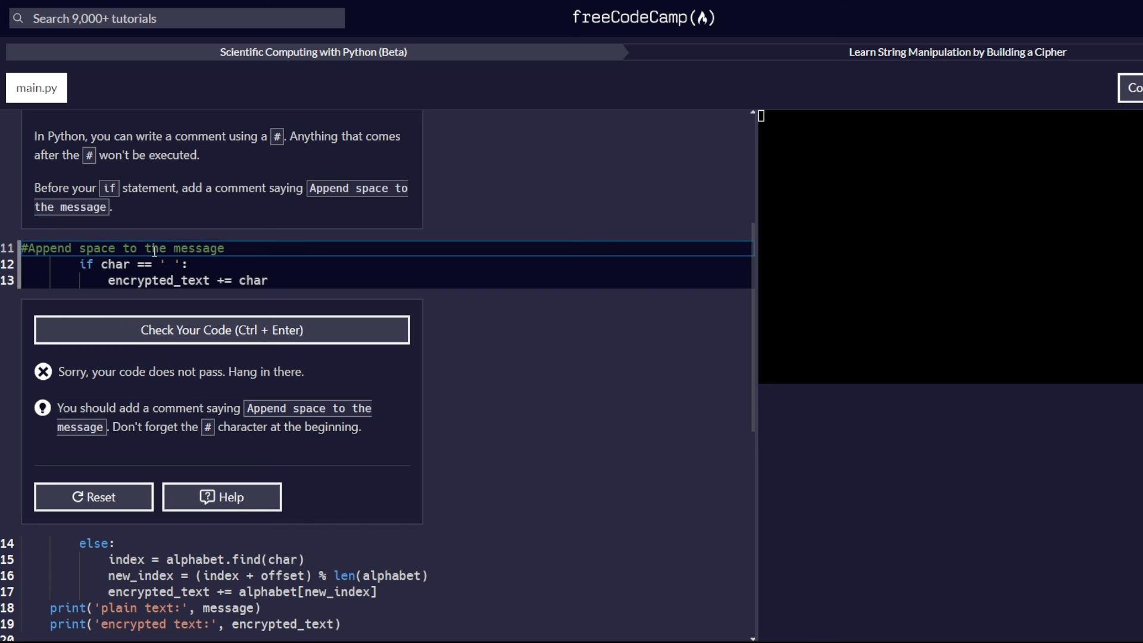
mouse_move(188, 331)
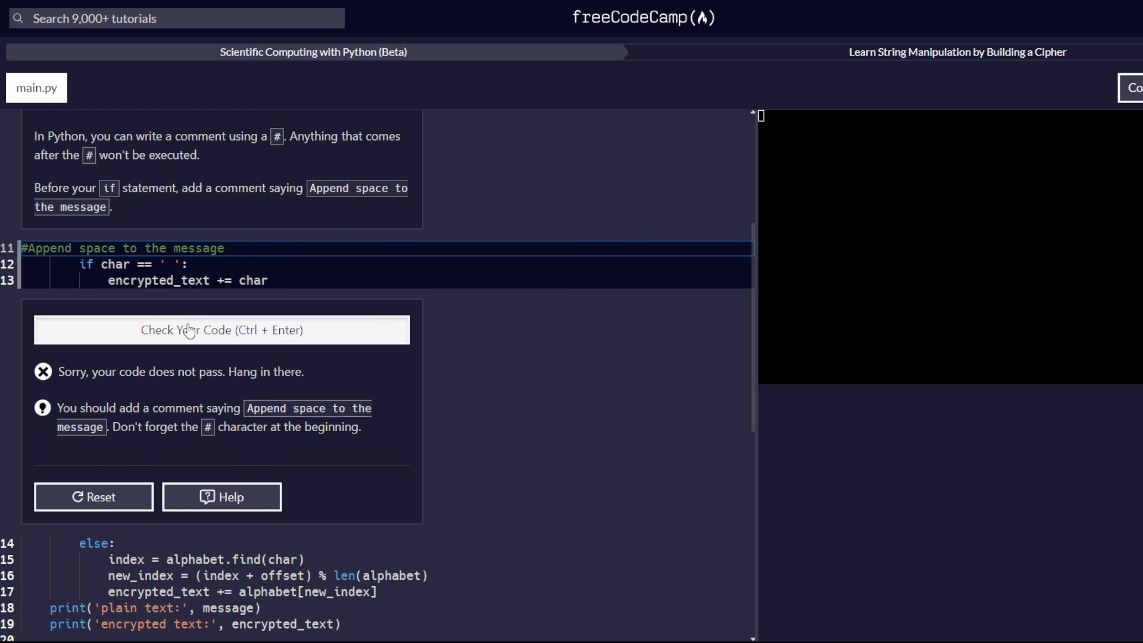
click(221, 330)
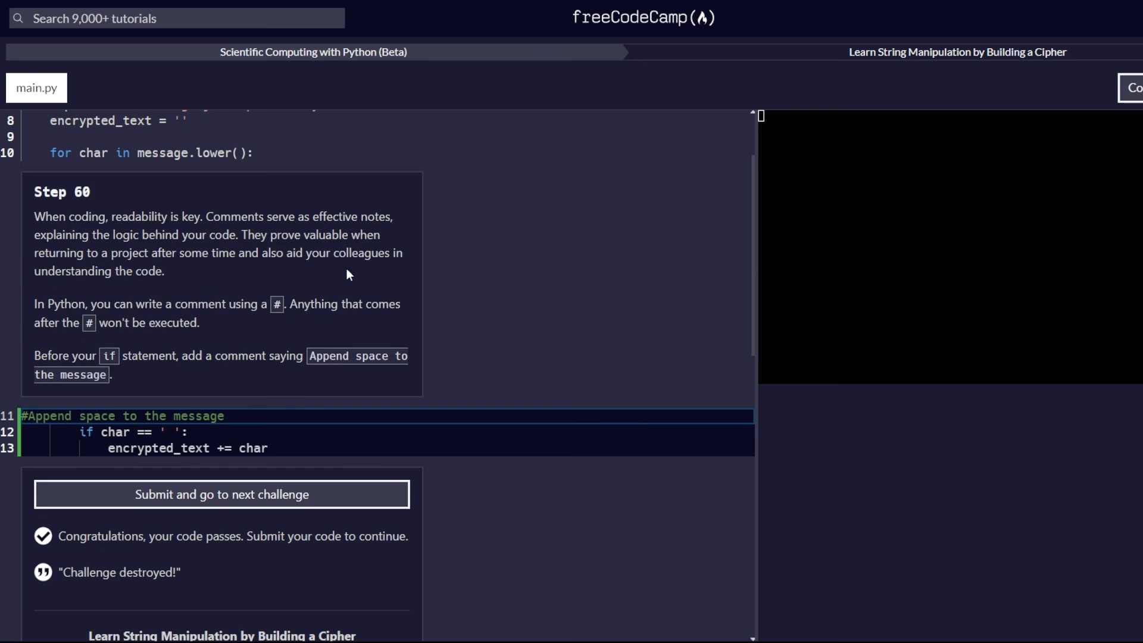
scroll(down, 3)
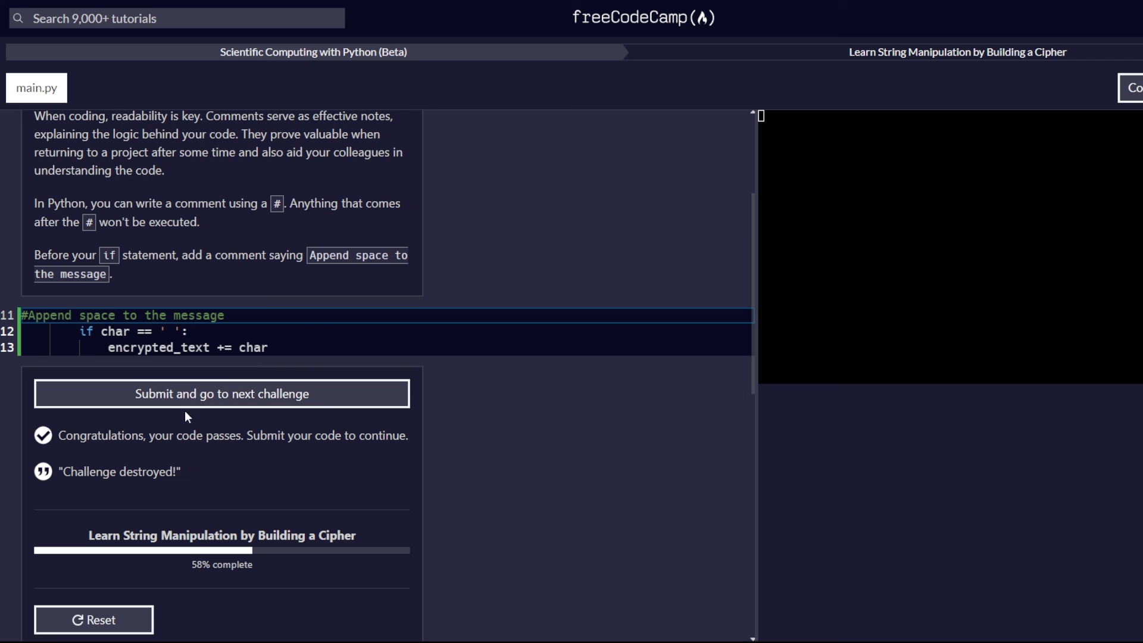
mouse_move(190, 402)
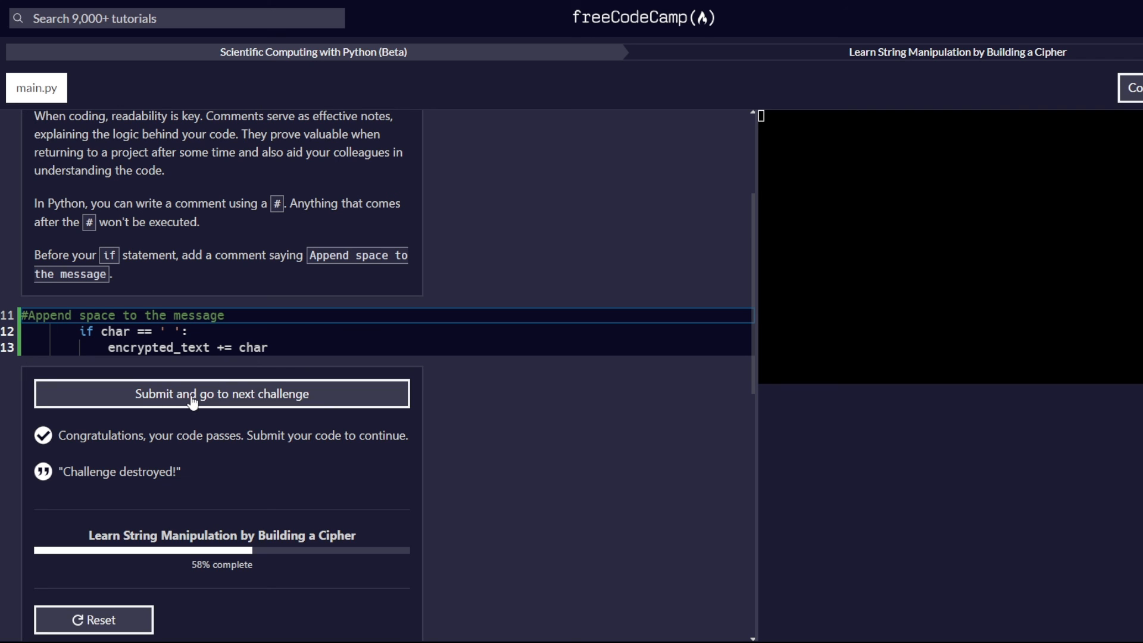